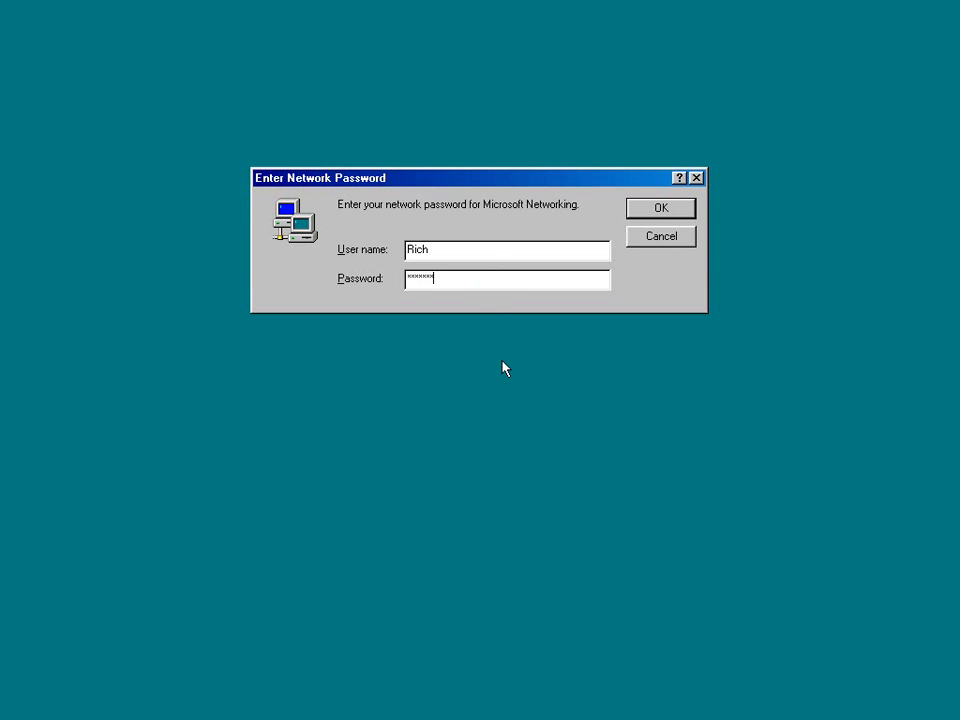
# Step: Submit the network password to log on and reach the Welcome to Windows 98 screen
pyautogui.click(660, 208)
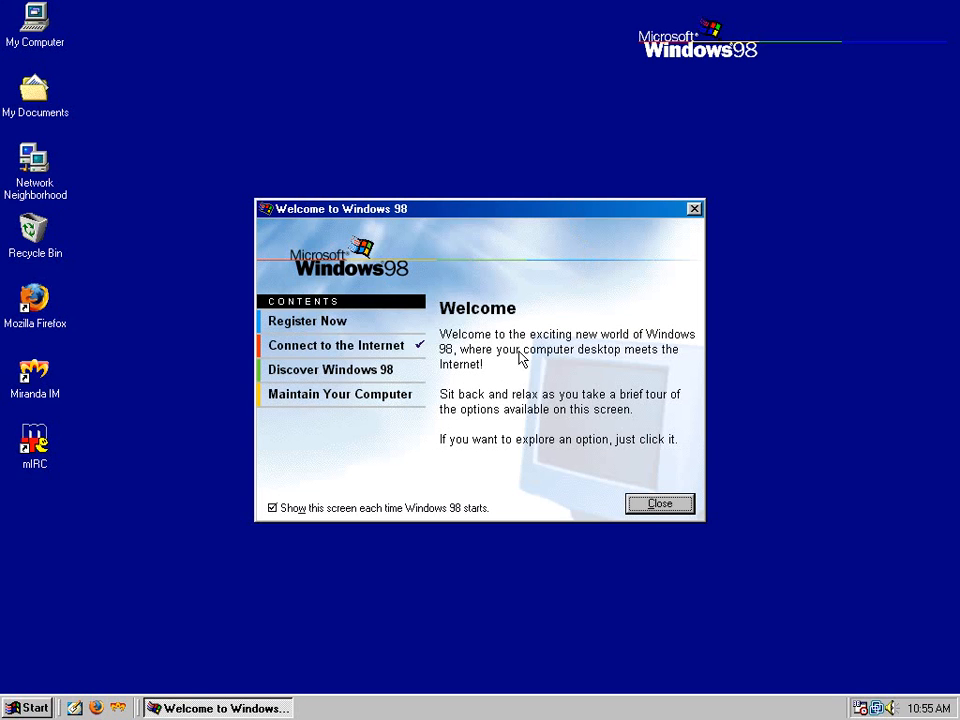
pyautogui.click(307, 320)
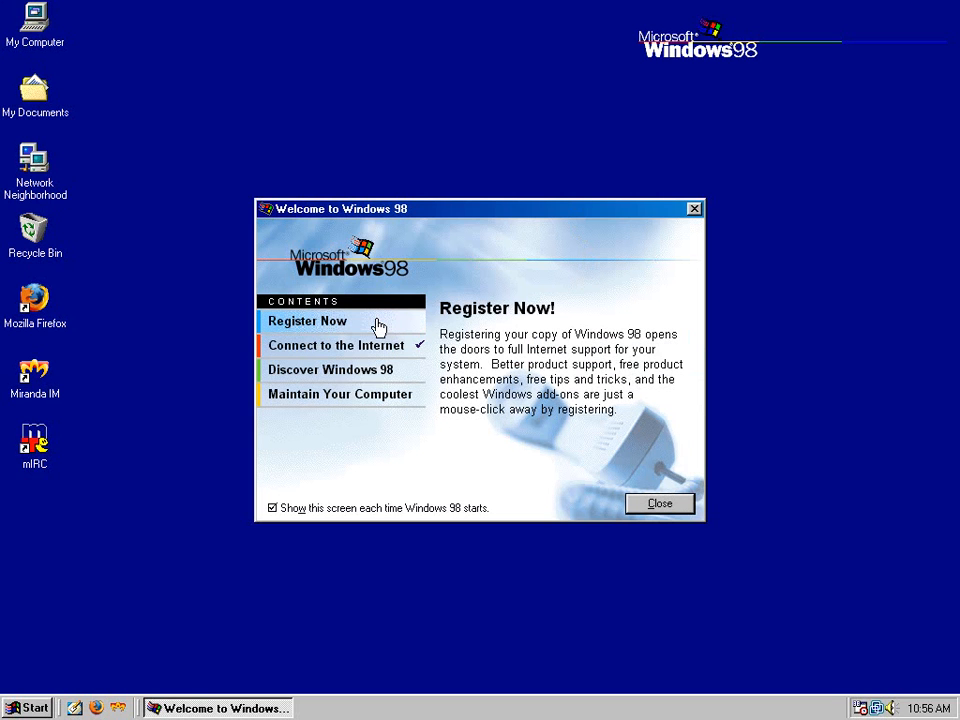
pyautogui.moveTo(378, 332)
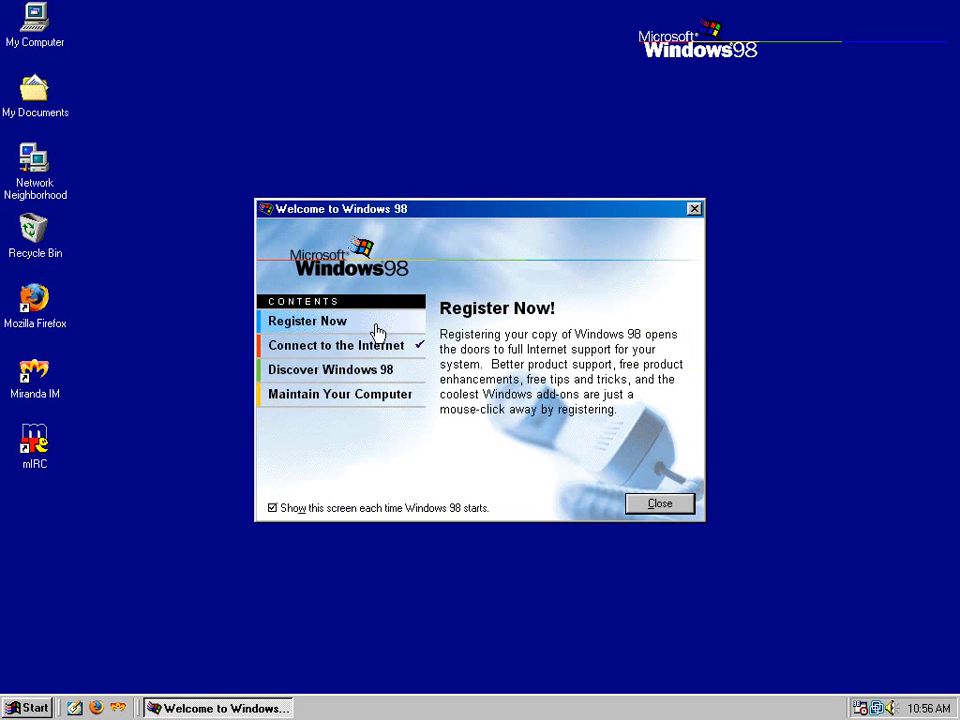
pyautogui.click(336, 345)
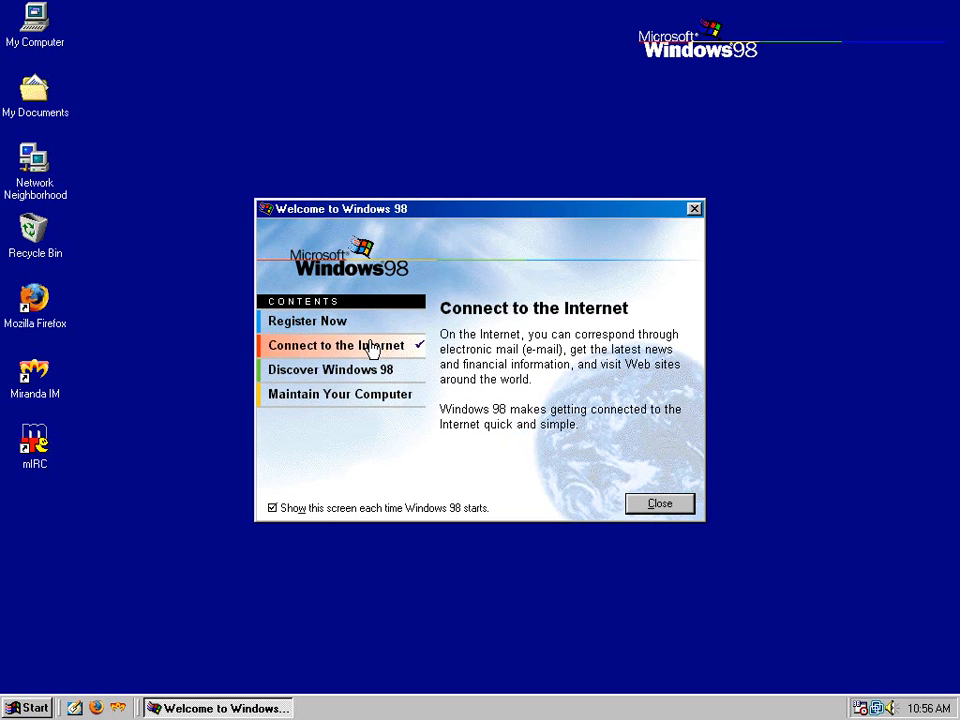
pyautogui.click(331, 369)
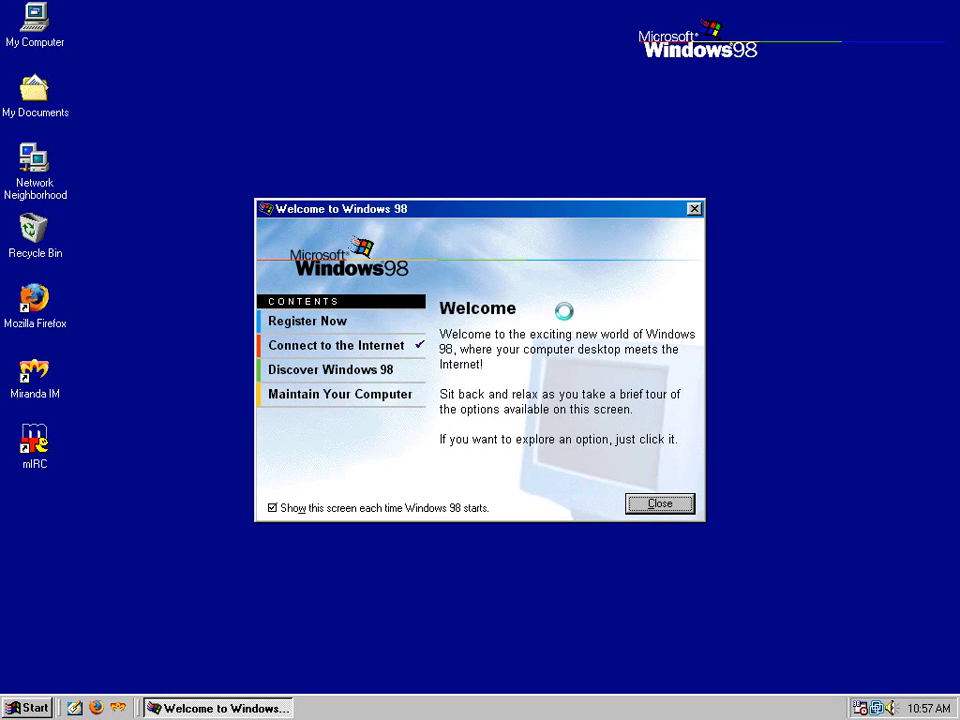
pyautogui.moveTo(527, 221)
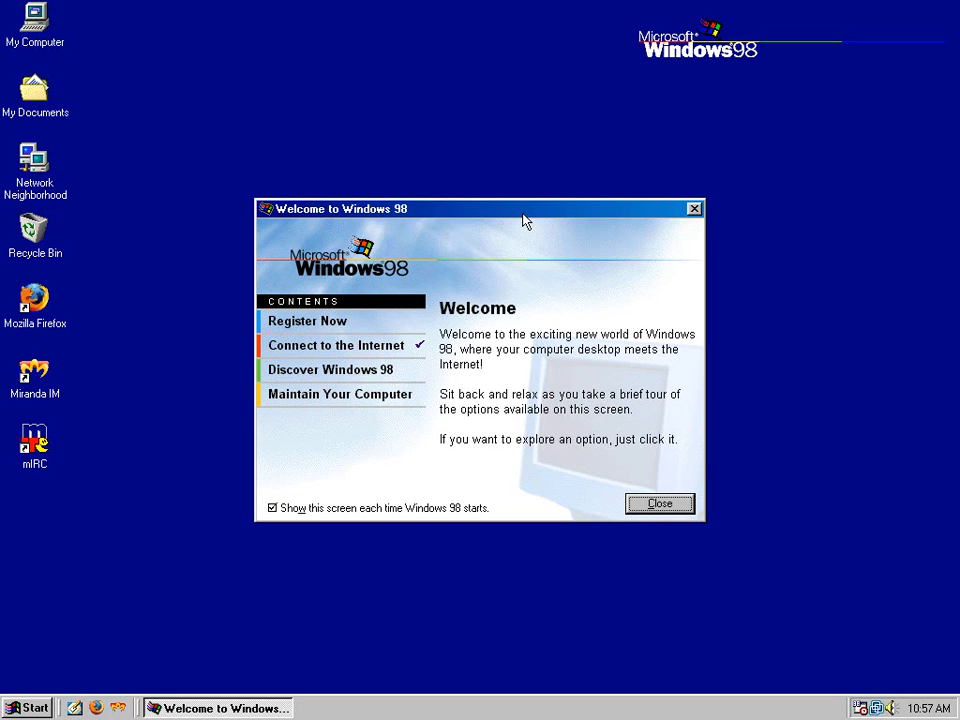
pyautogui.moveTo(558, 330)
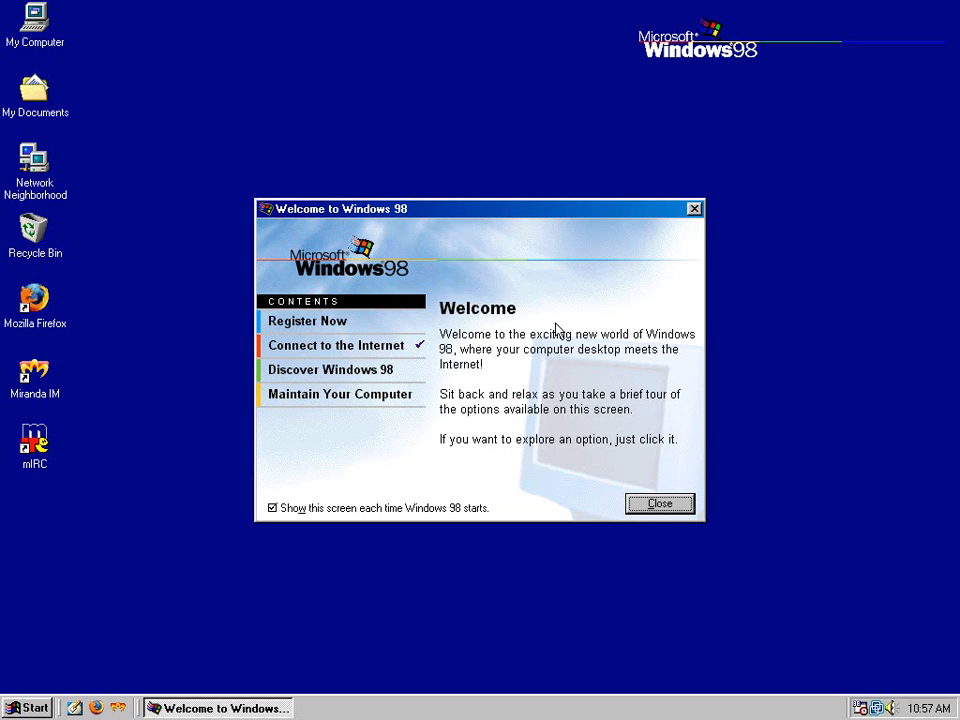
pyautogui.moveTo(187, 291)
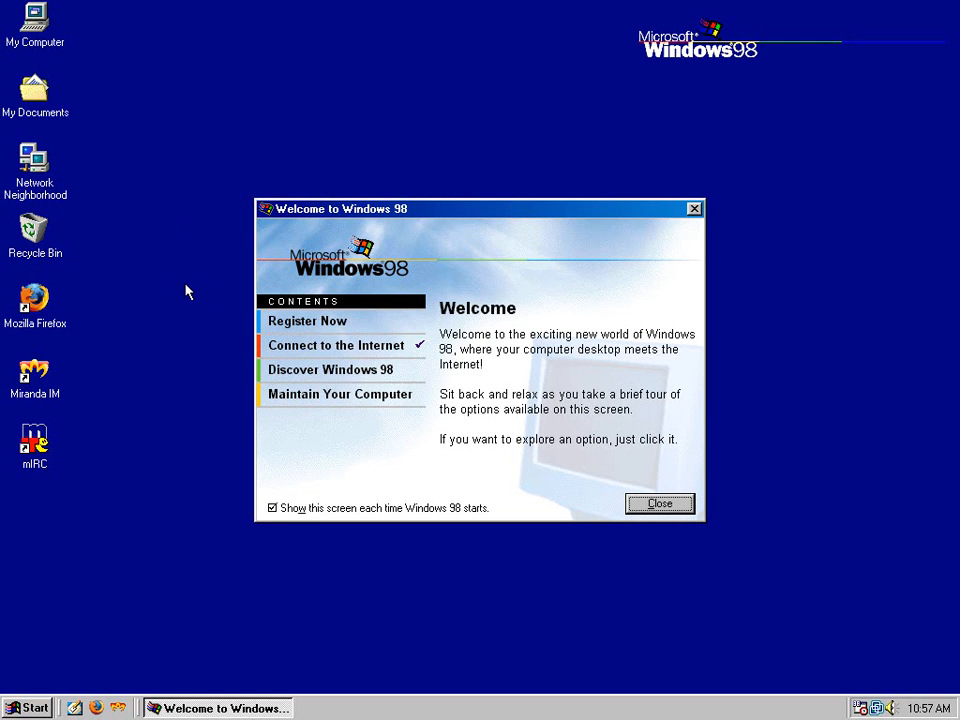
# Step: Close the Welcome screen, then view and dismiss VMware Player's About version details
pyautogui.click(331, 369)
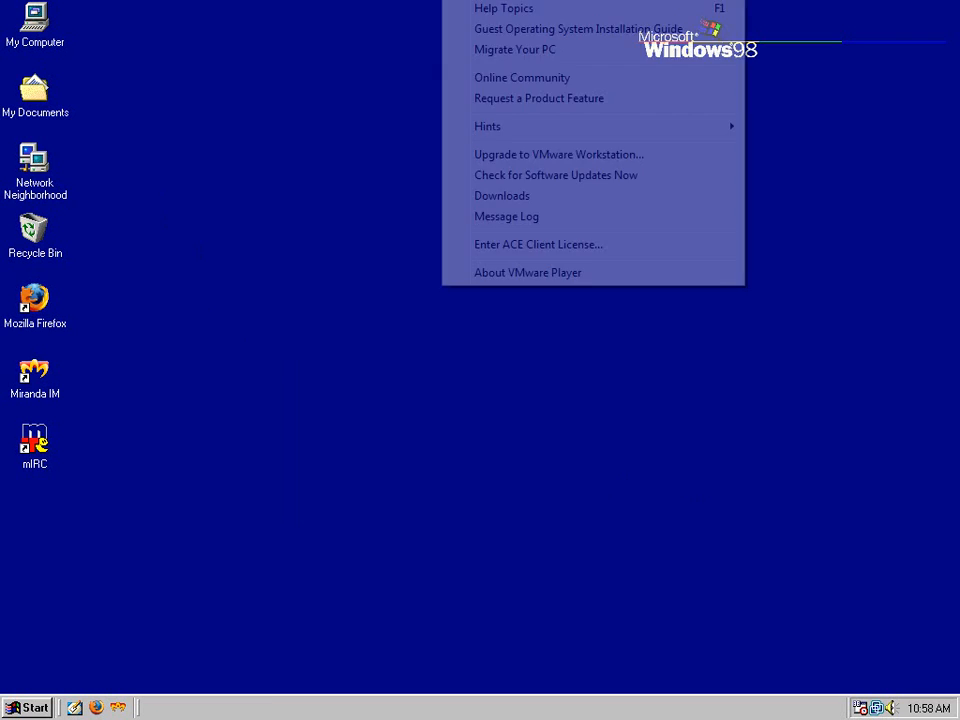
pyautogui.click(527, 272)
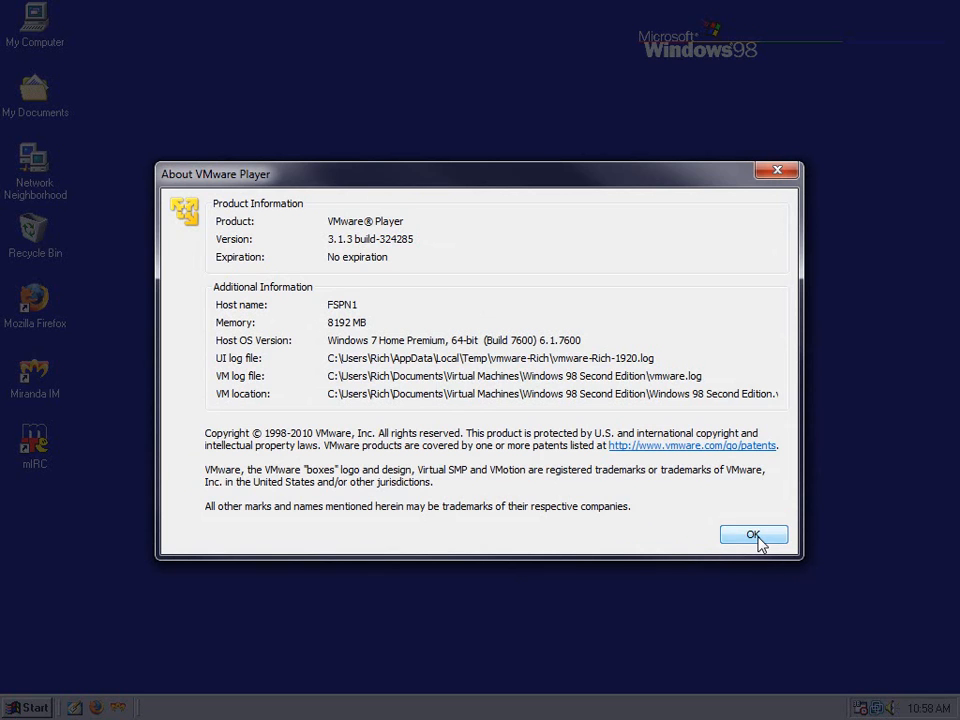
pyautogui.click(753, 535)
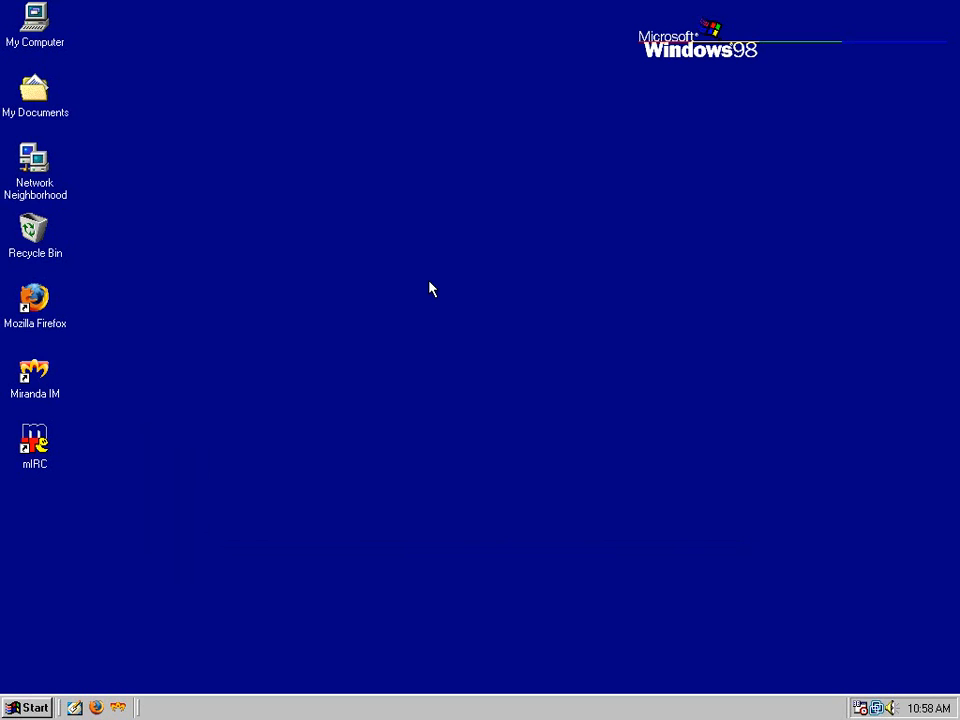
pyautogui.moveTo(400, 270)
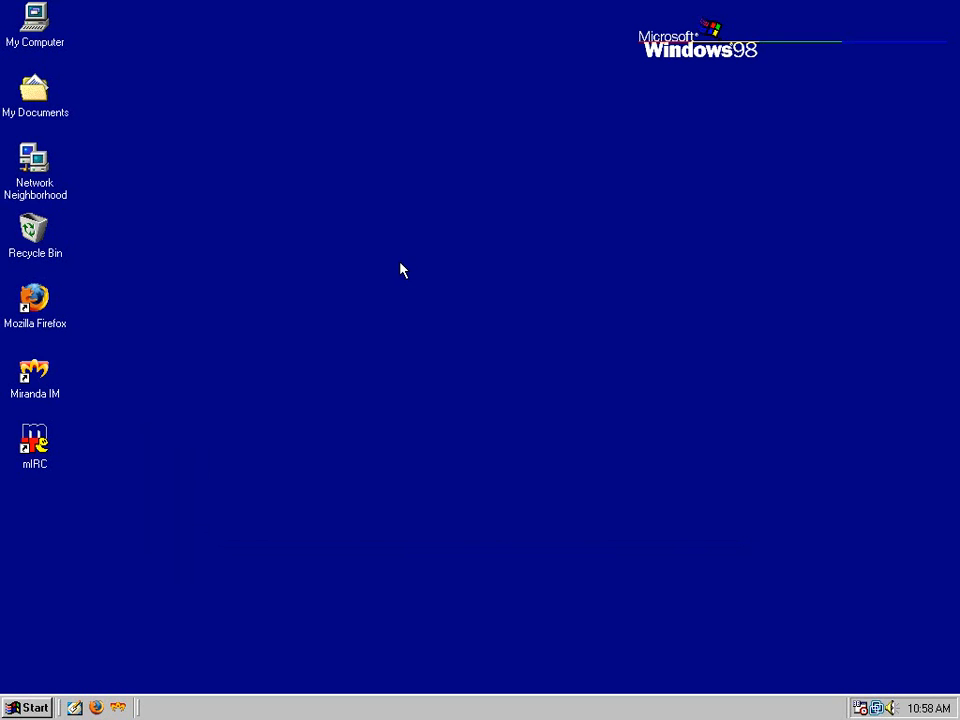
pyautogui.click(35, 25)
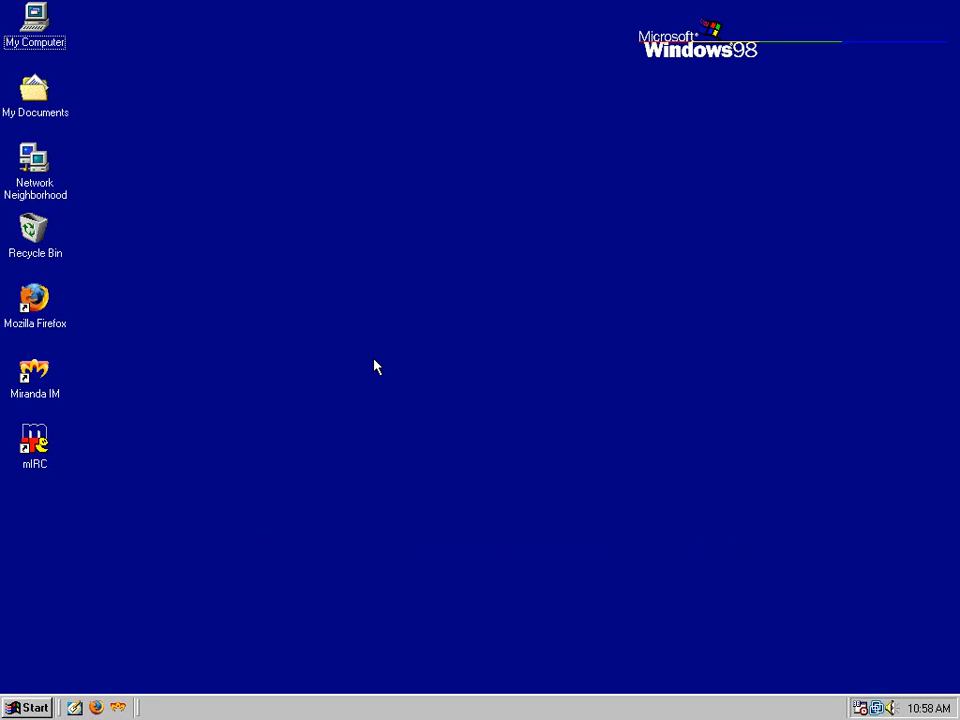
pyautogui.moveTo(370, 374)
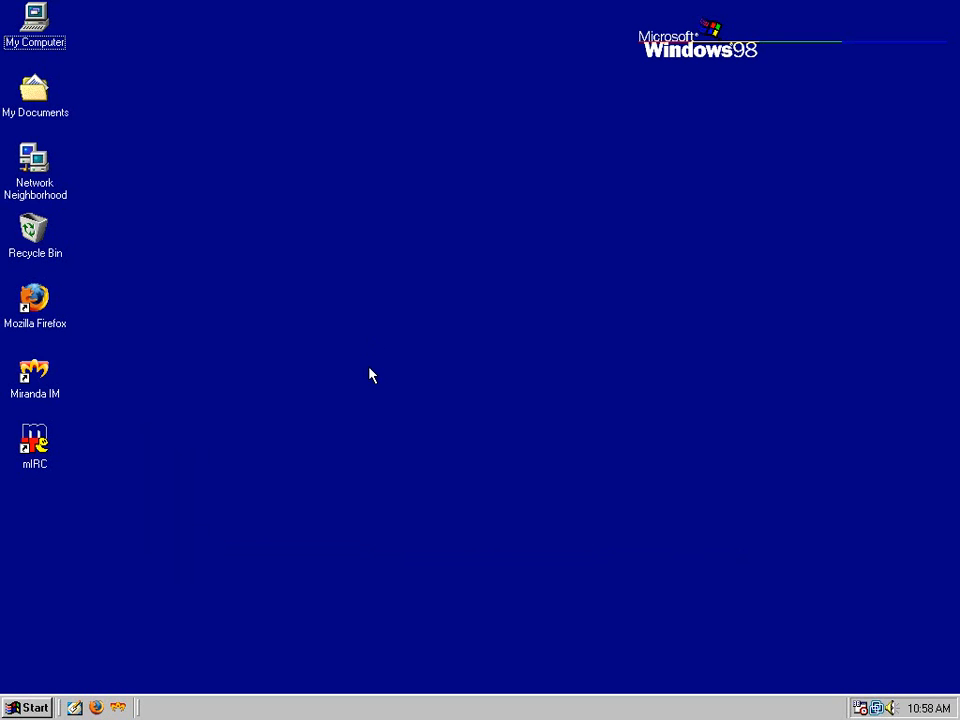
pyautogui.moveTo(369, 377)
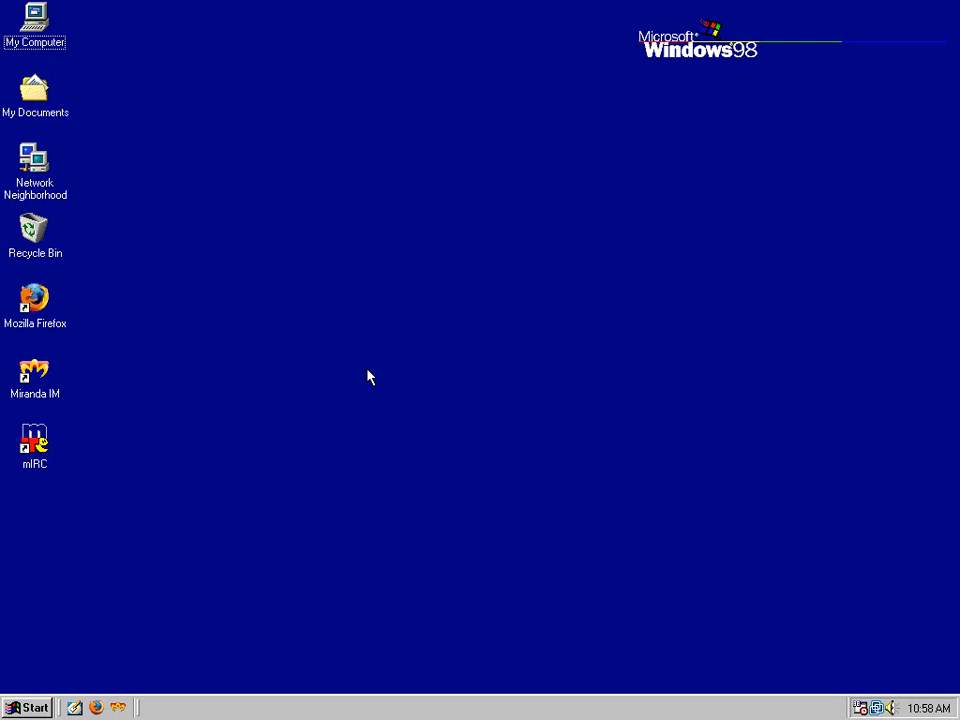
pyautogui.moveTo(338, 388)
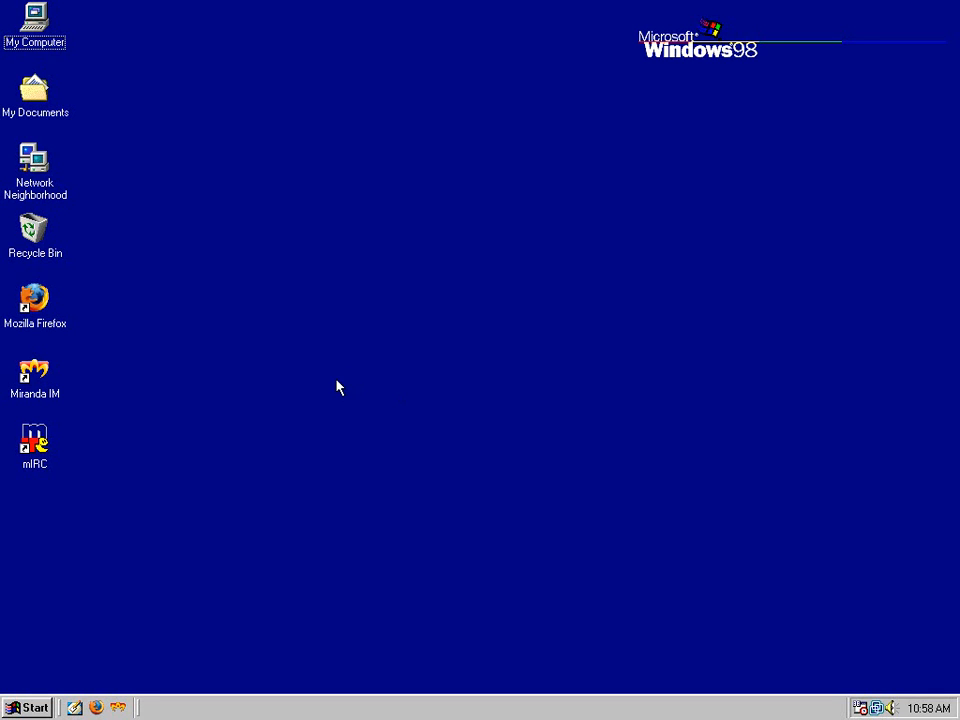
pyautogui.moveTo(364, 373)
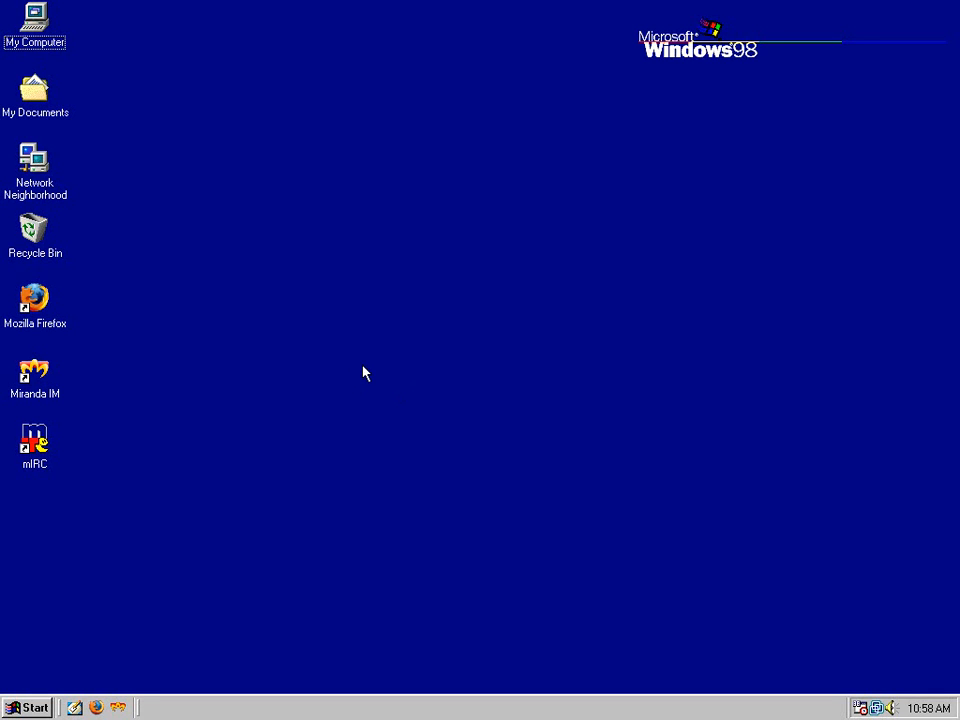
pyautogui.moveTo(340, 374)
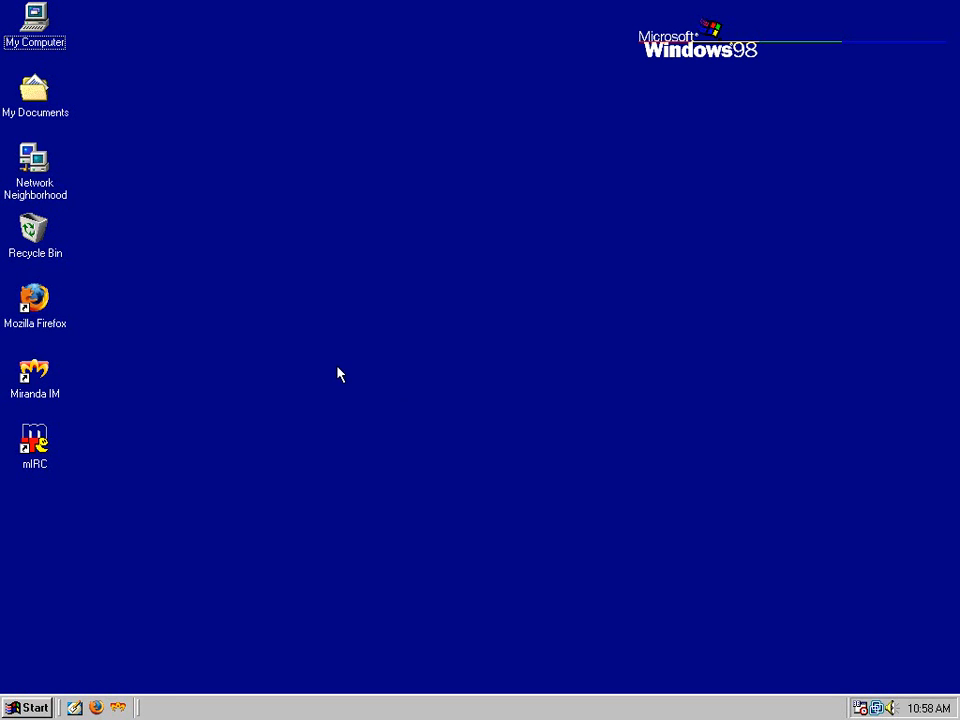
pyautogui.click(28, 707)
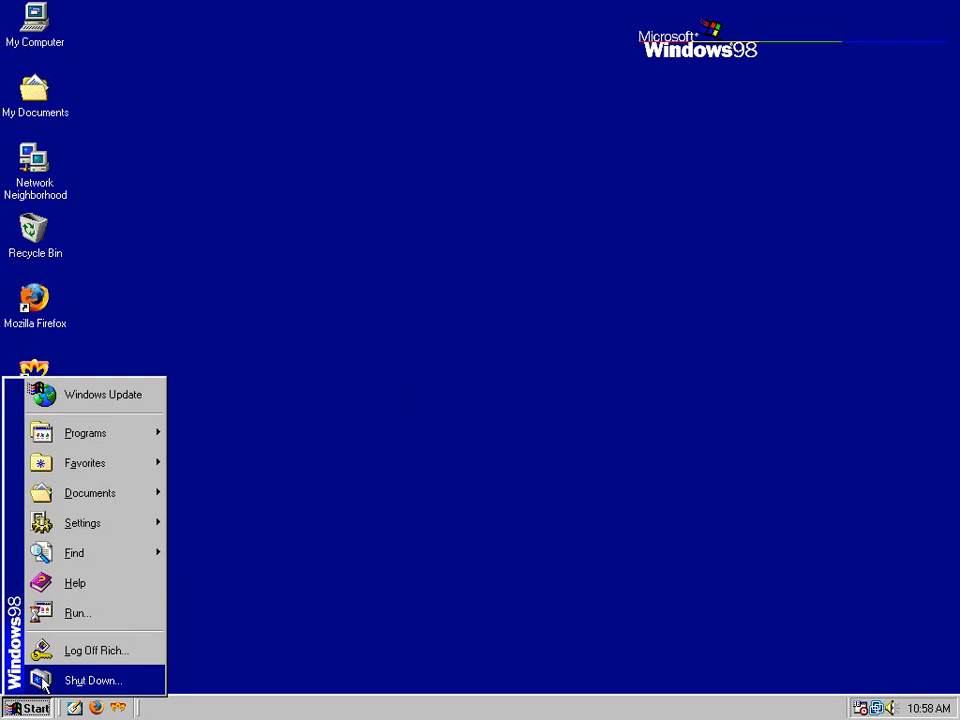
pyautogui.click(92, 680)
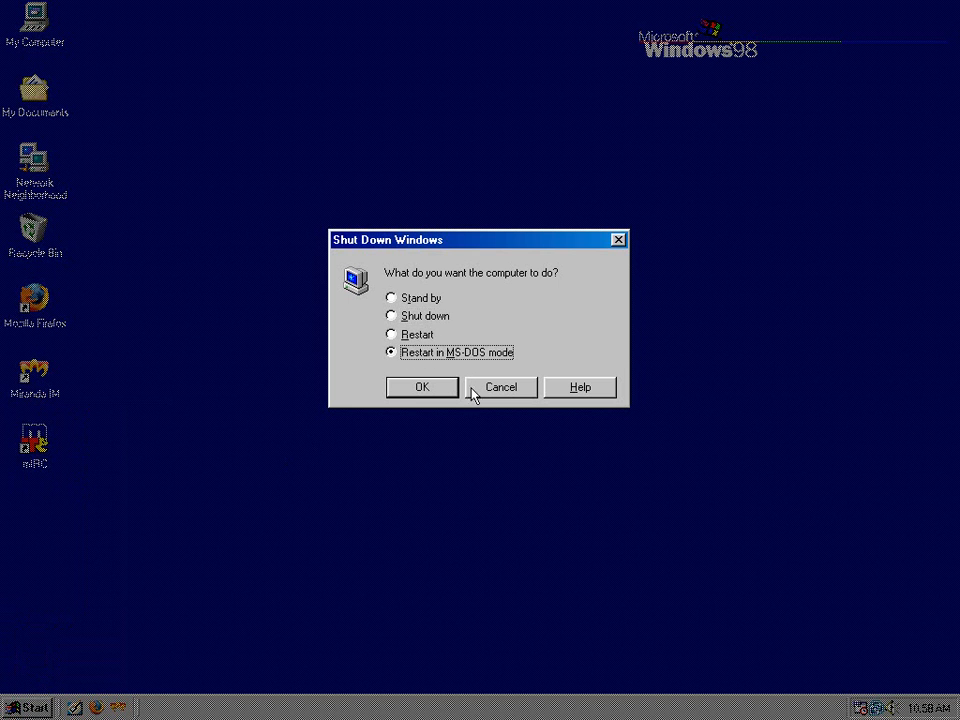
pyautogui.click(500, 387)
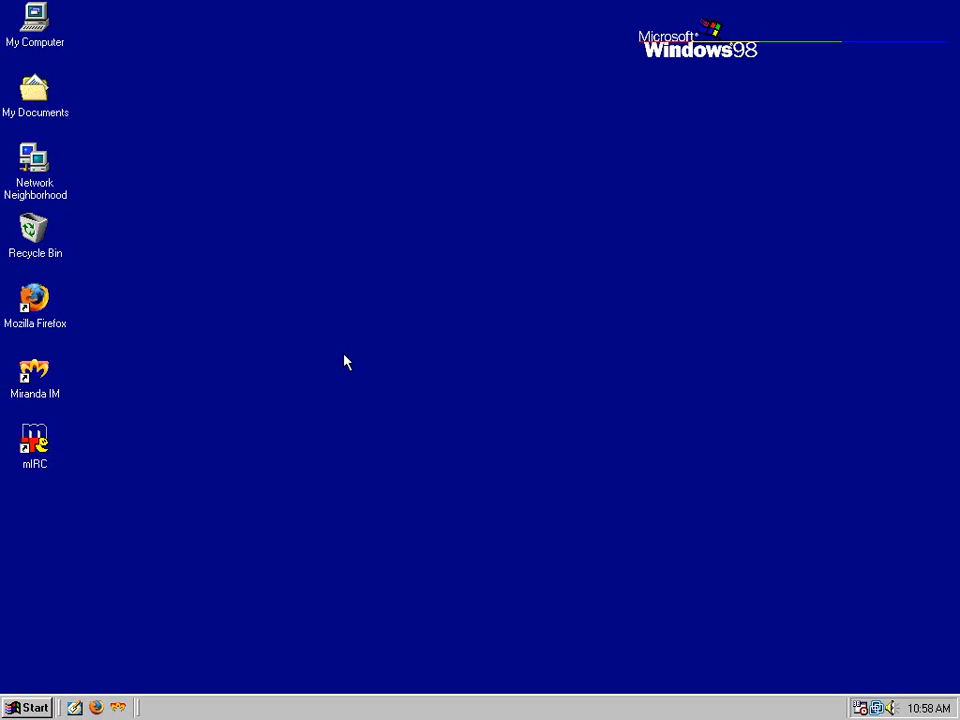
pyautogui.moveTo(378, 418)
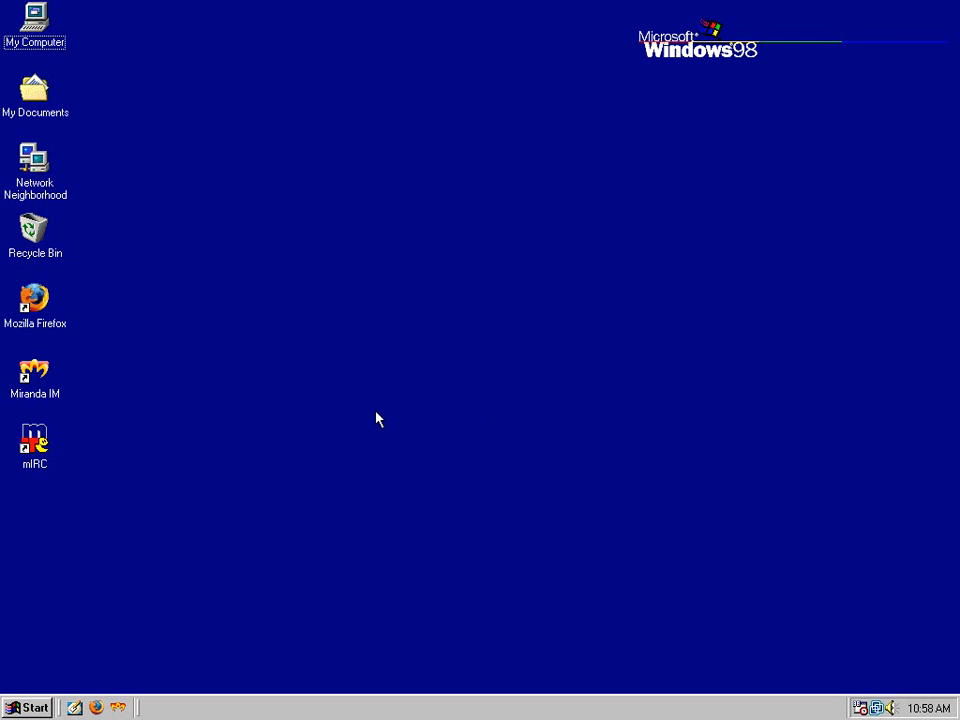
pyautogui.moveTo(196, 310)
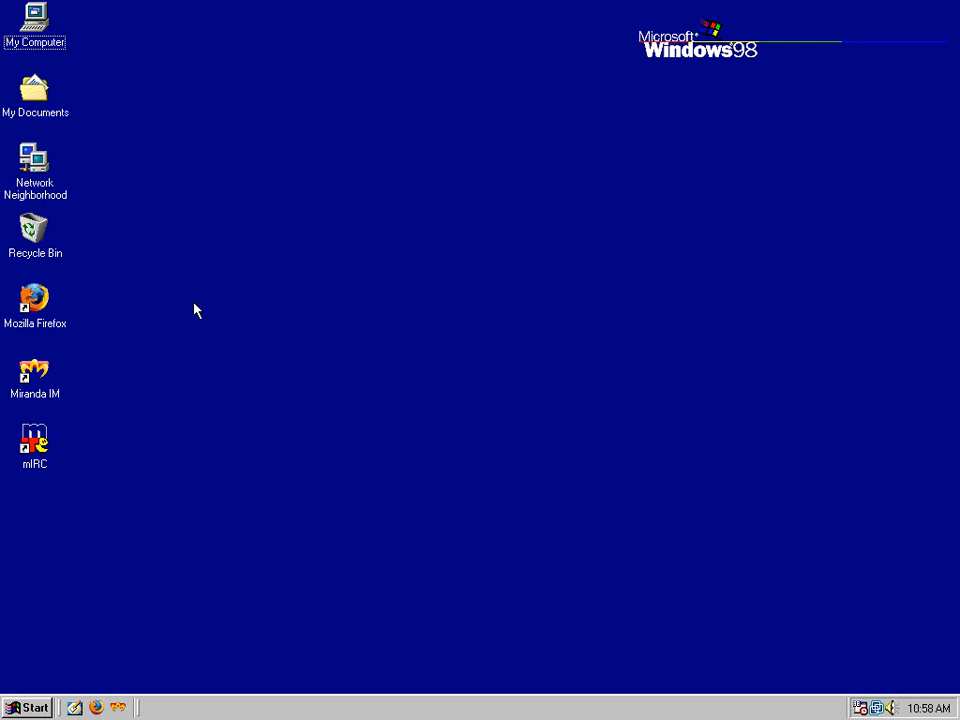
pyautogui.moveTo(244, 372)
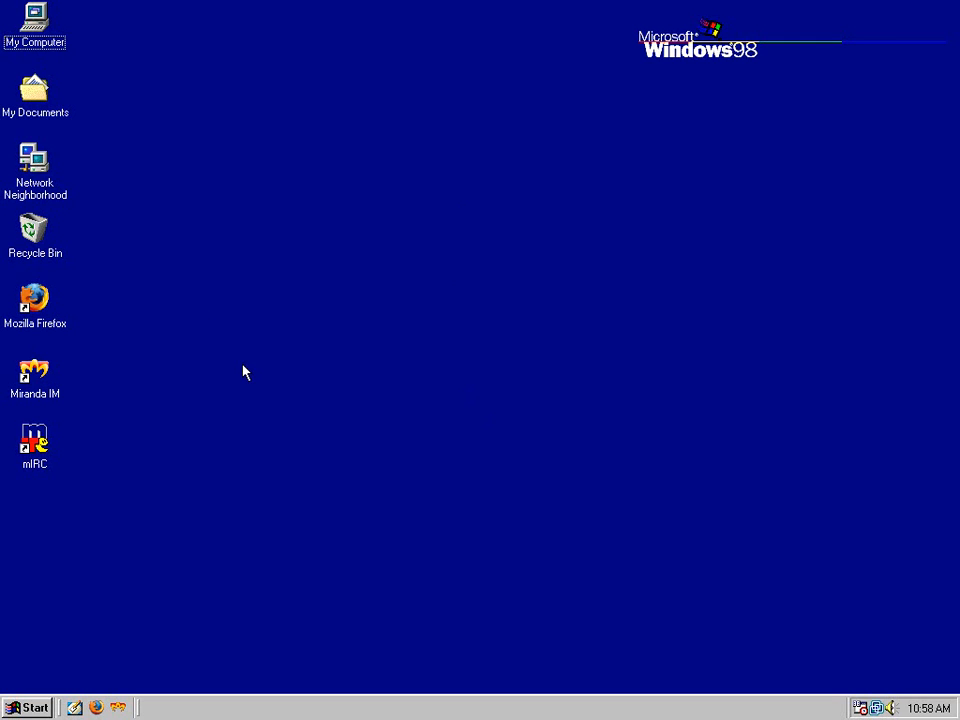
pyautogui.moveTo(295, 387)
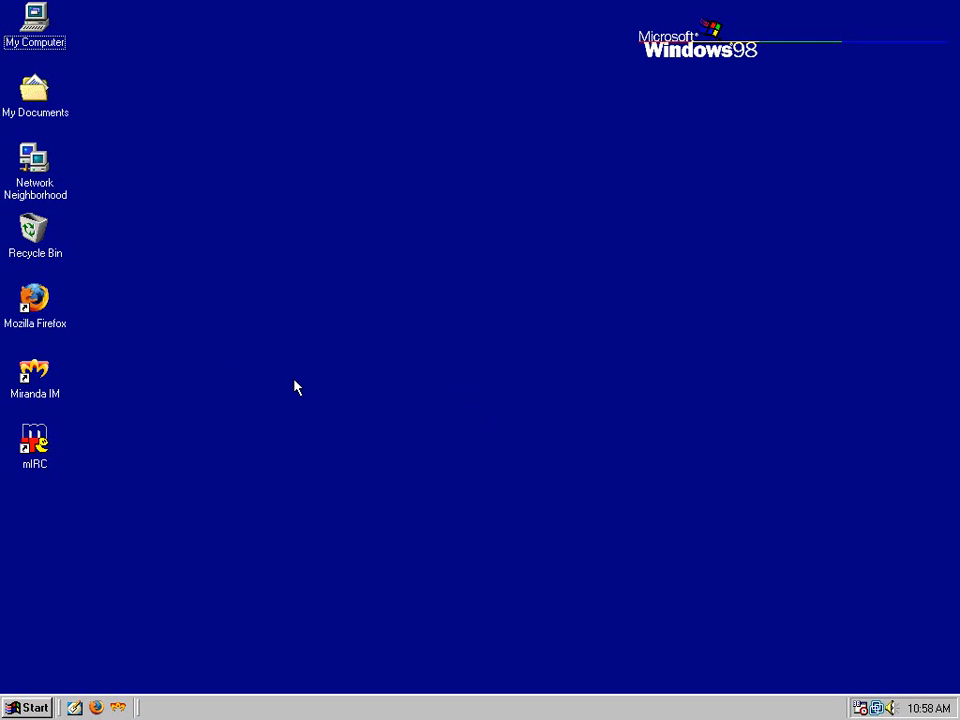
pyautogui.moveTo(282, 388)
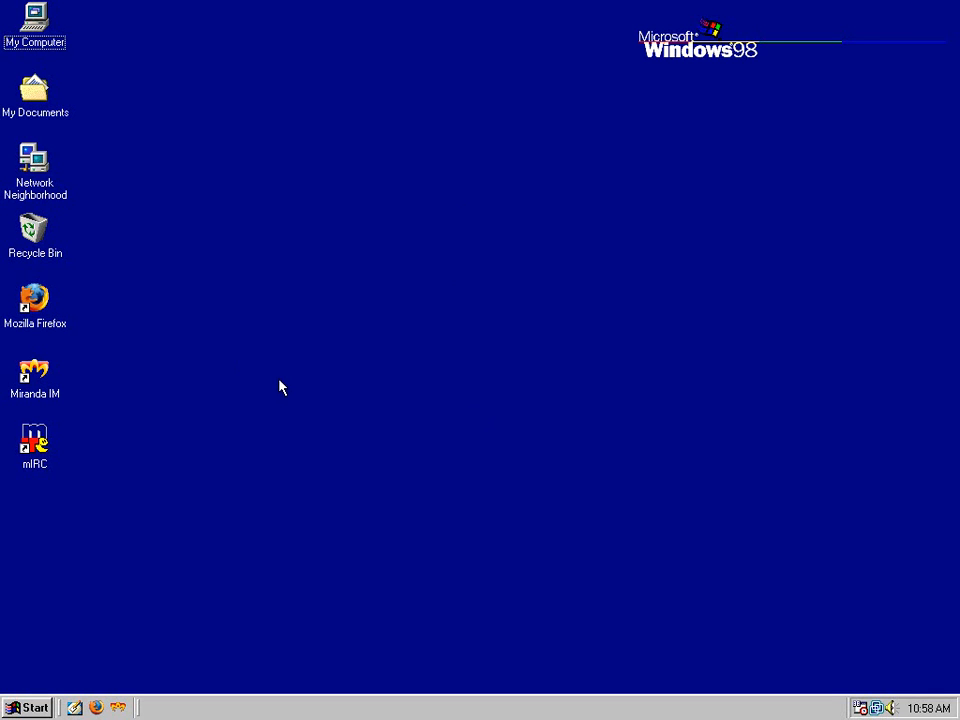
pyautogui.moveTo(290, 281)
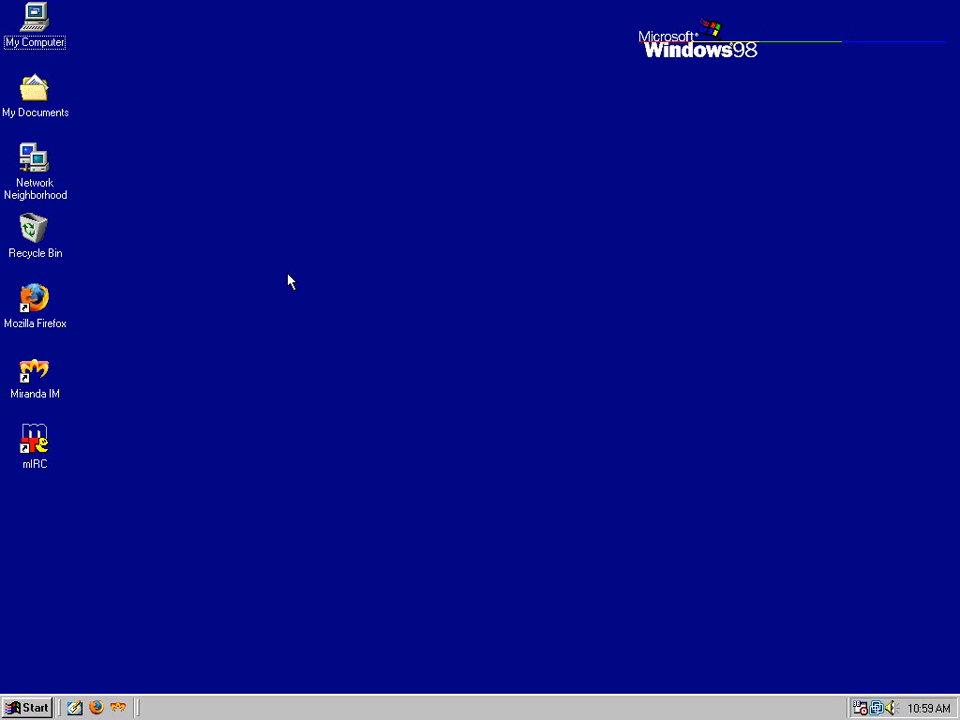
pyautogui.moveTo(294, 320)
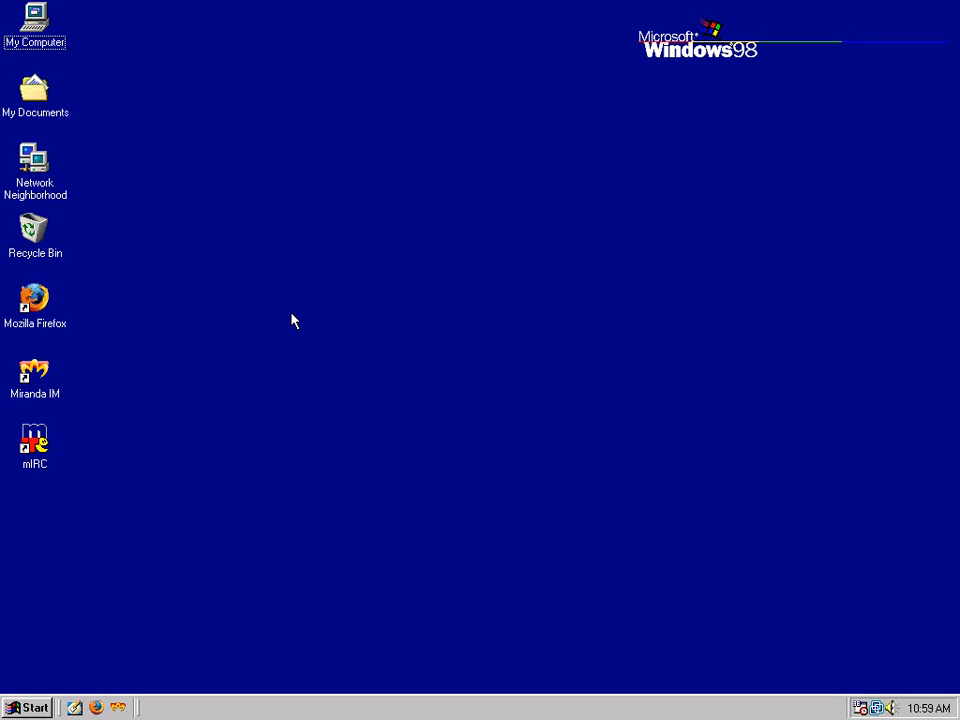
pyautogui.moveTo(202, 385)
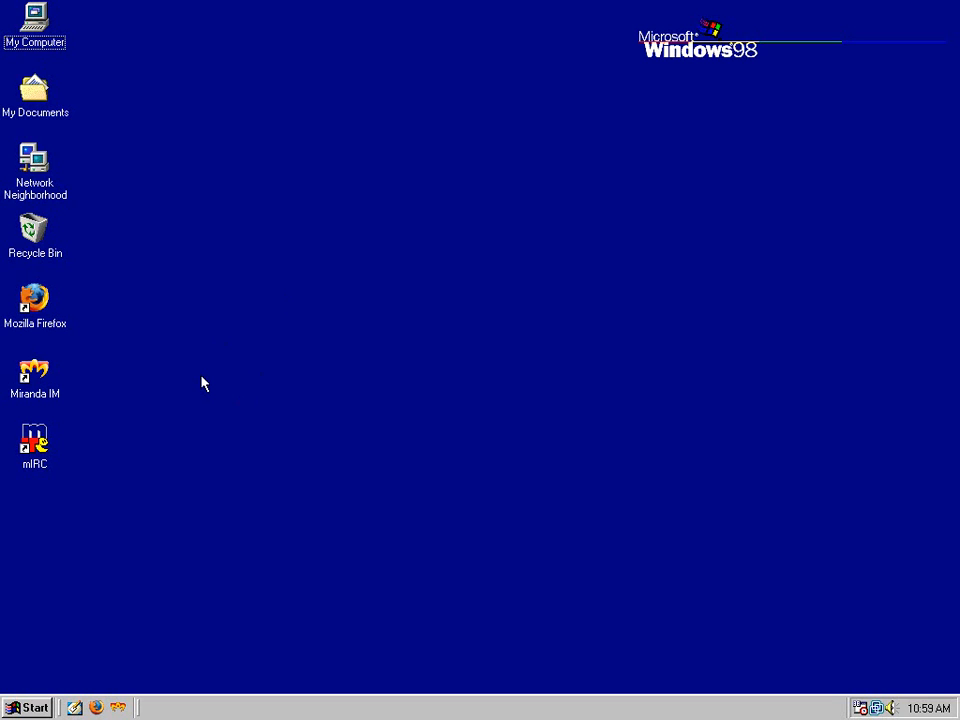
pyautogui.moveTo(28, 672)
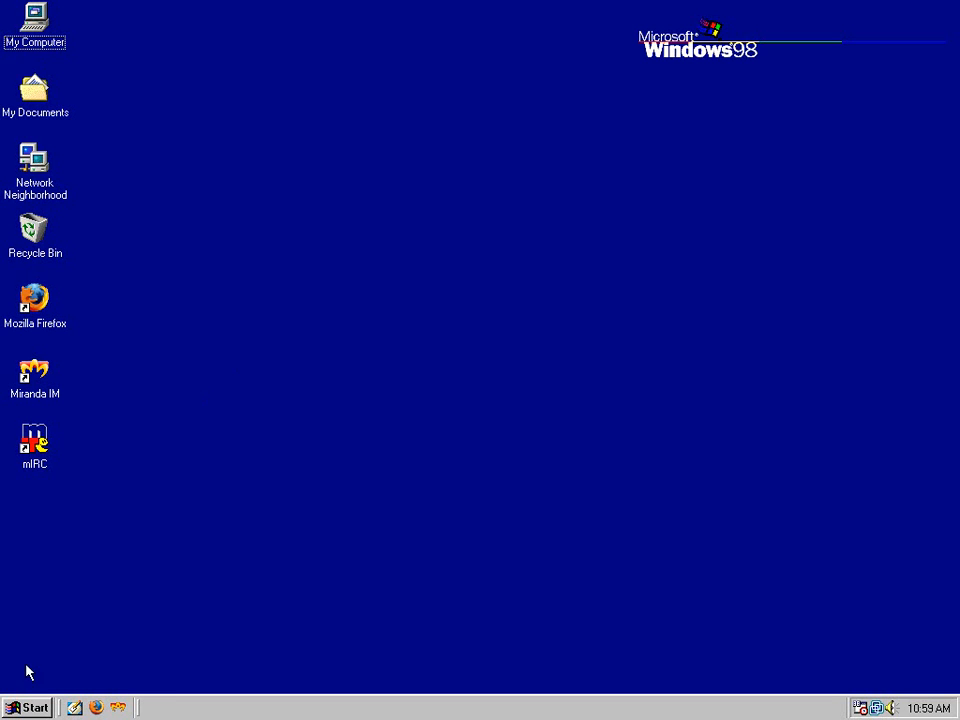
pyautogui.click(28, 707)
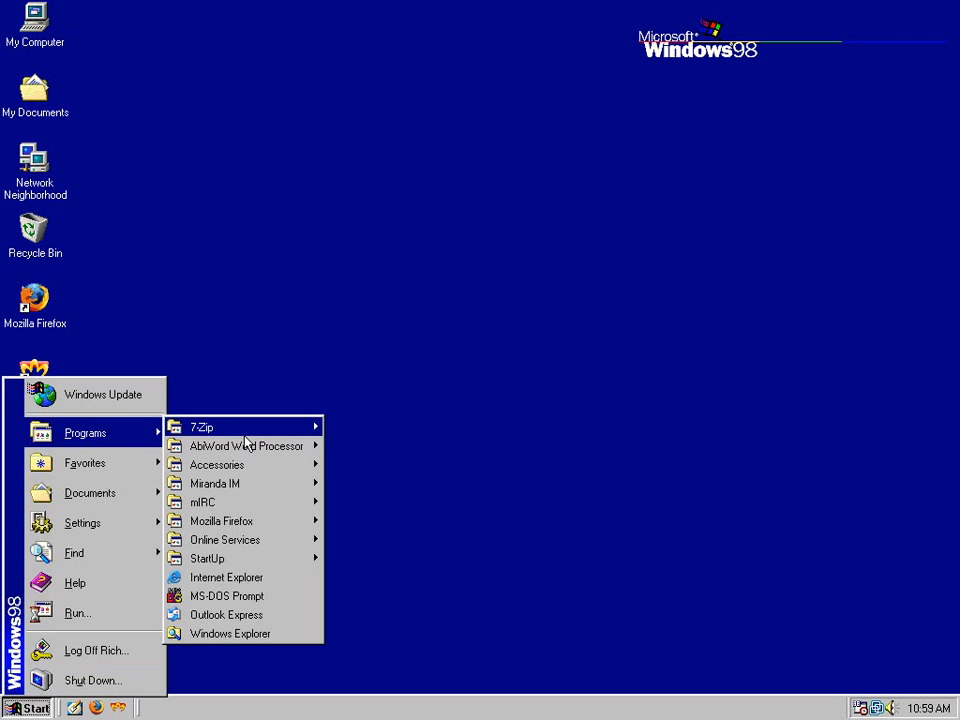
pyautogui.click(178, 347)
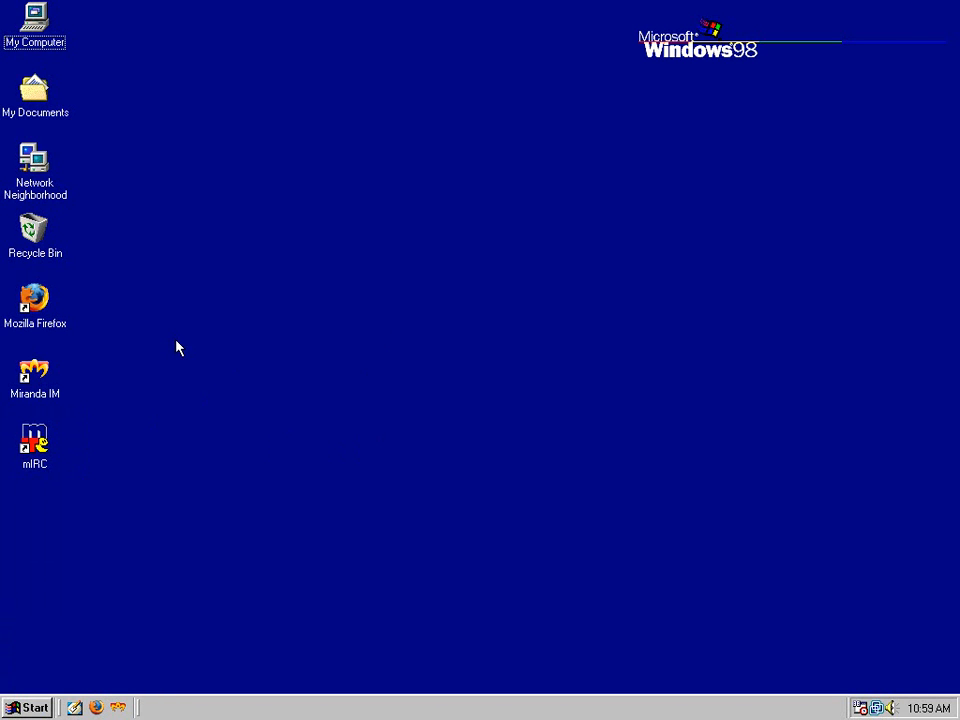
pyautogui.moveTo(222, 448)
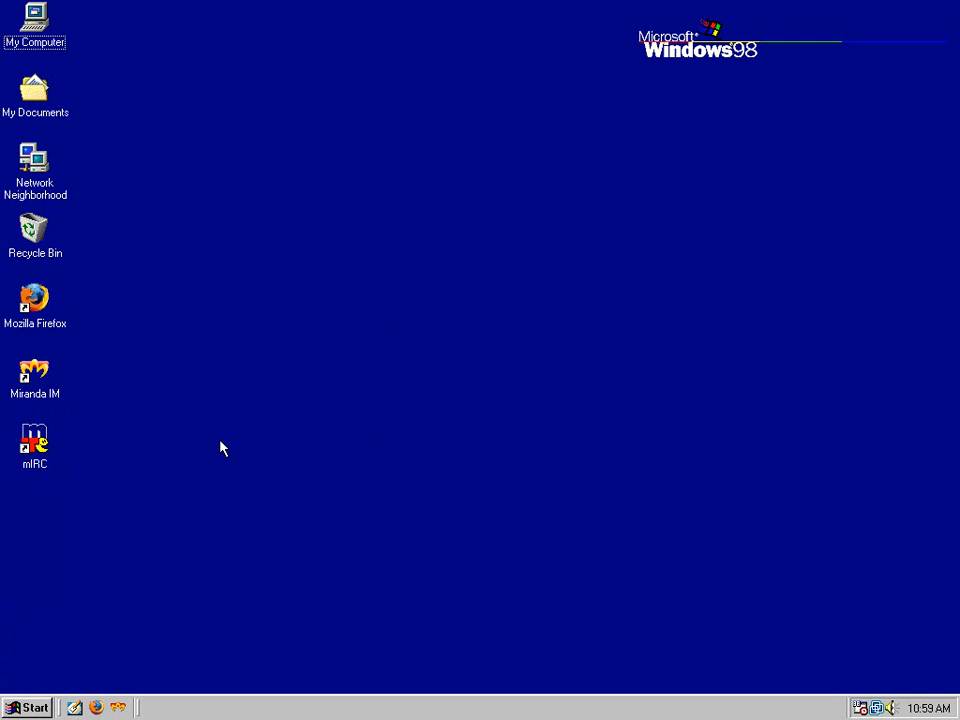
pyautogui.moveTo(318, 209)
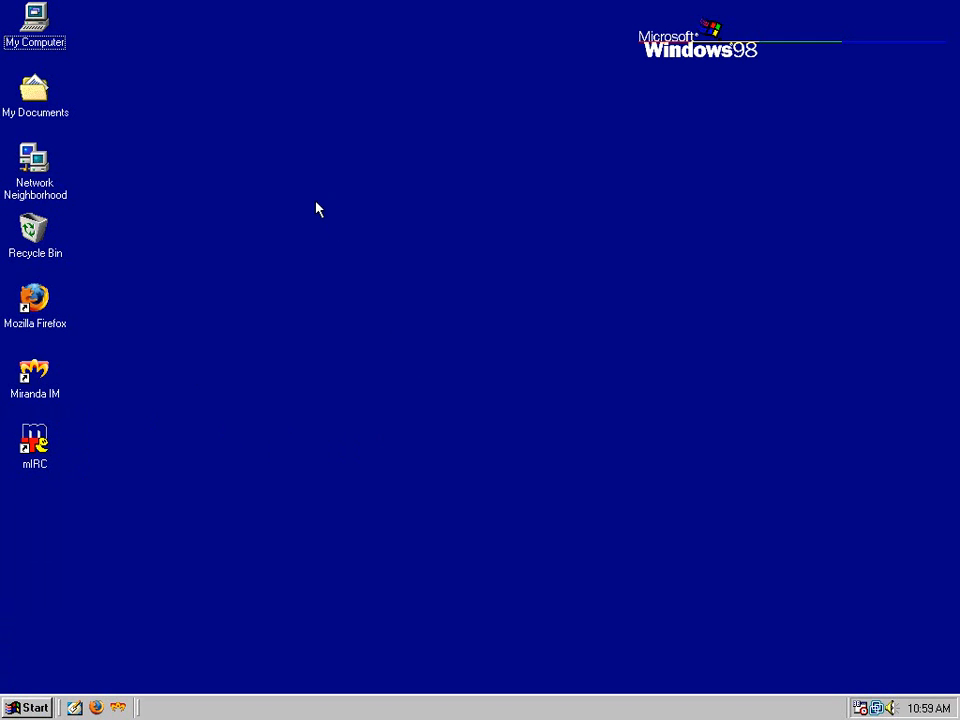
pyautogui.moveTo(260, 428)
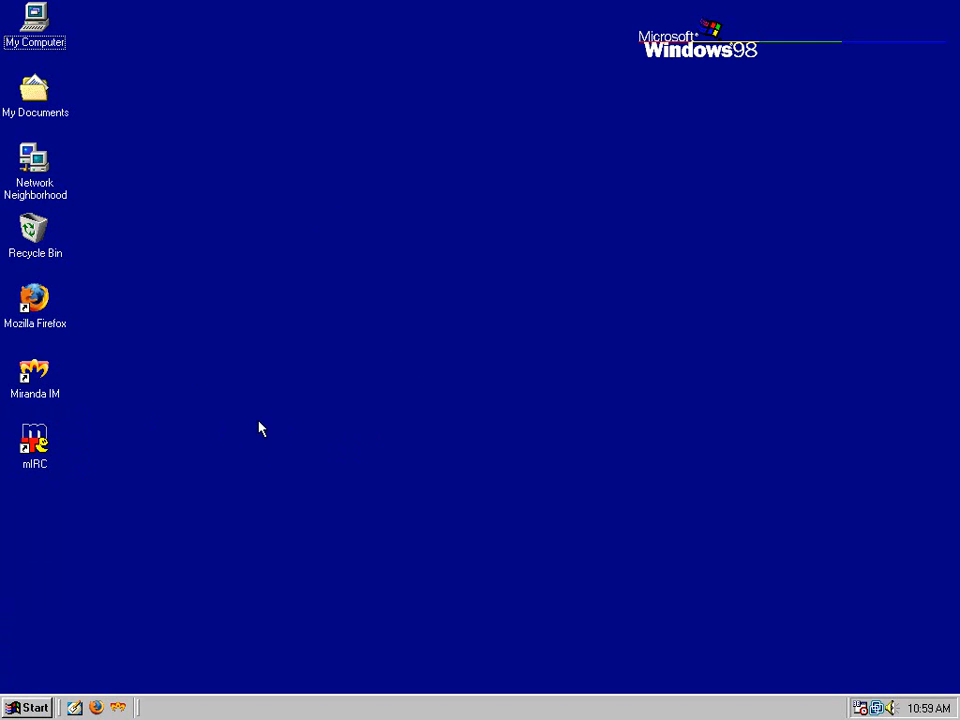
pyautogui.moveTo(341, 387)
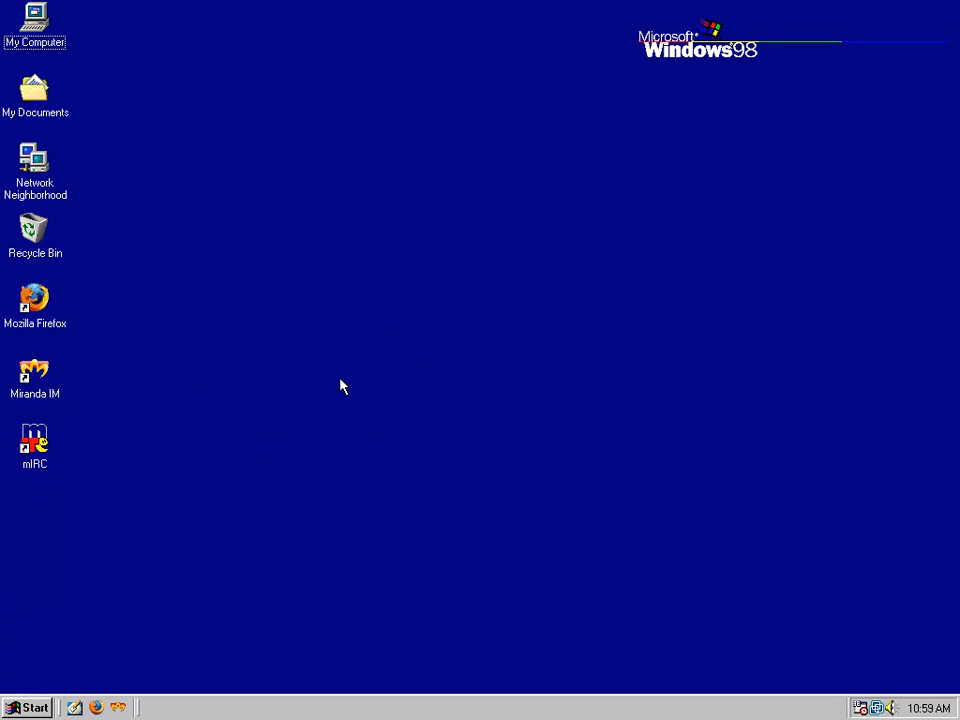
pyautogui.moveTo(333, 390)
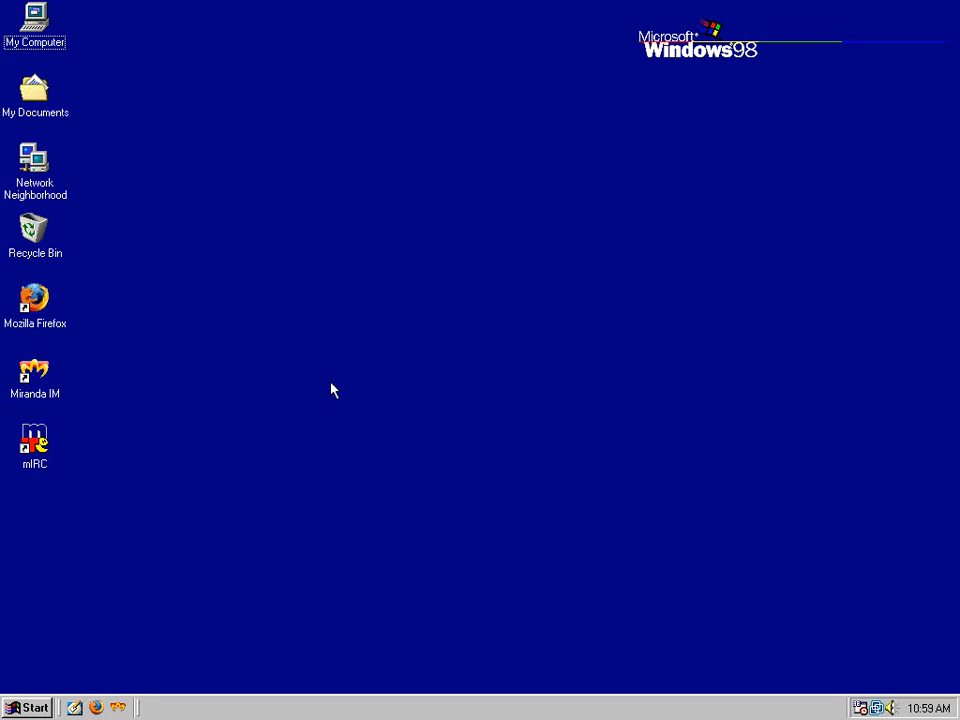
pyautogui.moveTo(168, 537)
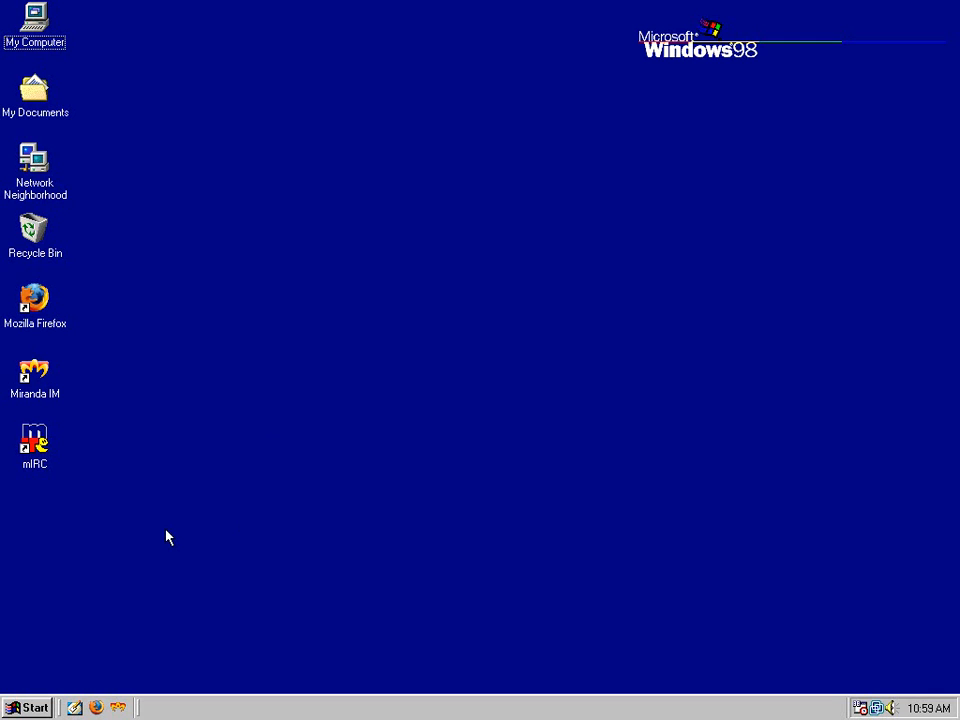
pyautogui.moveTo(255, 503)
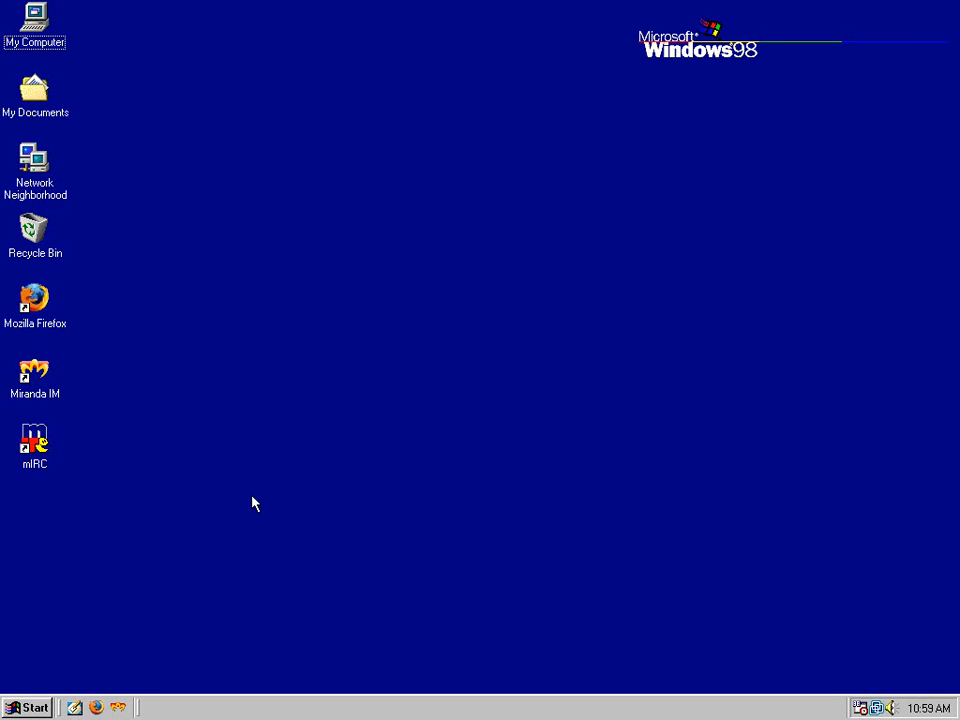
pyautogui.moveTo(251, 505)
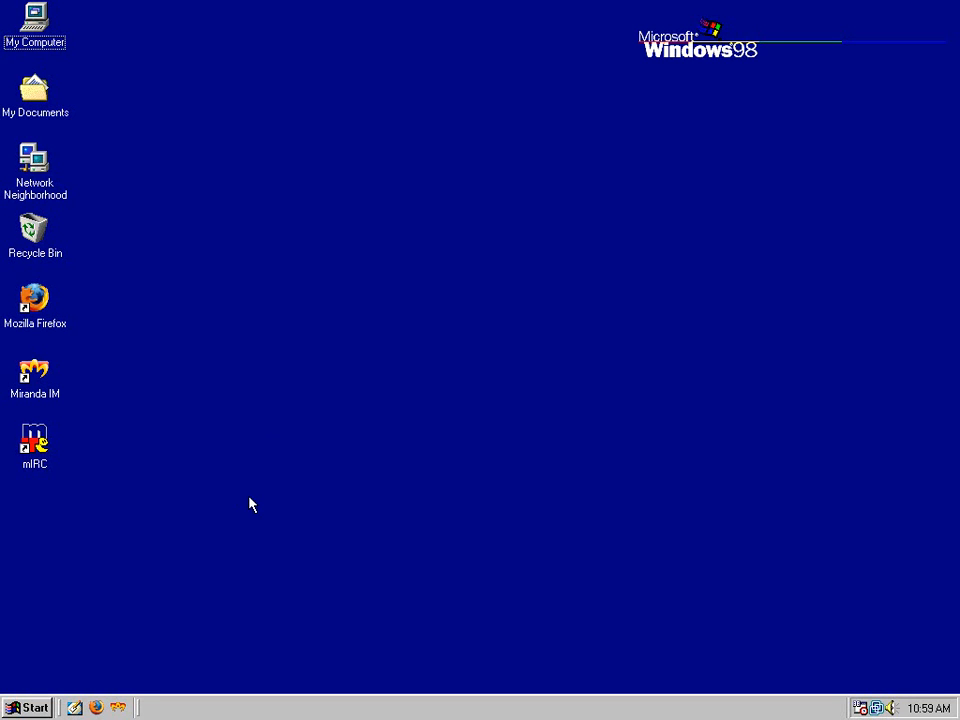
pyautogui.click(35, 300)
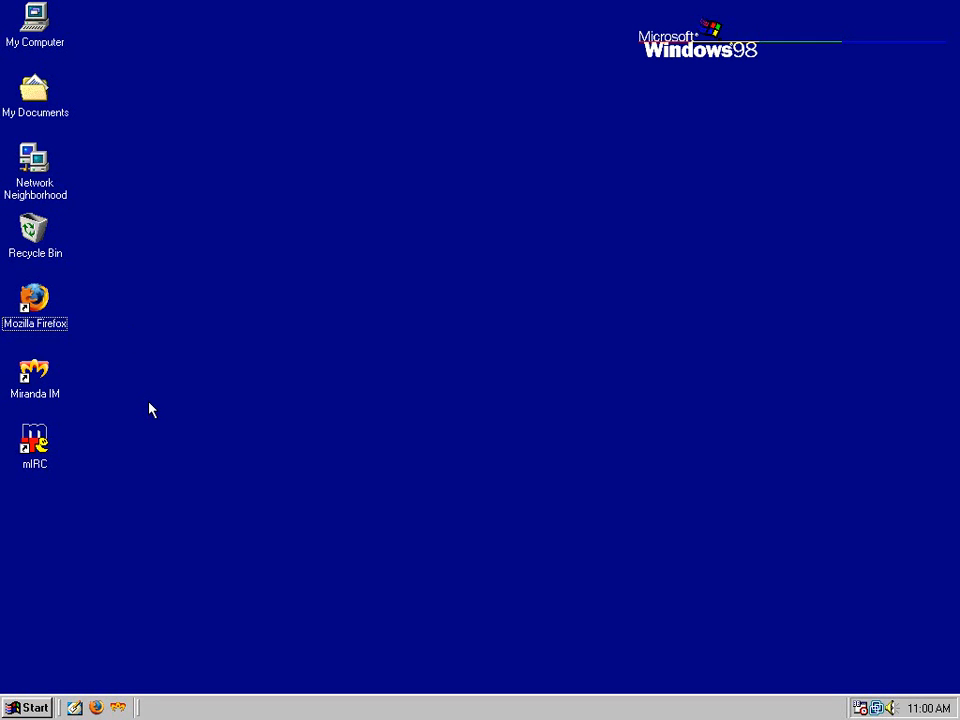
pyautogui.moveTo(33, 235)
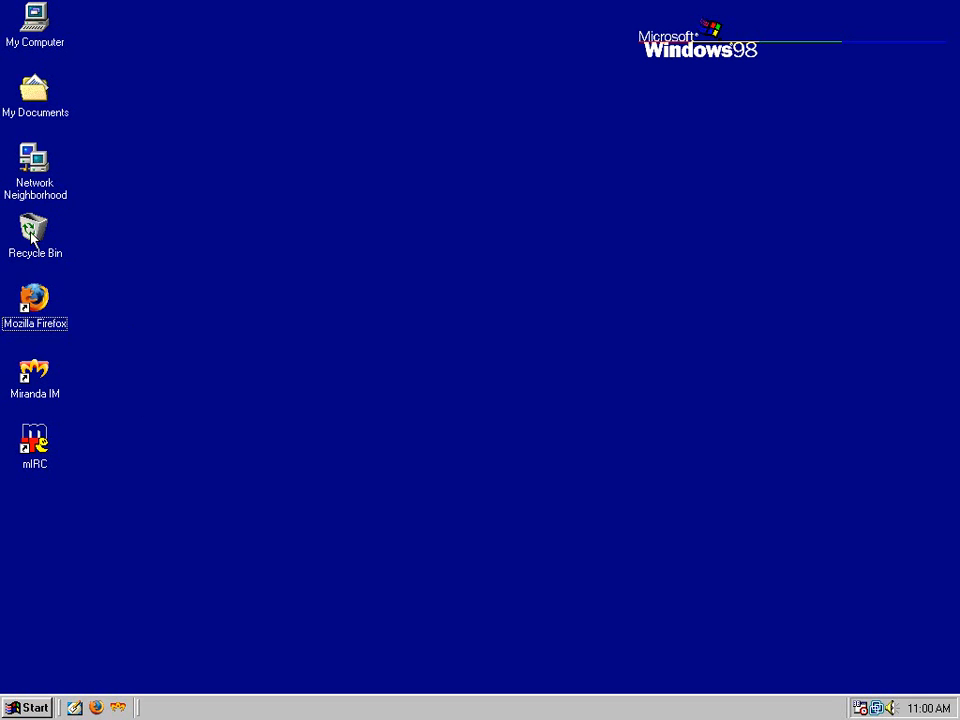
pyautogui.click(35, 375)
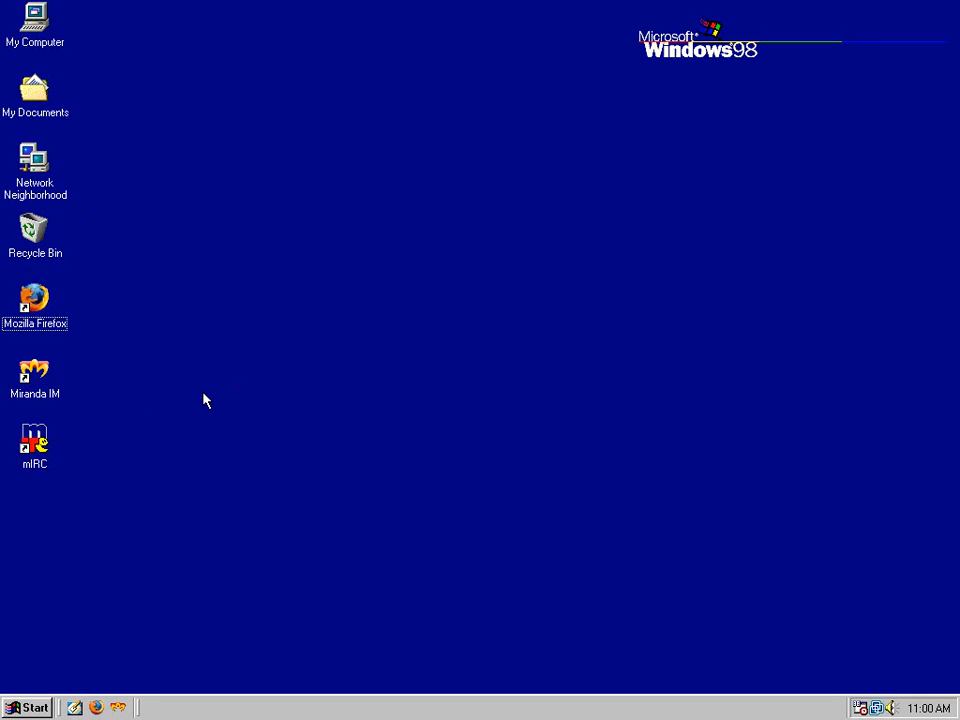
pyautogui.moveTo(238, 442)
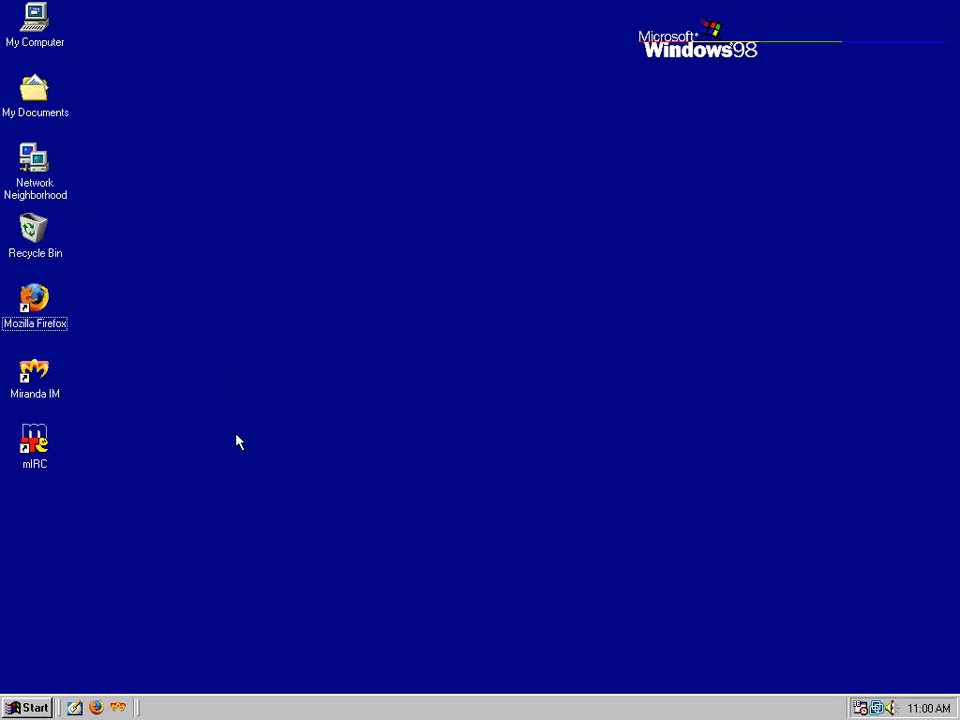
pyautogui.moveTo(299, 451)
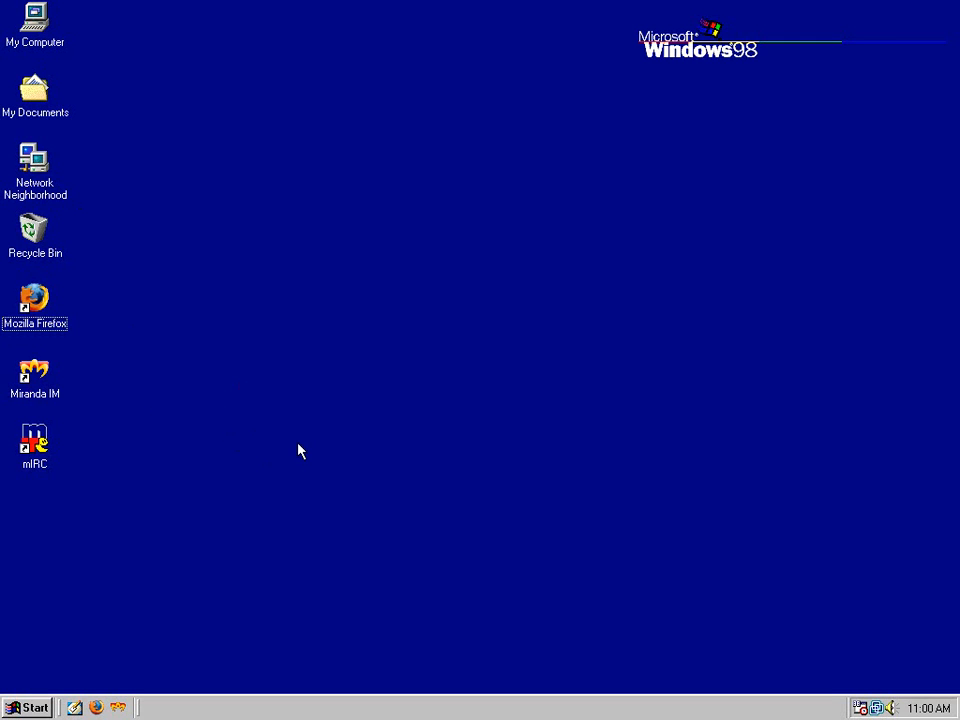
pyautogui.moveTo(315, 452)
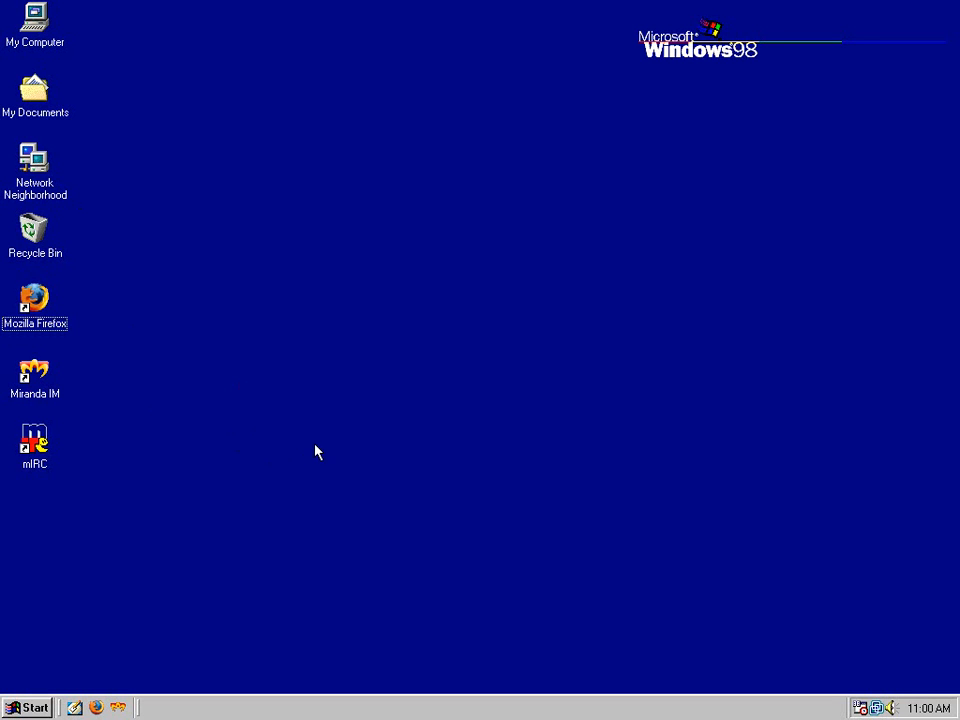
pyautogui.moveTo(291, 429)
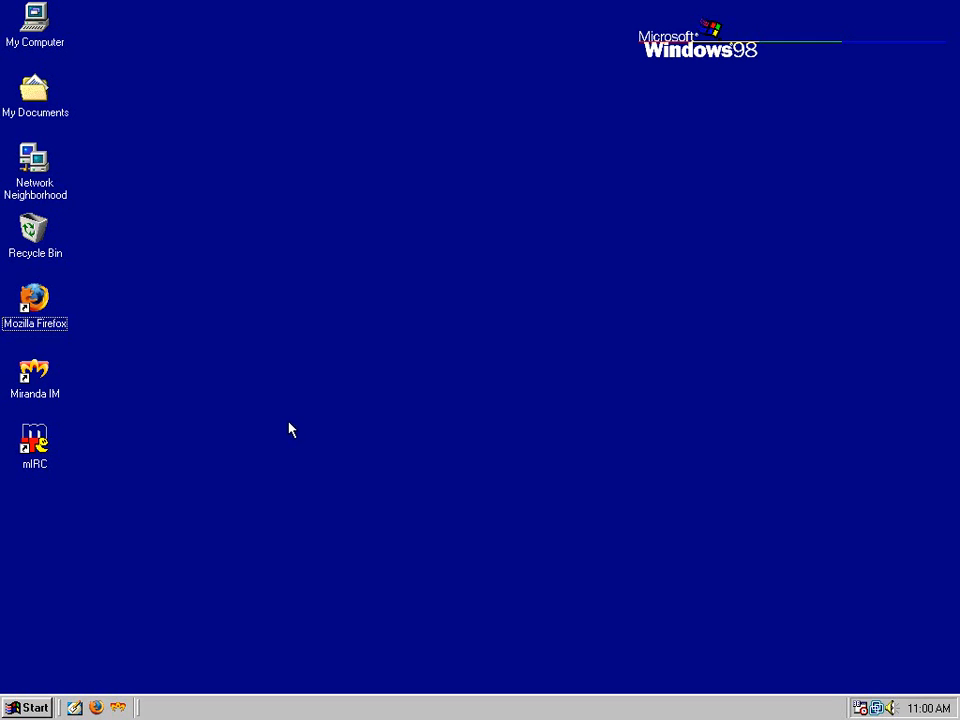
pyautogui.moveTo(281, 367)
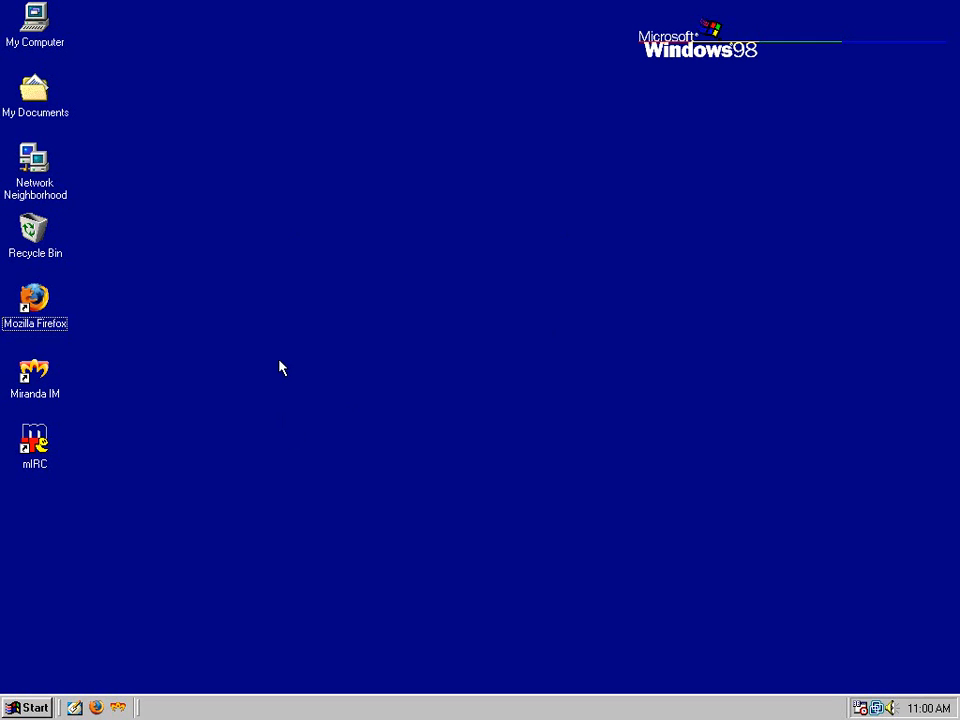
pyautogui.moveTo(280, 367)
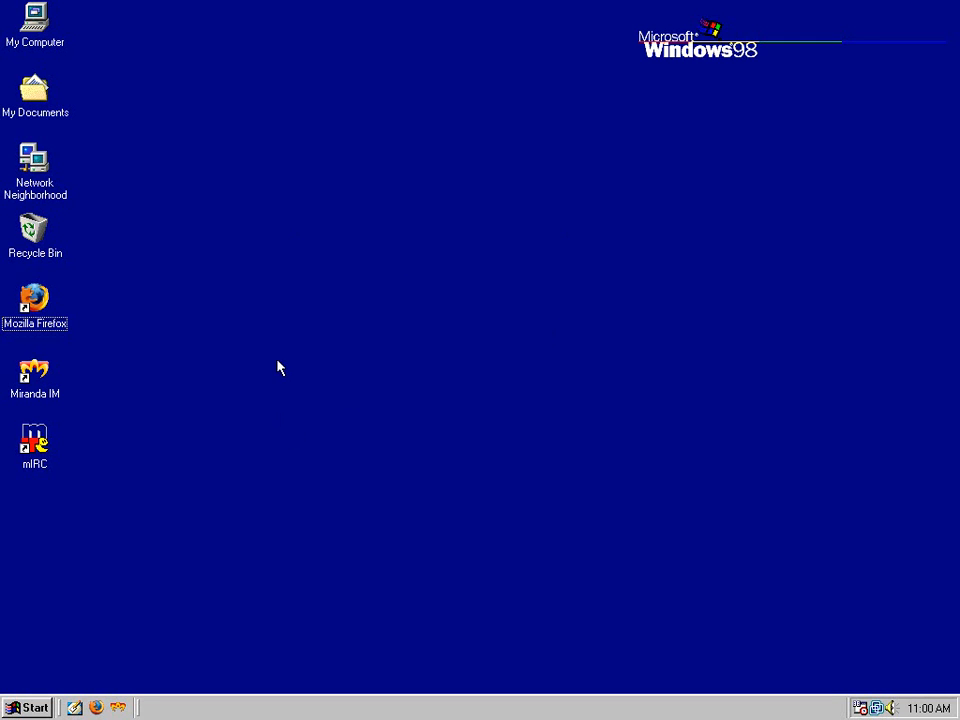
pyautogui.moveTo(35, 228)
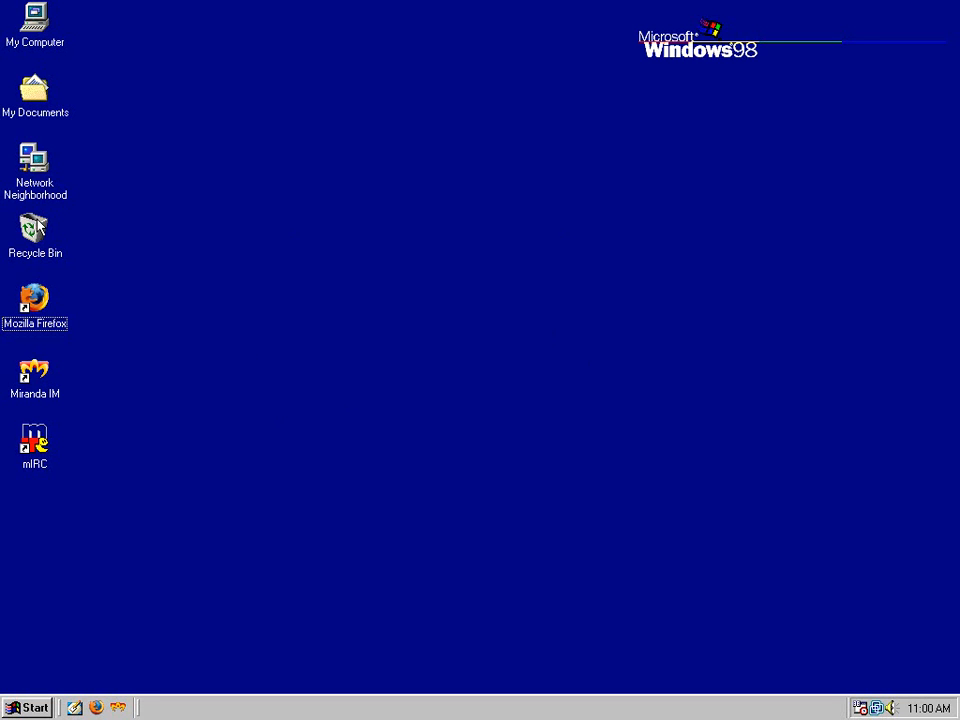
# Step: Select the Recycle Bin, then the mIRC shortcut on the desktop
pyautogui.click(35, 235)
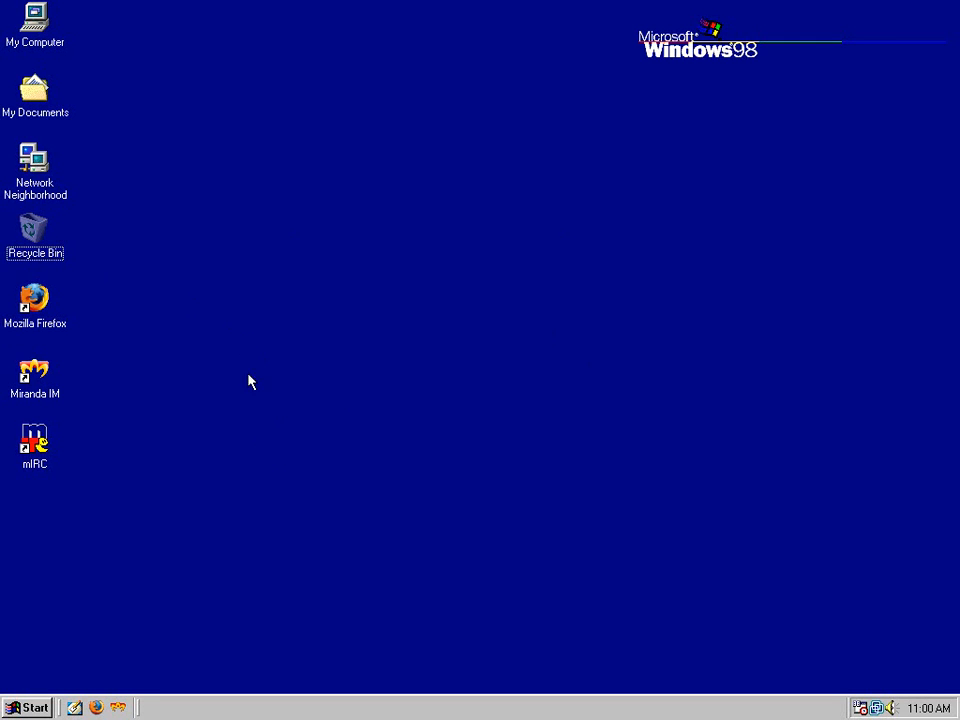
pyautogui.moveTo(268, 454)
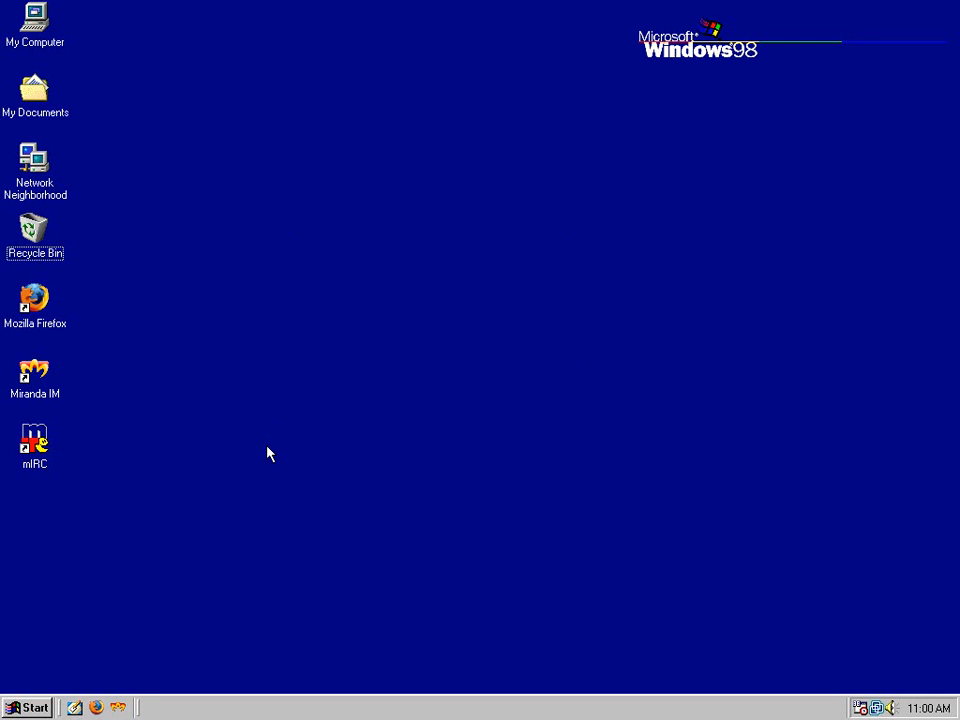
pyautogui.moveTo(422, 212)
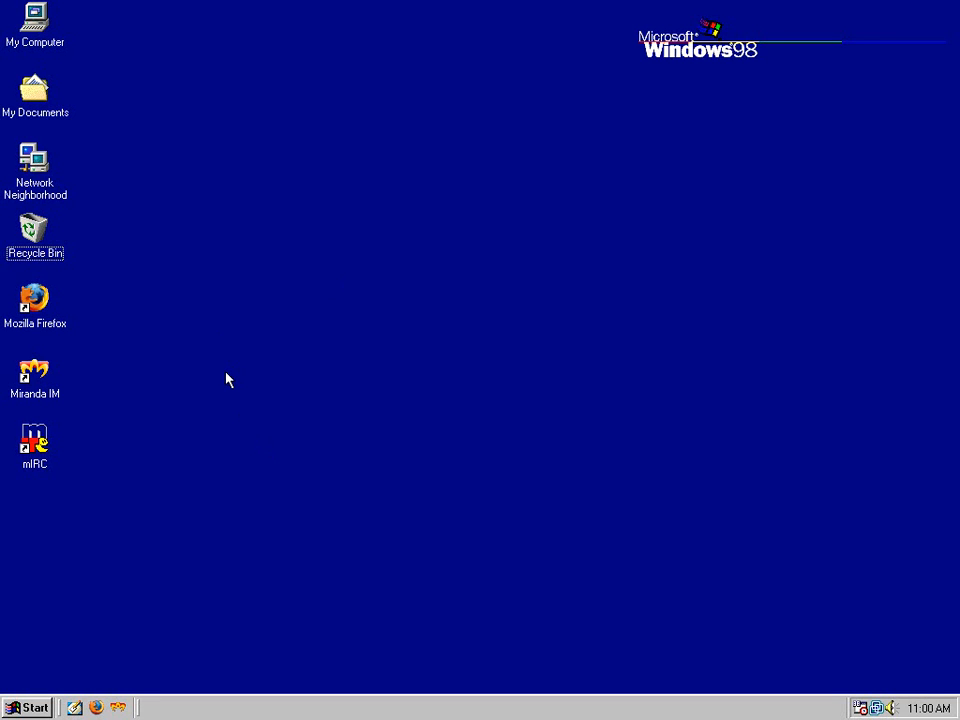
pyautogui.click(34, 440)
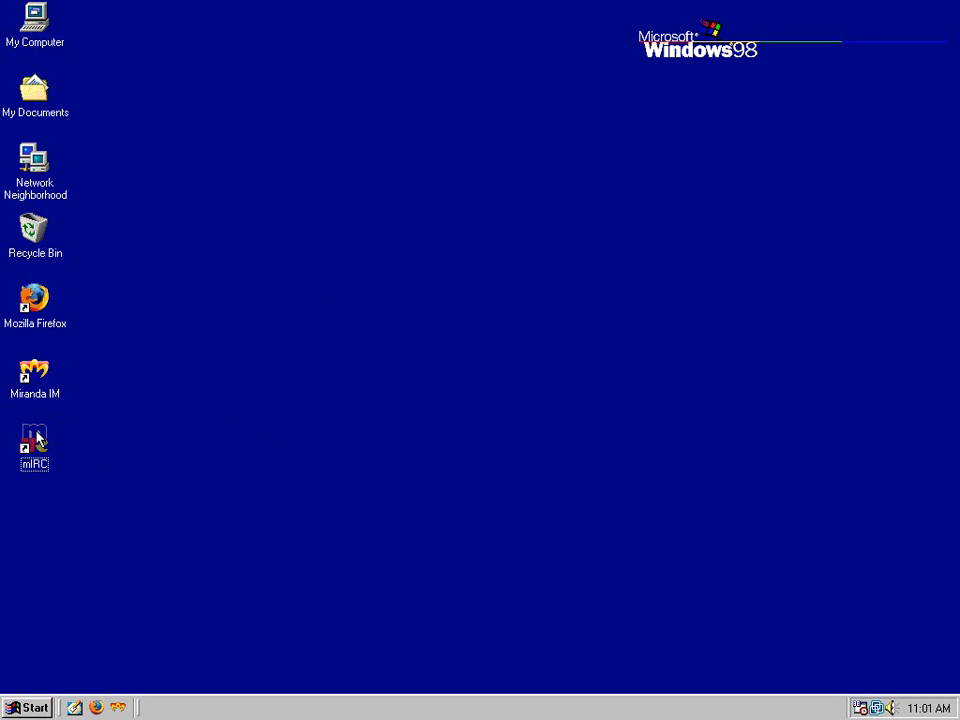
pyautogui.moveTo(163, 471)
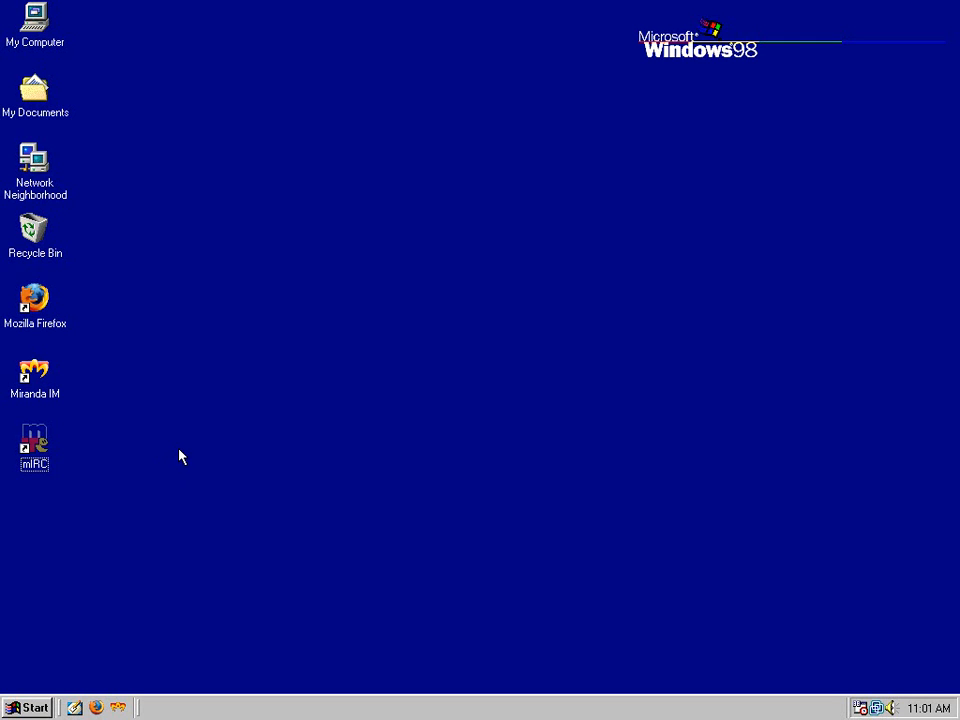
pyautogui.moveTo(347, 381)
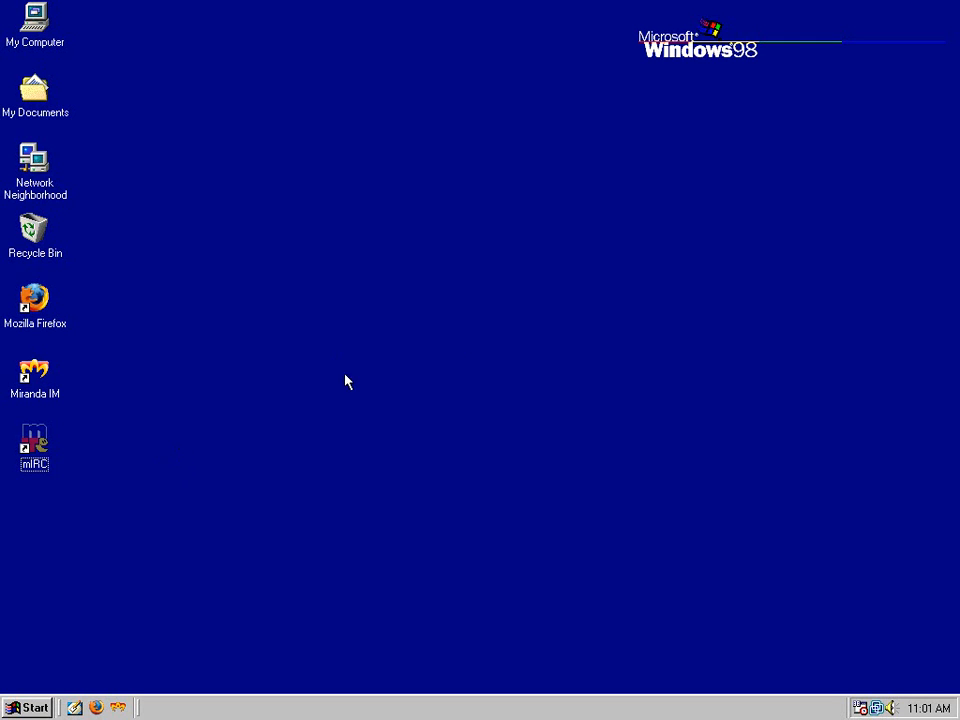
pyautogui.moveTo(283, 385)
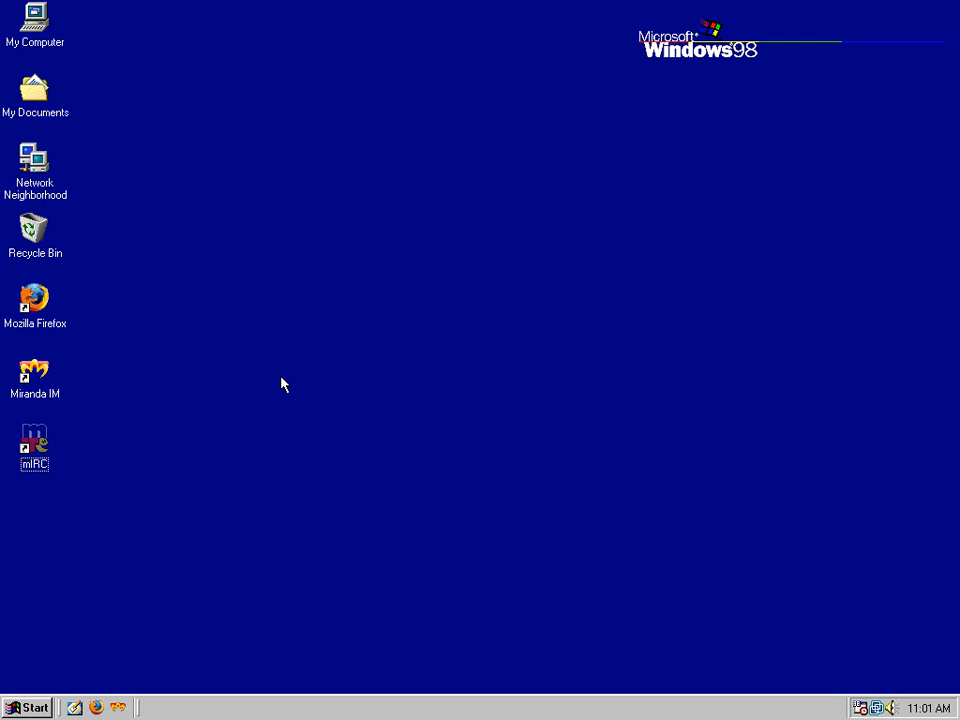
pyautogui.moveTo(128, 390)
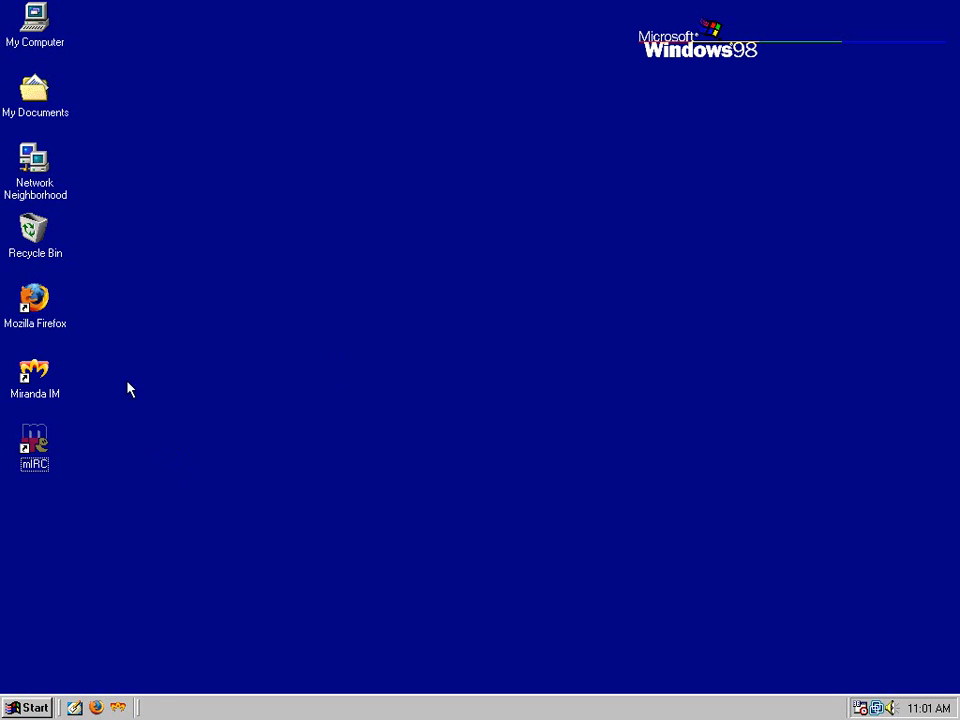
pyautogui.click(27, 707)
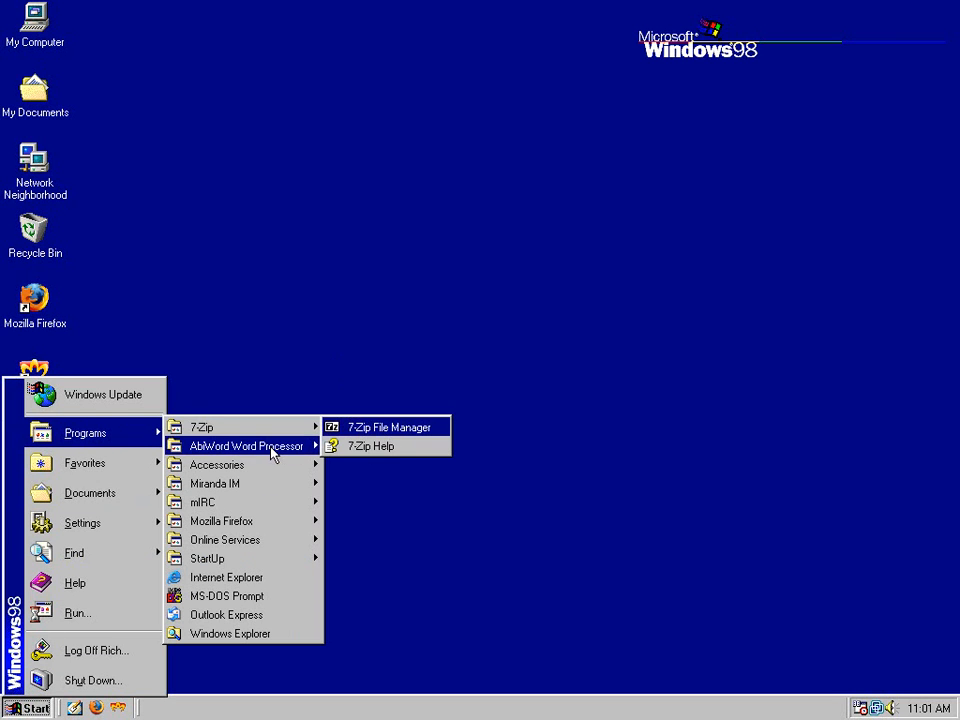
pyautogui.moveTo(202, 501)
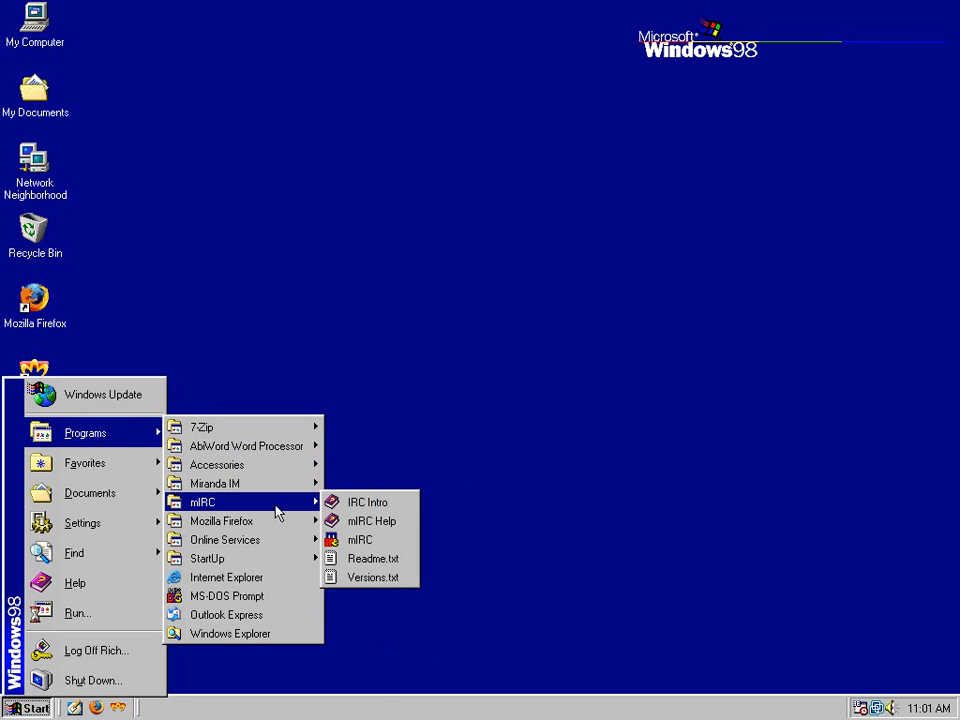
pyautogui.moveTo(225, 539)
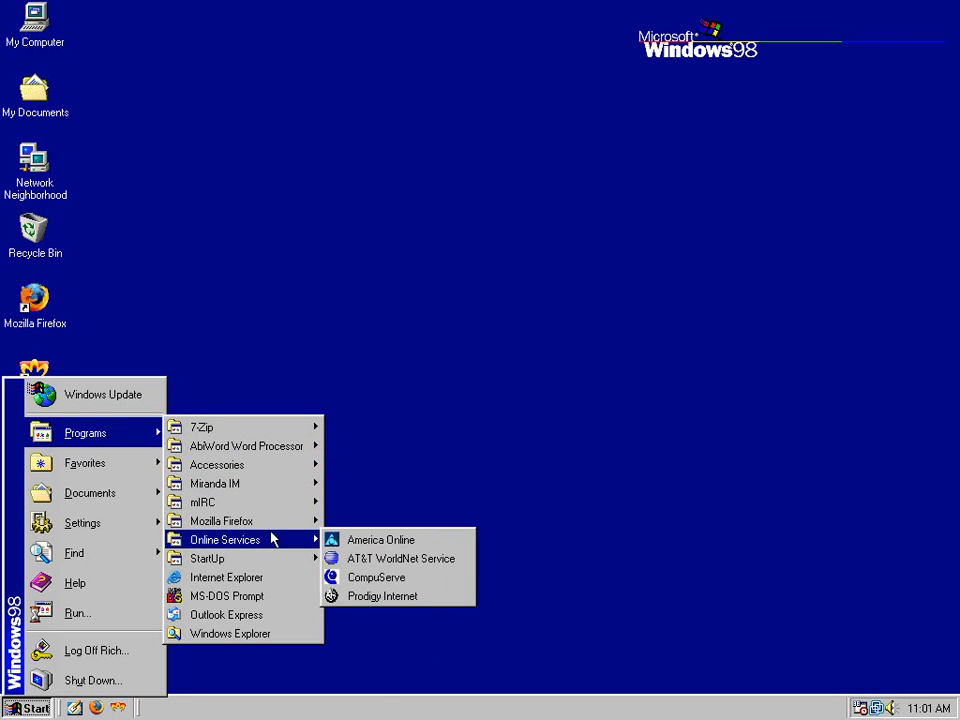
pyautogui.moveTo(214, 483)
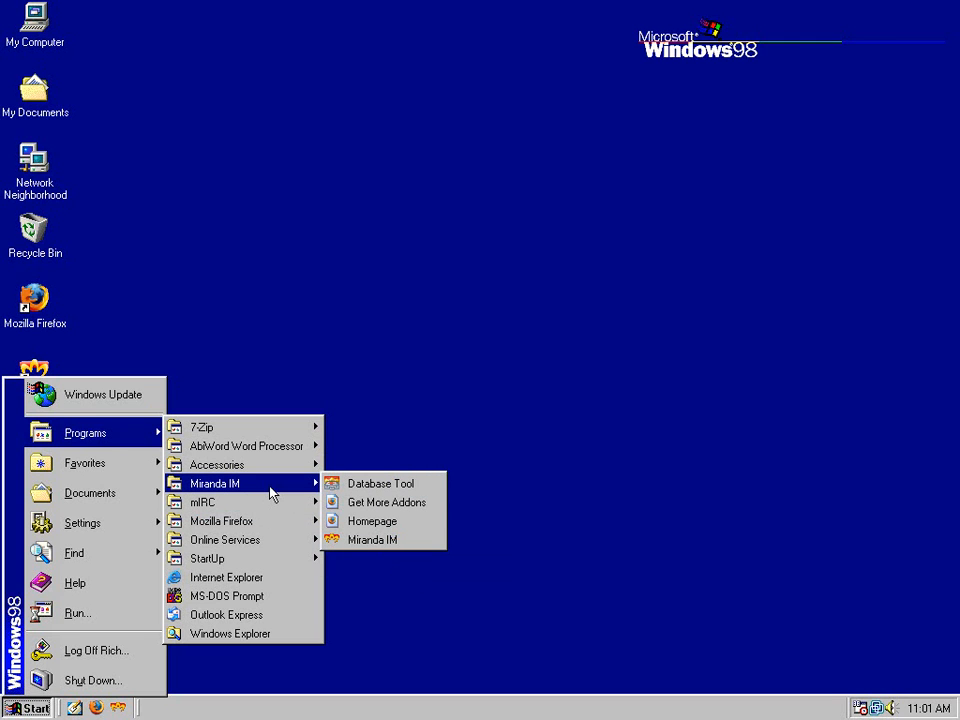
pyautogui.moveTo(270, 492)
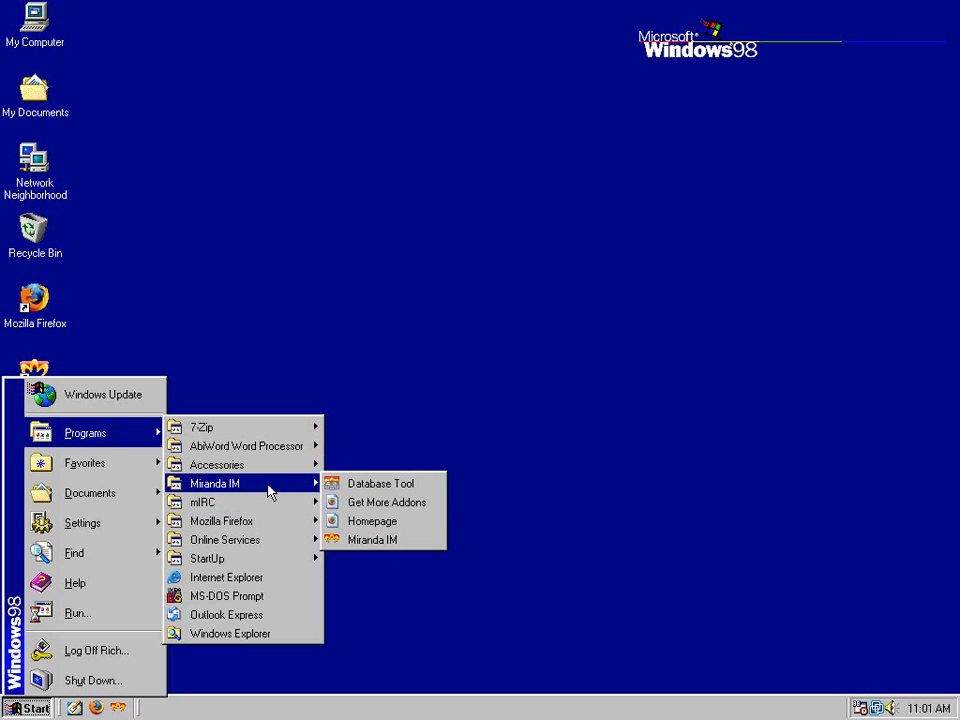
pyautogui.moveTo(246, 446)
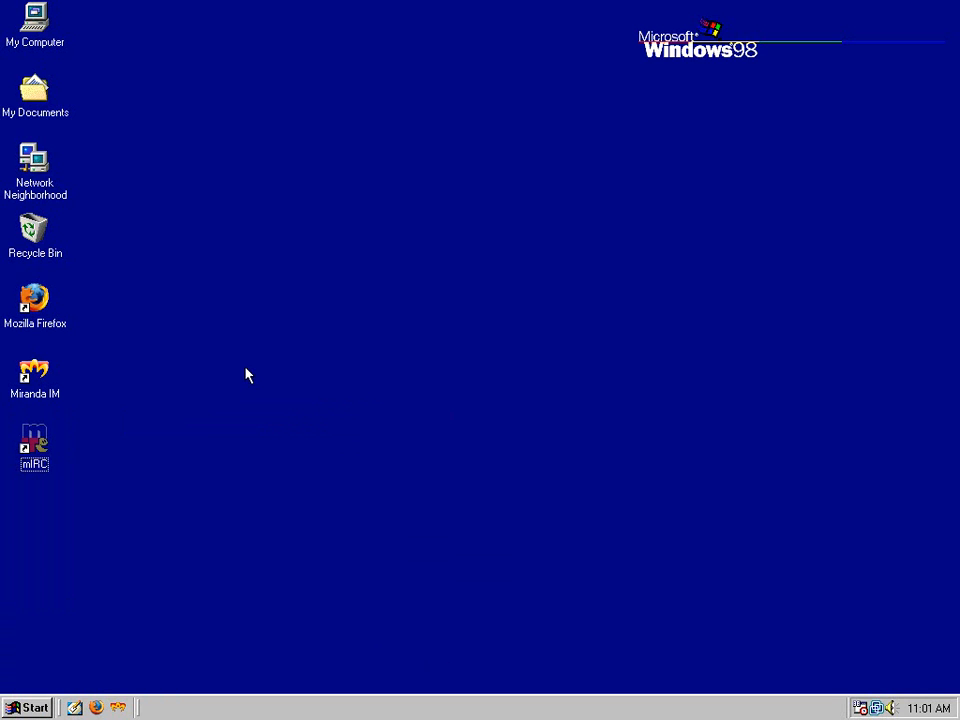
pyautogui.moveTo(108, 411)
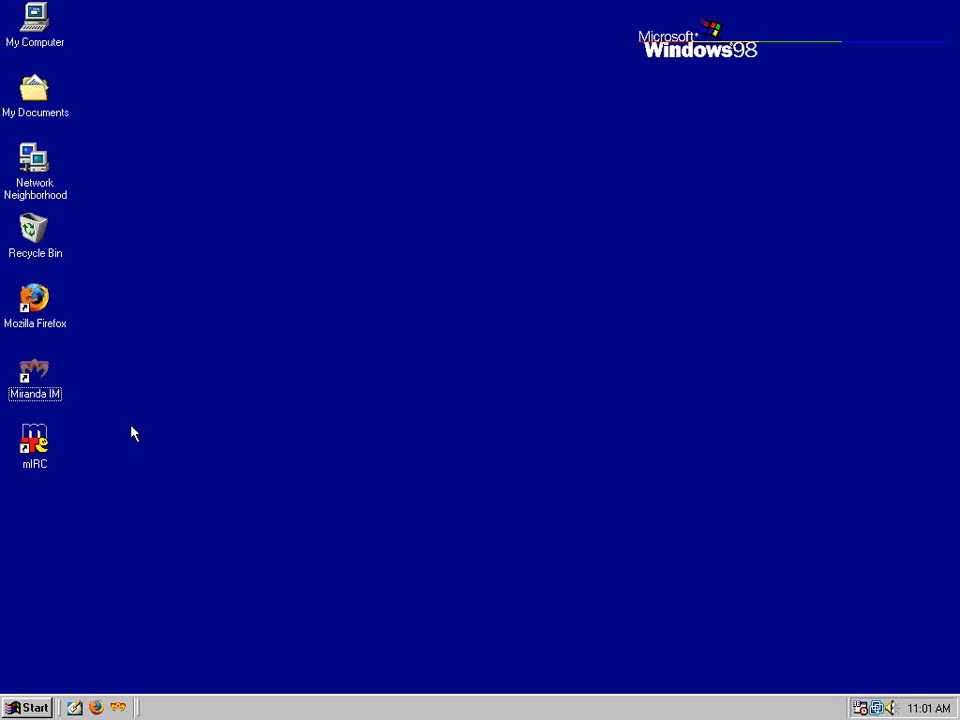
pyautogui.click(35, 298)
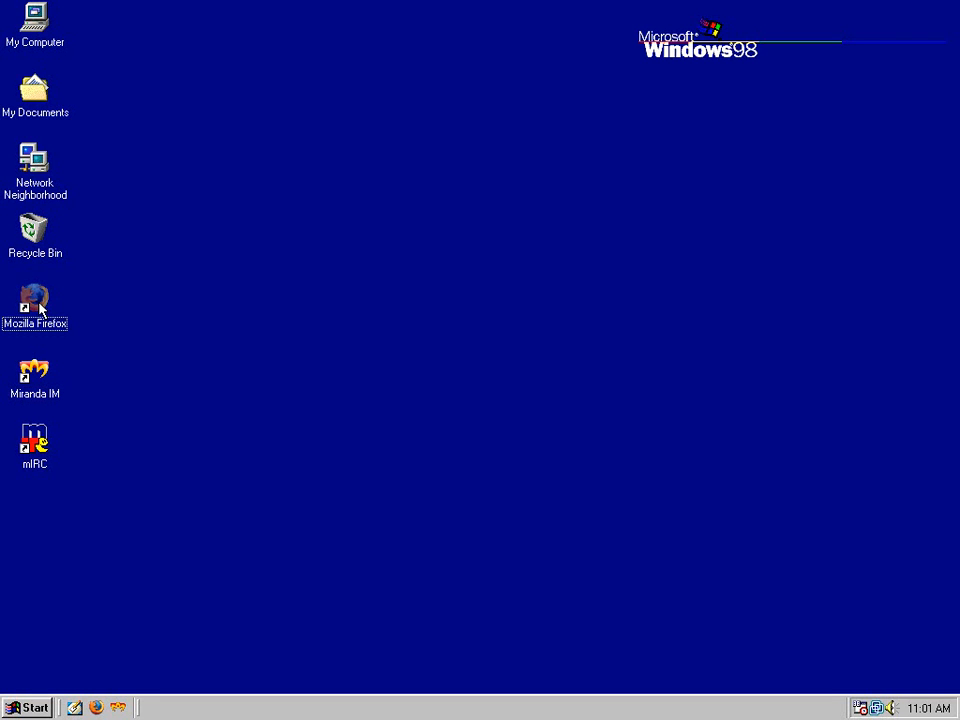
pyautogui.moveTo(38, 38)
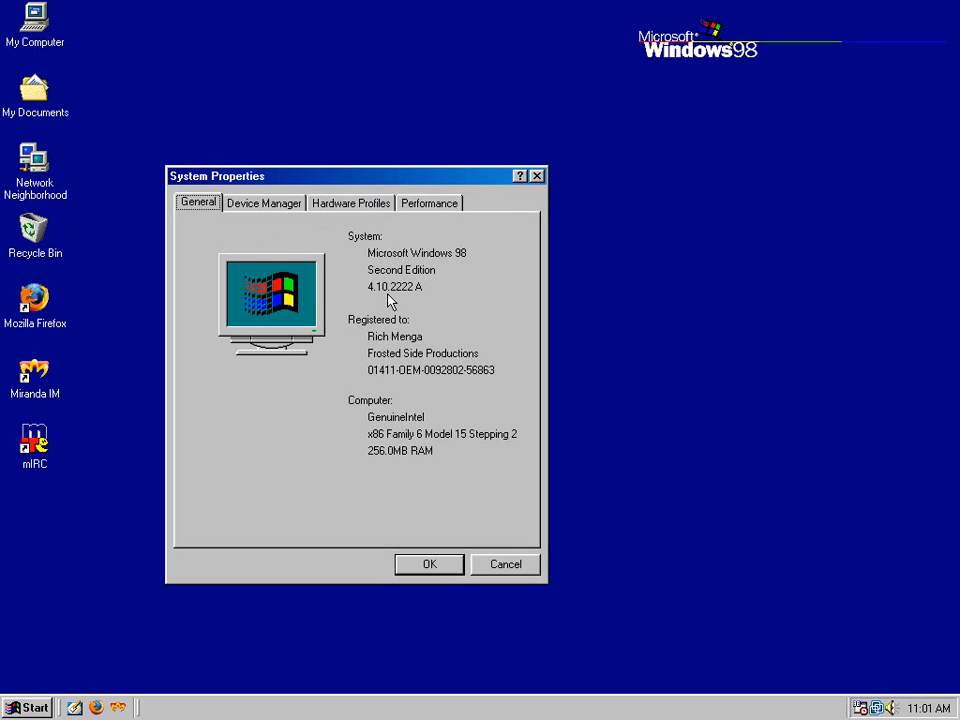
pyautogui.moveTo(418, 302)
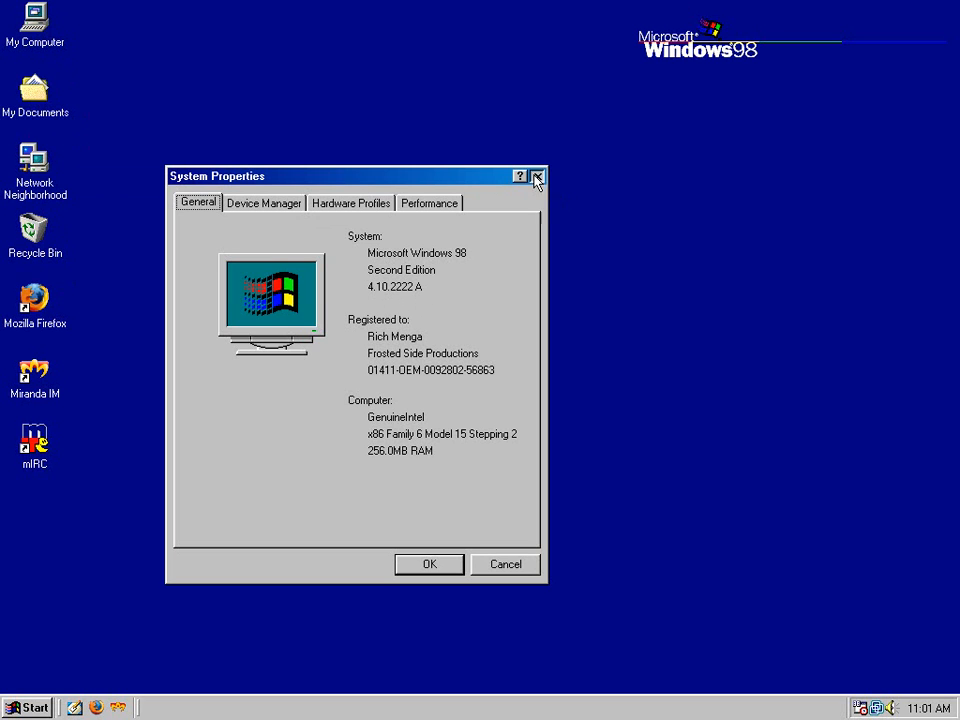
pyautogui.click(536, 176)
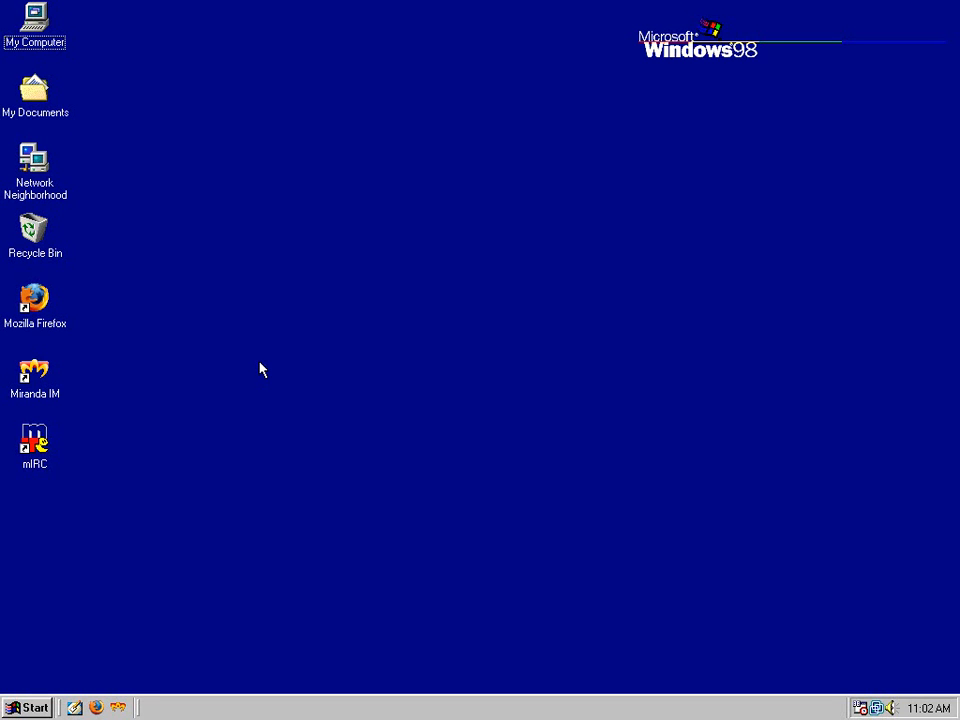
pyautogui.click(35, 375)
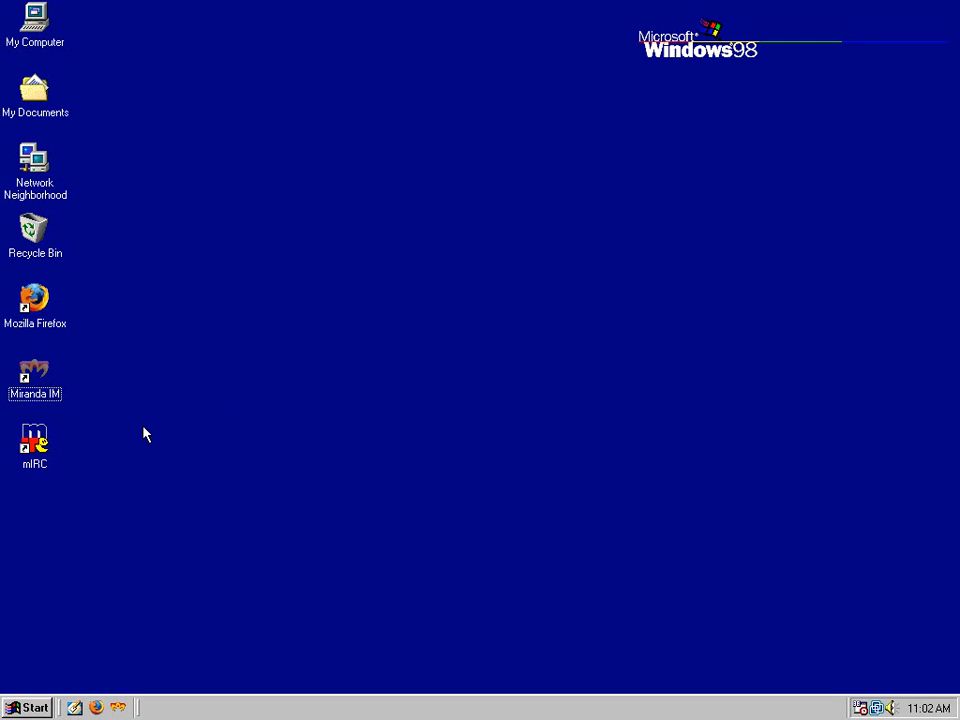
pyautogui.moveTo(145, 466)
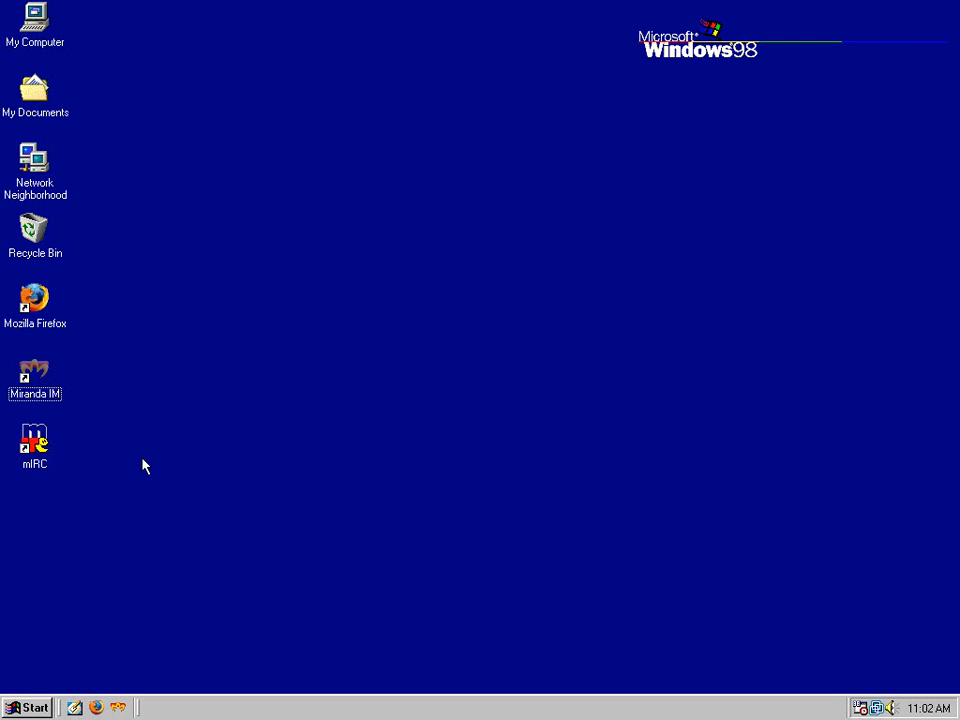
pyautogui.click(35, 305)
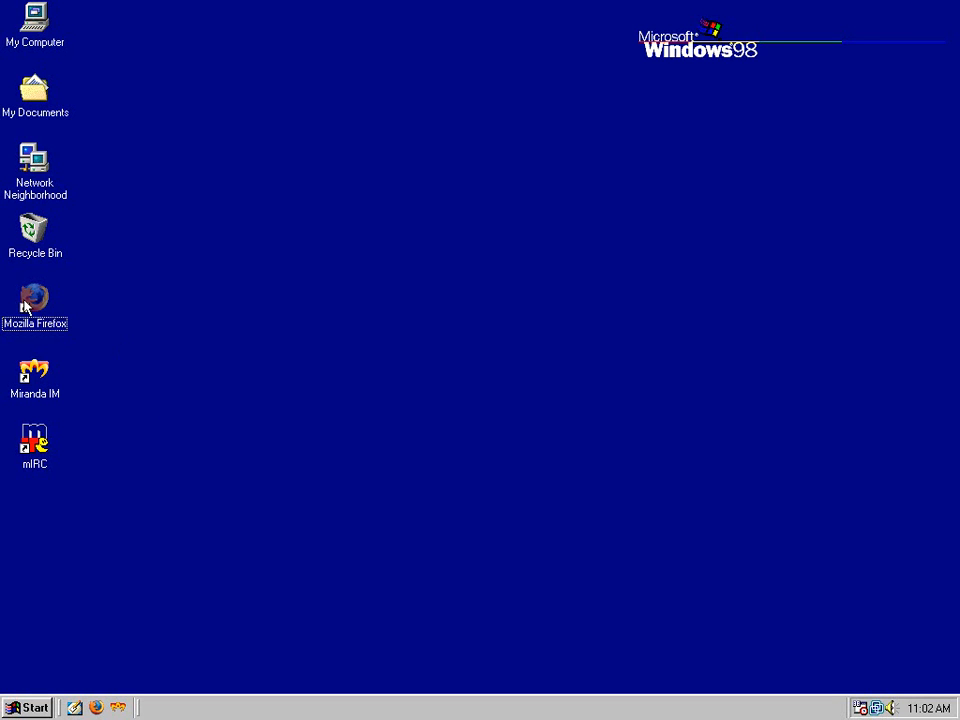
pyautogui.click(27, 707)
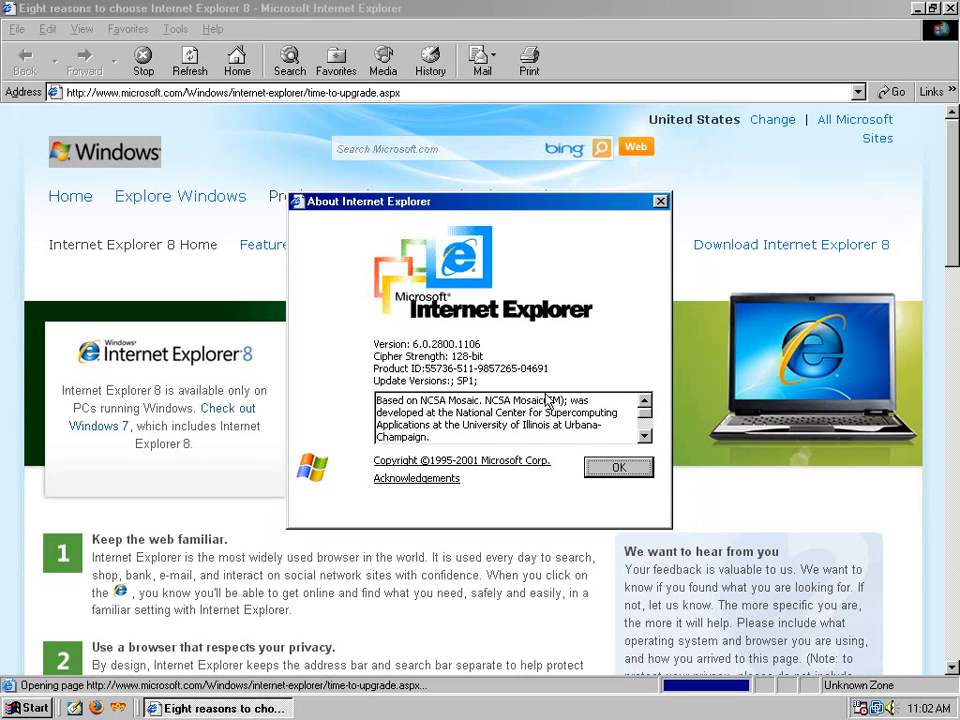
pyautogui.click(619, 467)
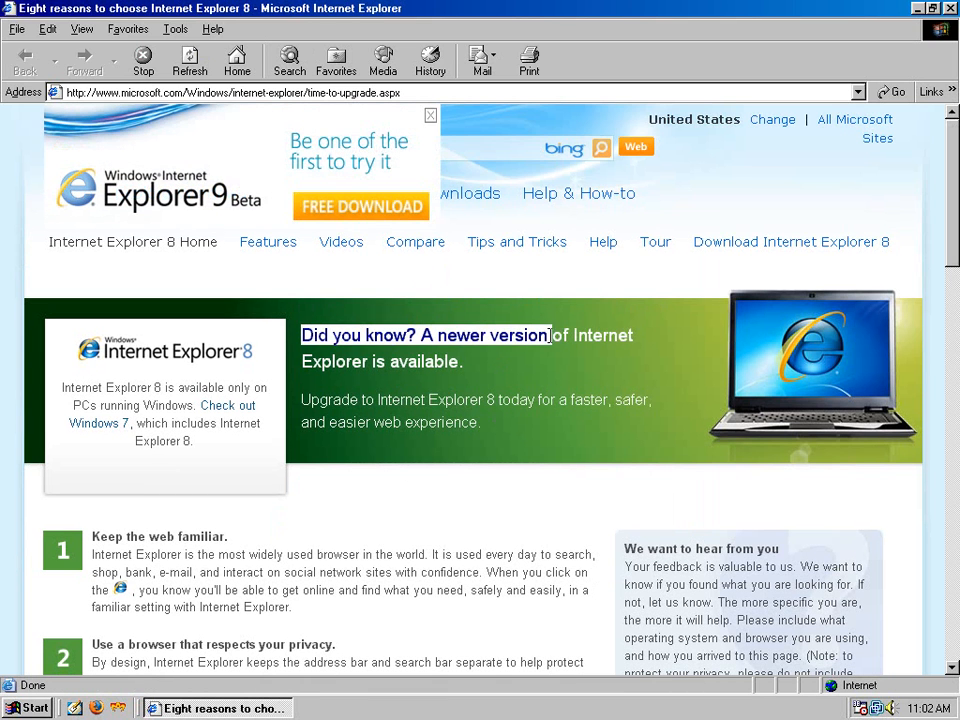
pyautogui.moveTo(550, 335); pyautogui.dragTo(460, 361)
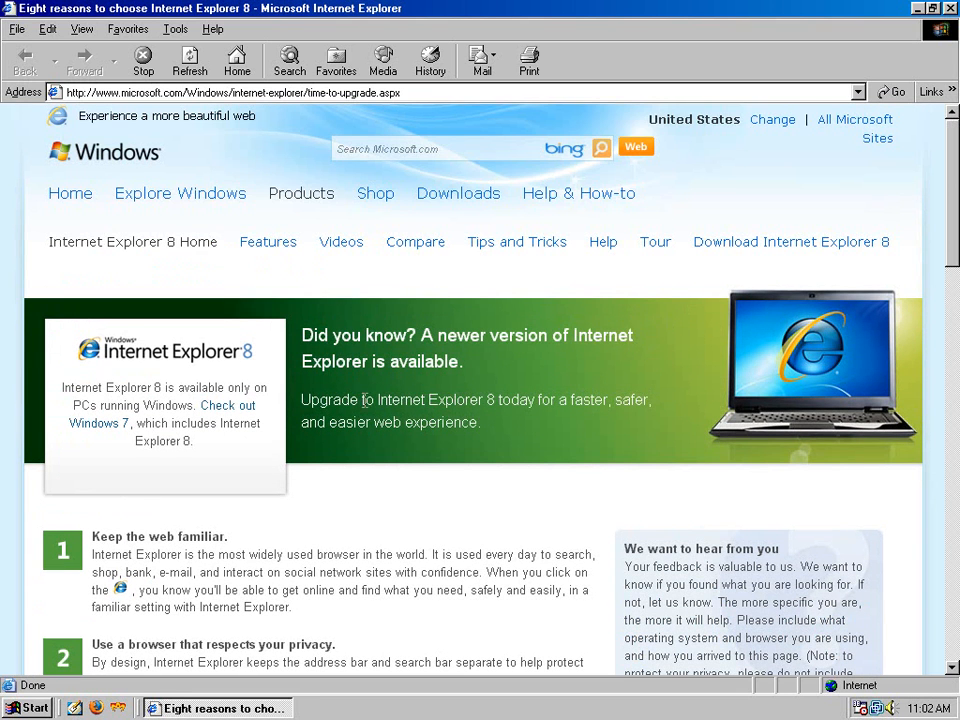
pyautogui.moveTo(447, 399)
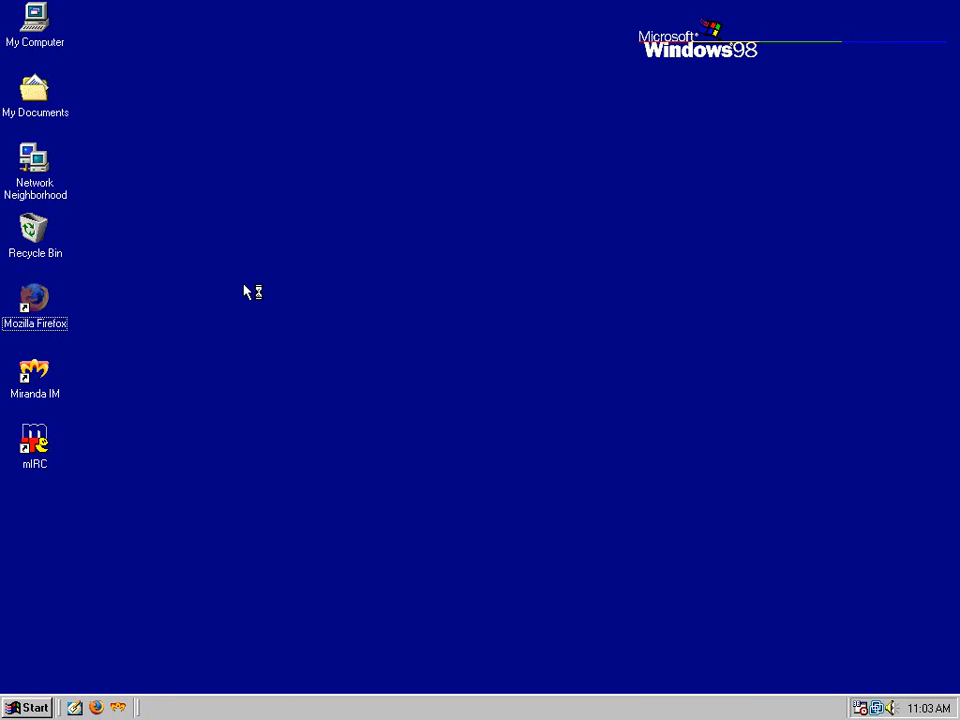
# Step: Launch Firefox and check its About dialog showing version 2.0.0.20
pyautogui.doubleClick(34, 297)
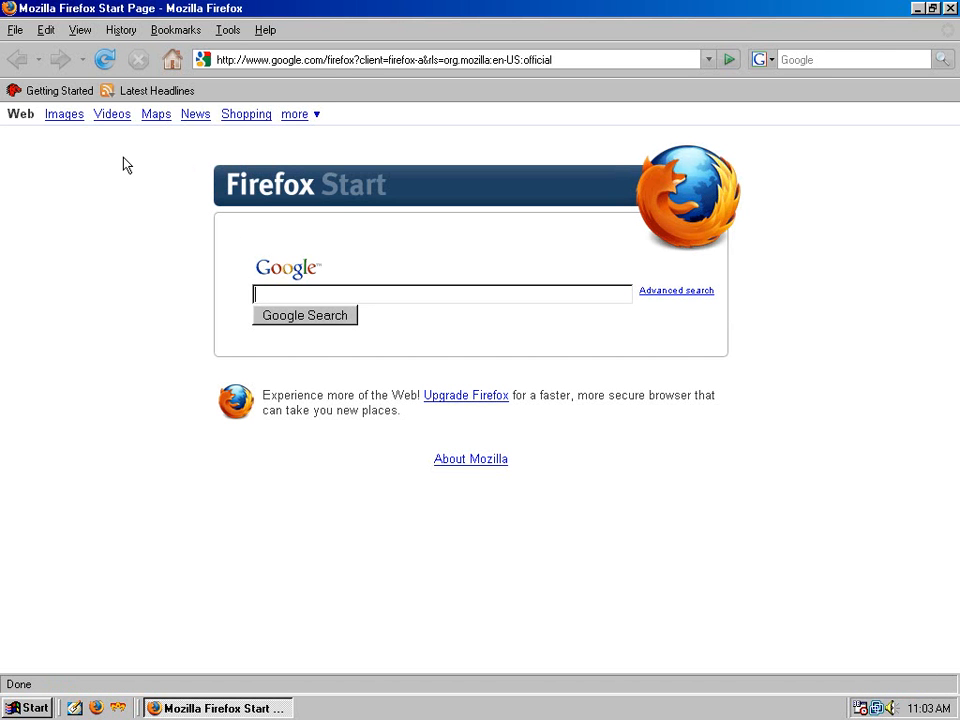
pyautogui.click(265, 29)
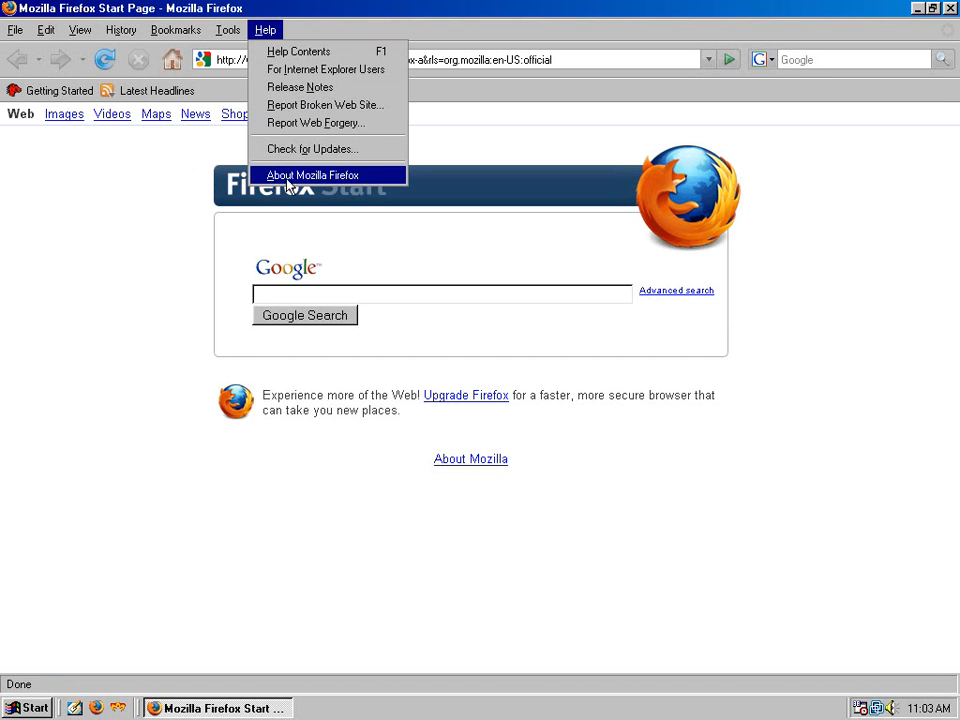
pyautogui.click(312, 175)
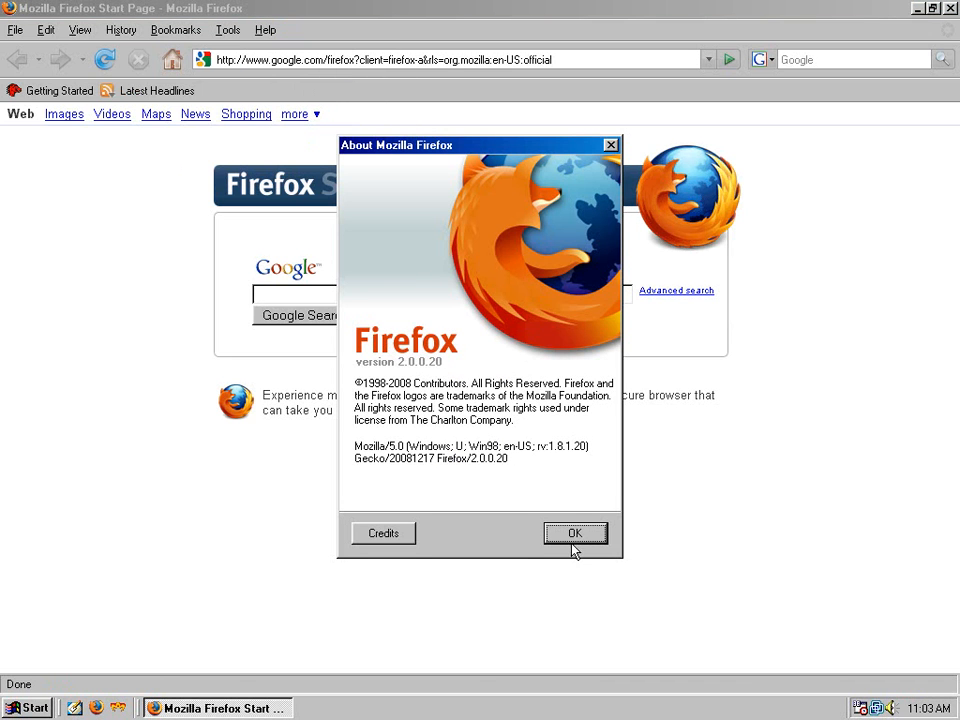
pyautogui.click(575, 532)
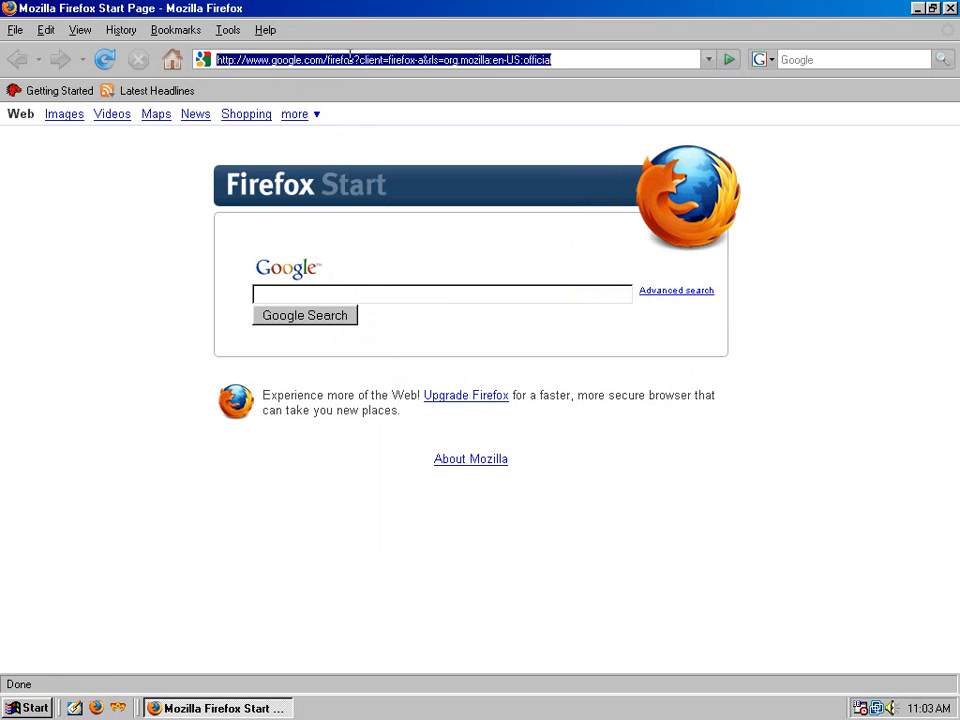
# Step: Browse the Mozilla FTP through pub, firefox and releases to latest-2.0 win32 en-US
pyautogui.write('ftp://ftp.mozilla.org/')
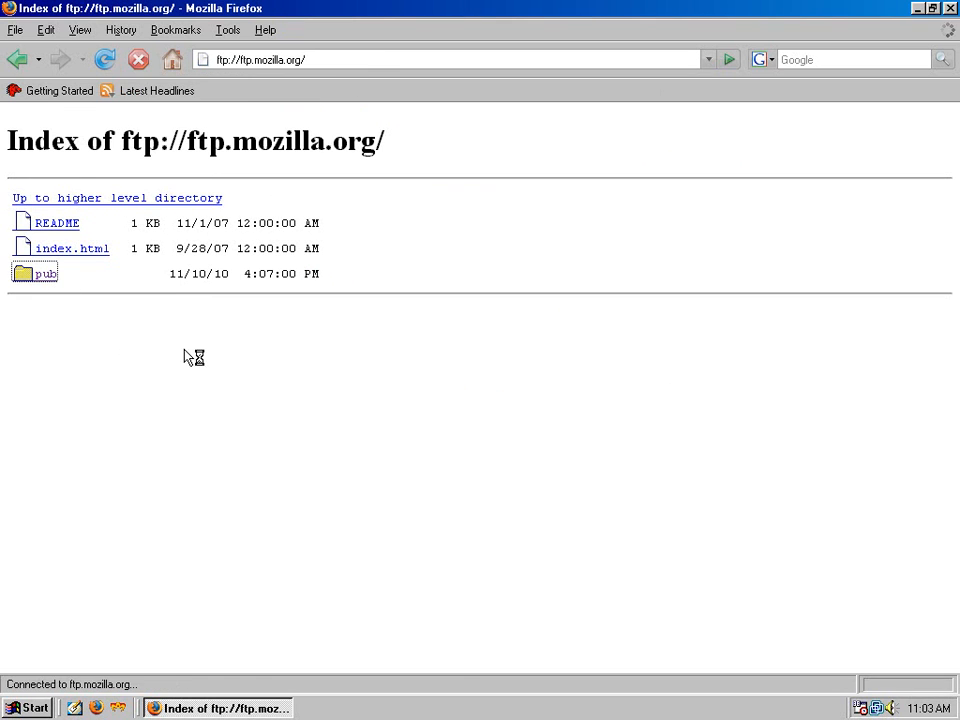
pyautogui.click(45, 273)
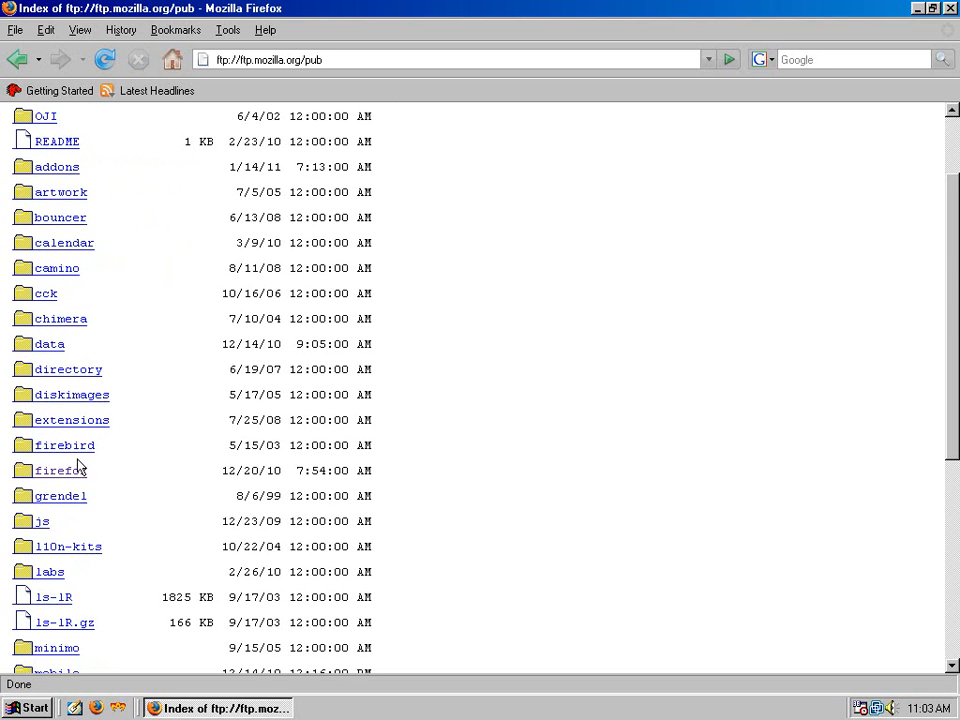
pyautogui.click(59, 470)
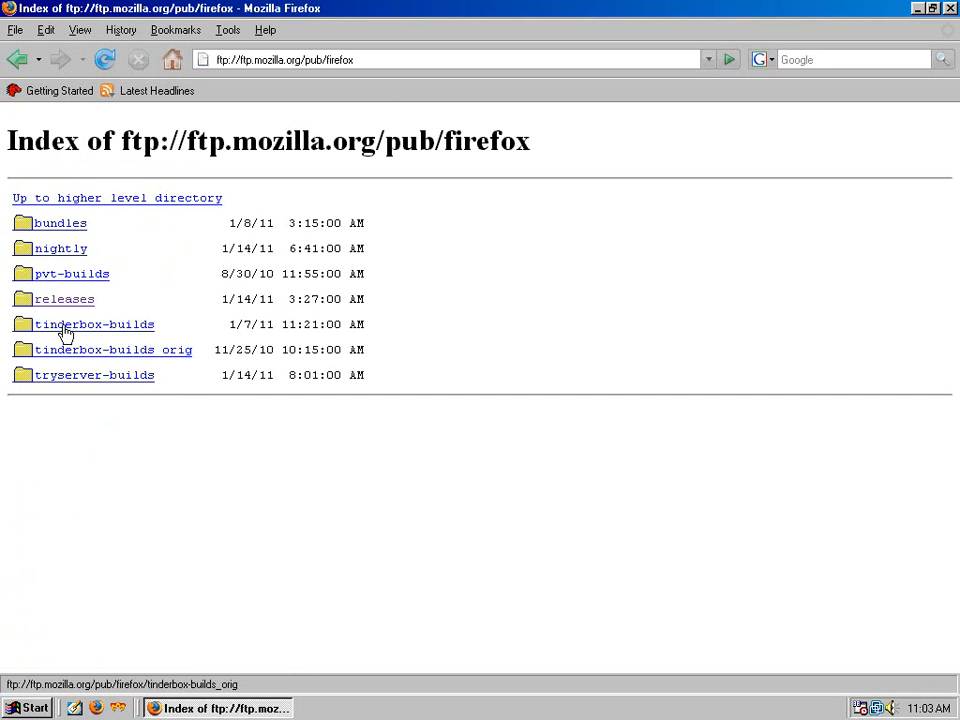
pyautogui.click(64, 298)
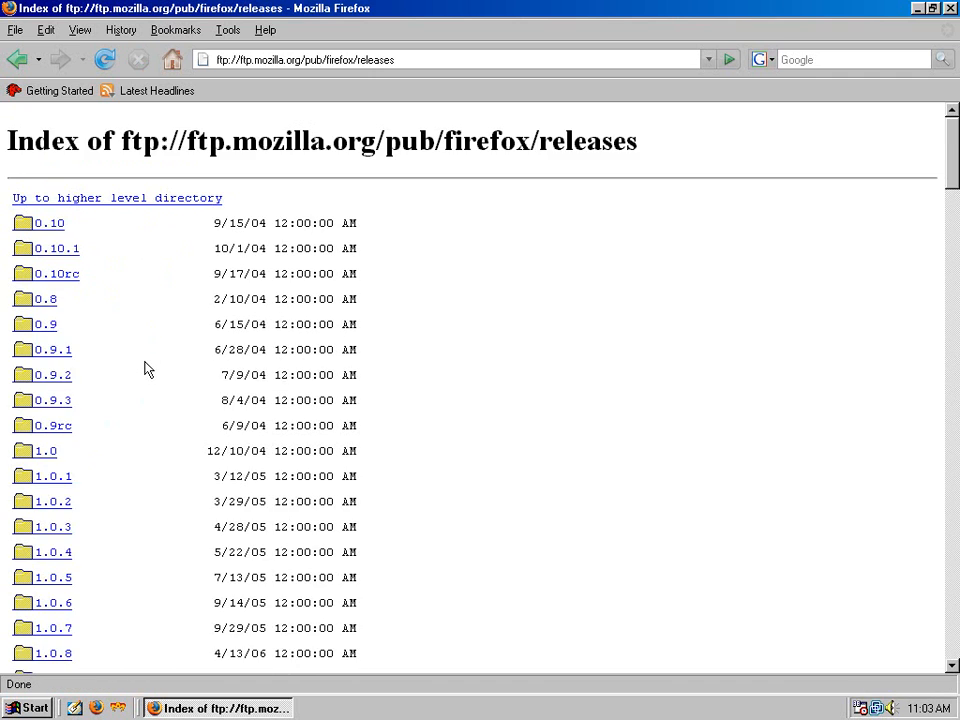
pyautogui.scroll(-3)
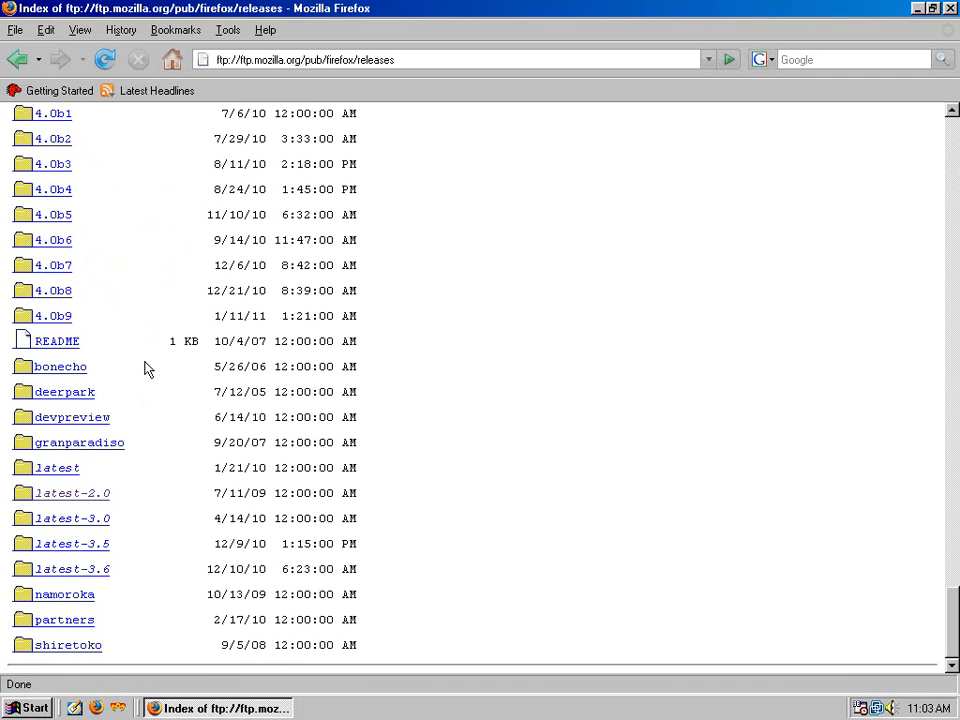
pyautogui.moveTo(72, 492)
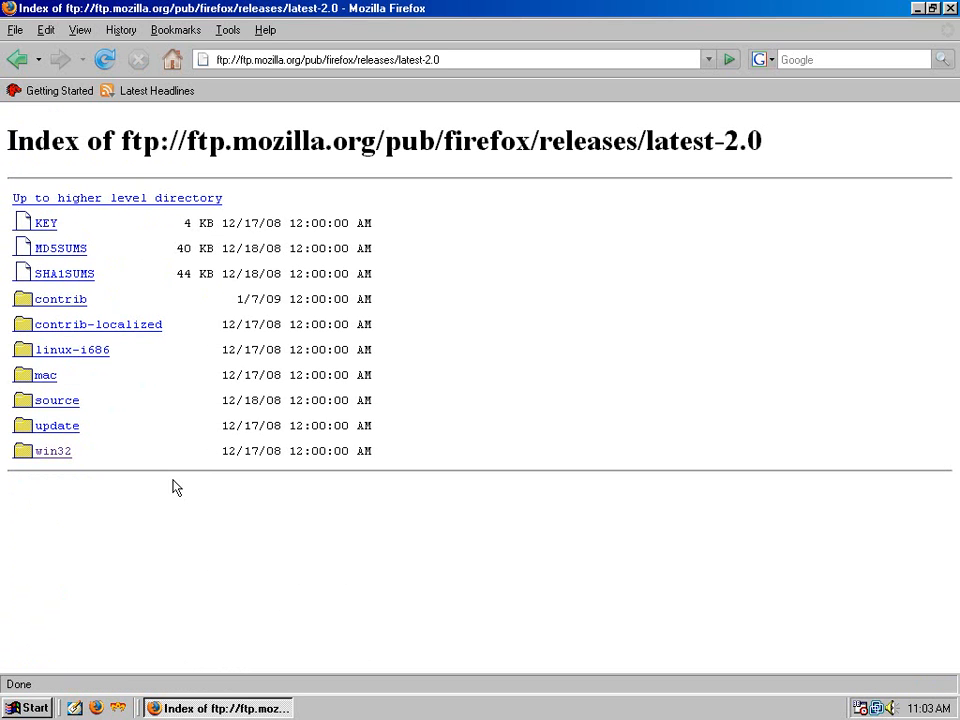
pyautogui.click(53, 450)
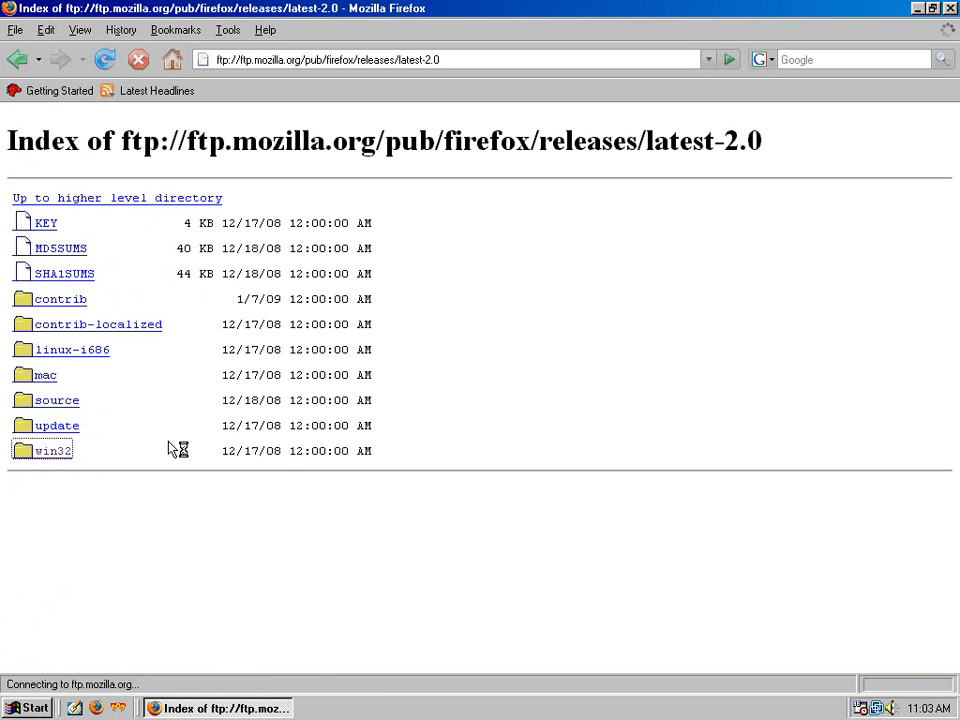
pyautogui.click(54, 450)
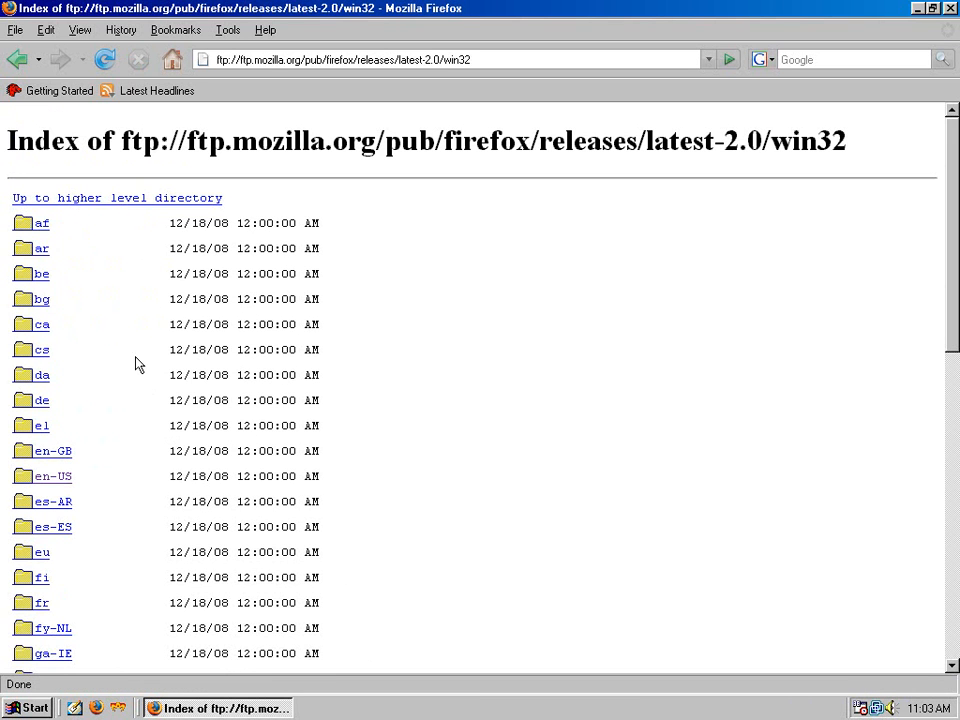
pyautogui.scroll(-3)
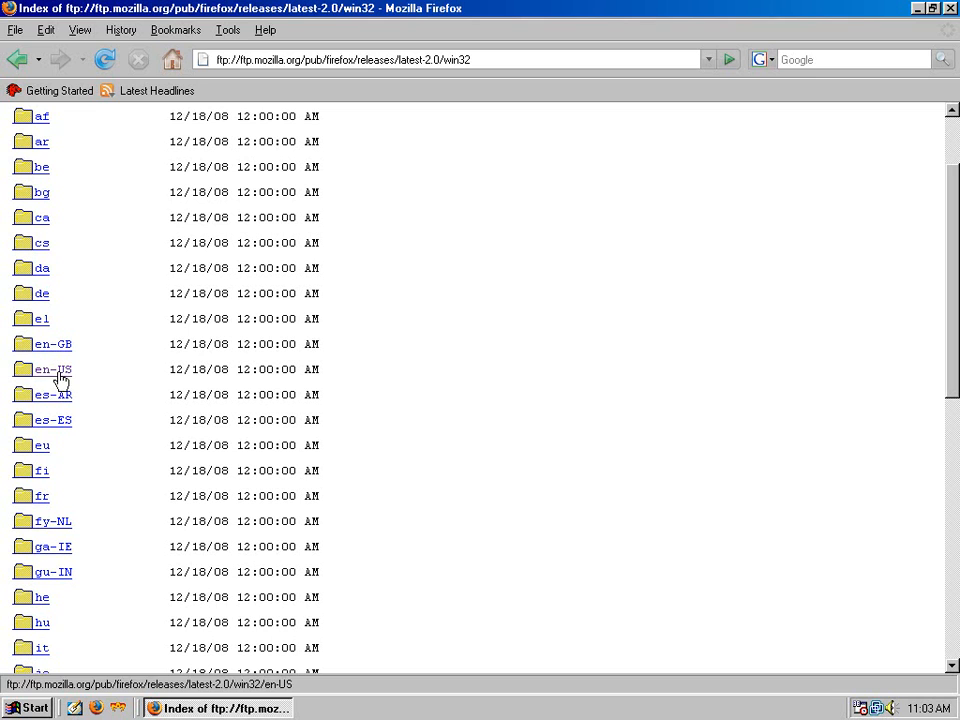
pyautogui.click(52, 369)
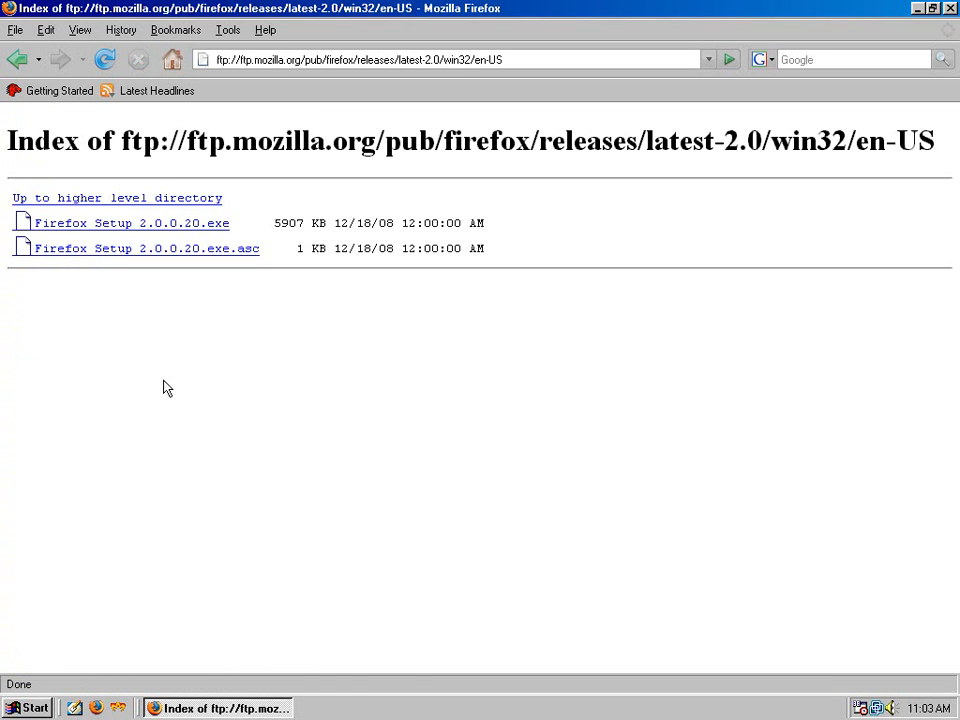
pyautogui.moveTo(131, 222)
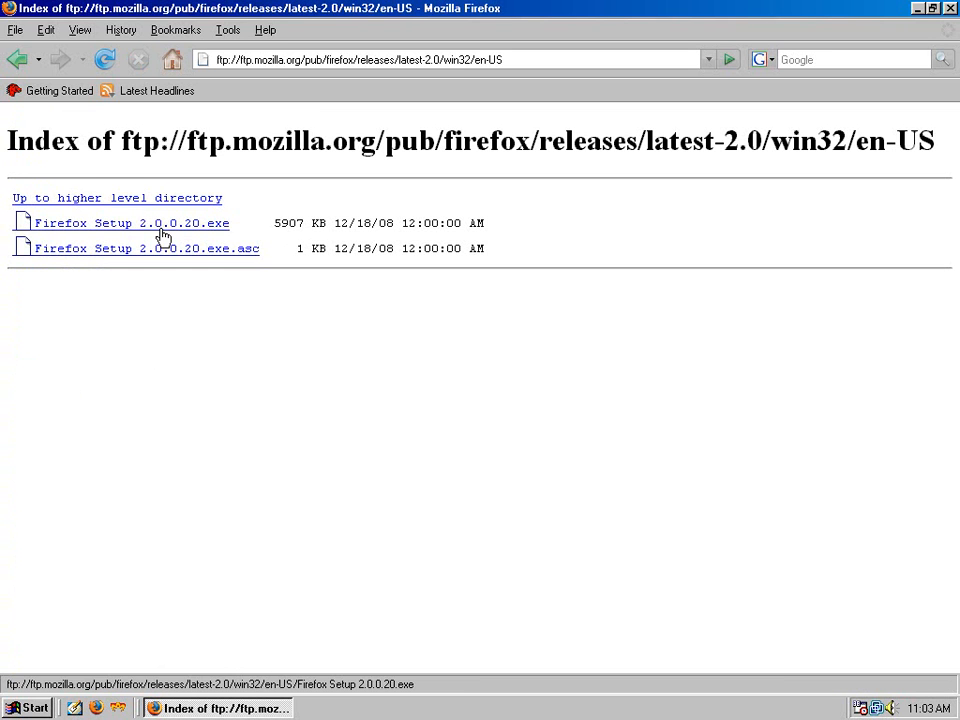
pyautogui.moveTo(178, 232)
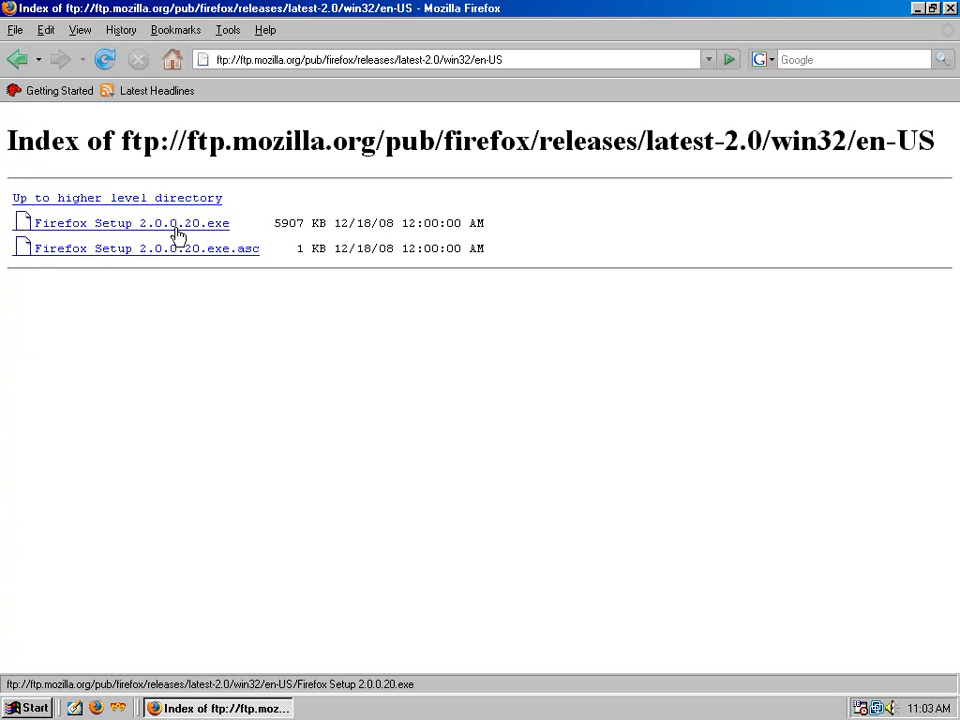
pyautogui.moveTo(528, 275)
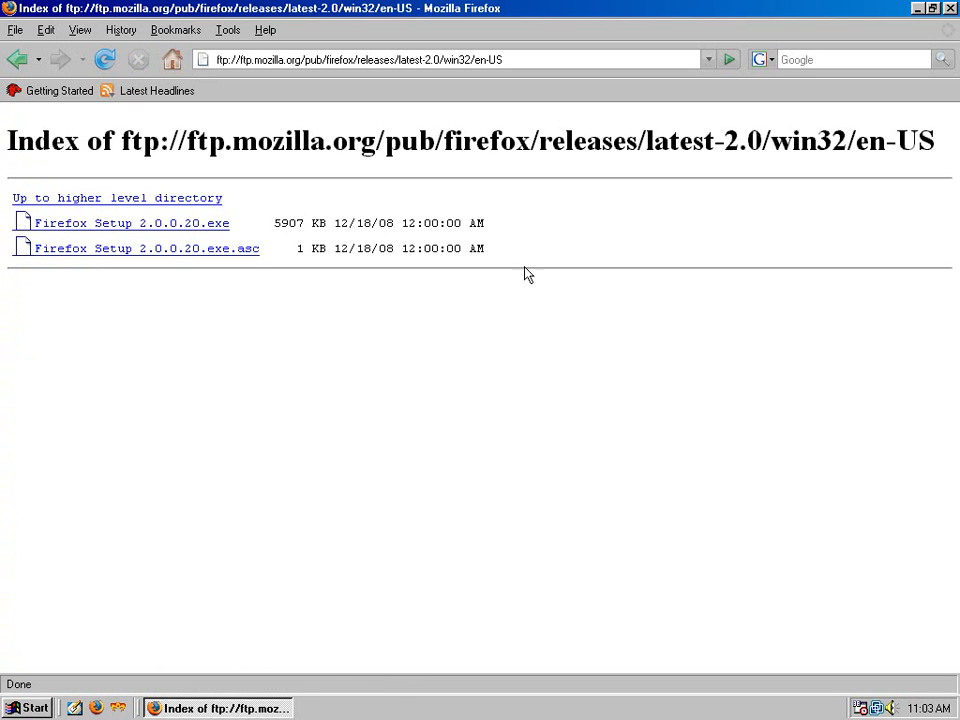
# Step: Review Firefox's Privacy history and cookie options, then the Main panel settings
pyautogui.click(227, 29)
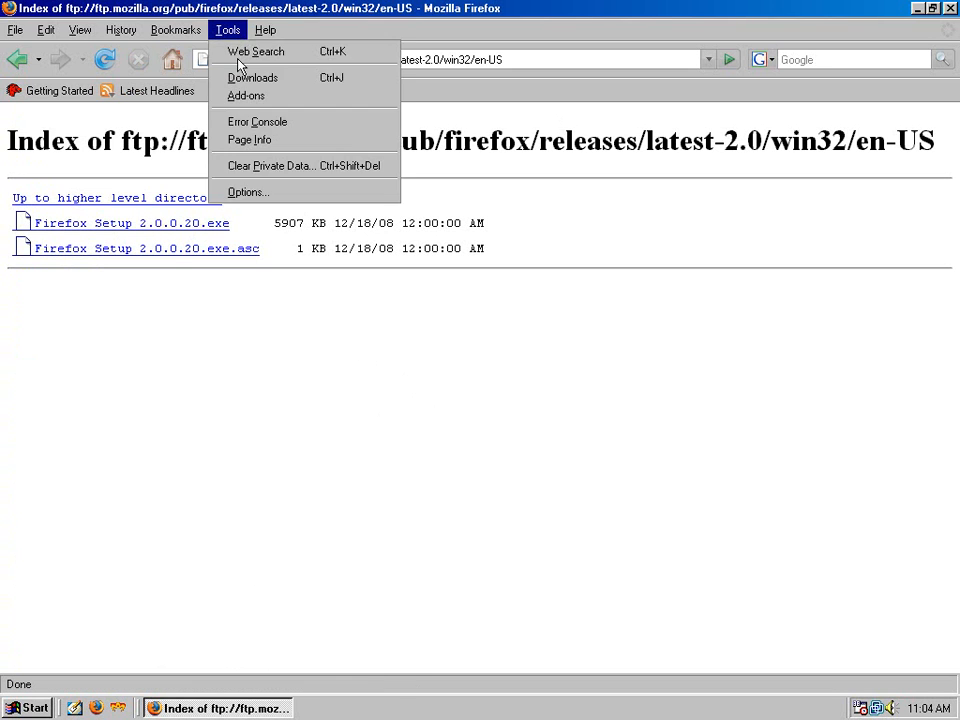
pyautogui.click(247, 192)
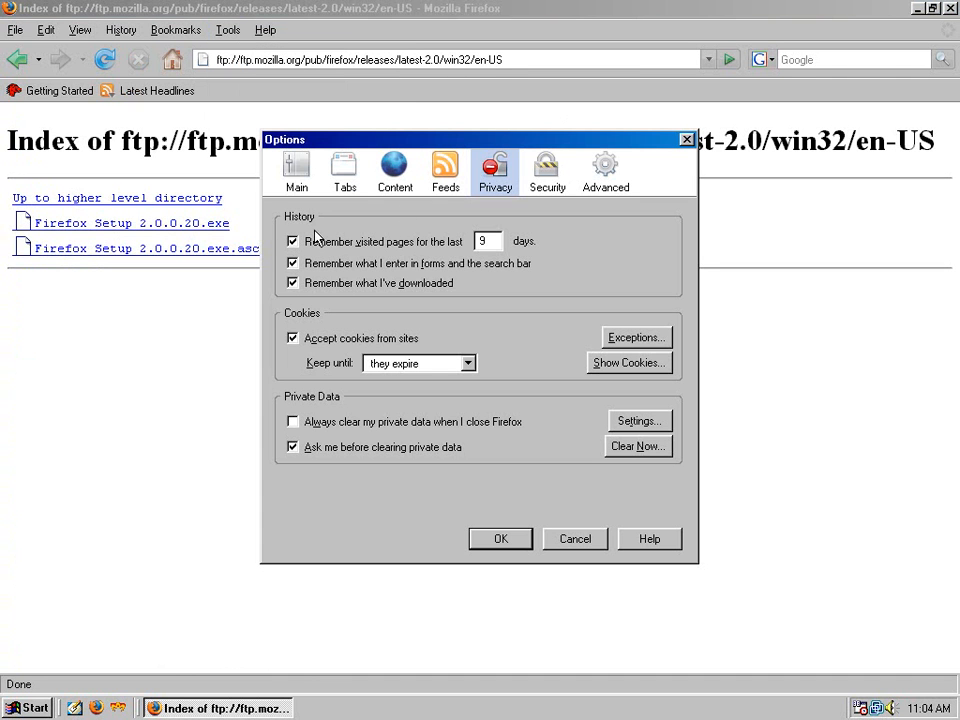
pyautogui.moveTo(360, 335)
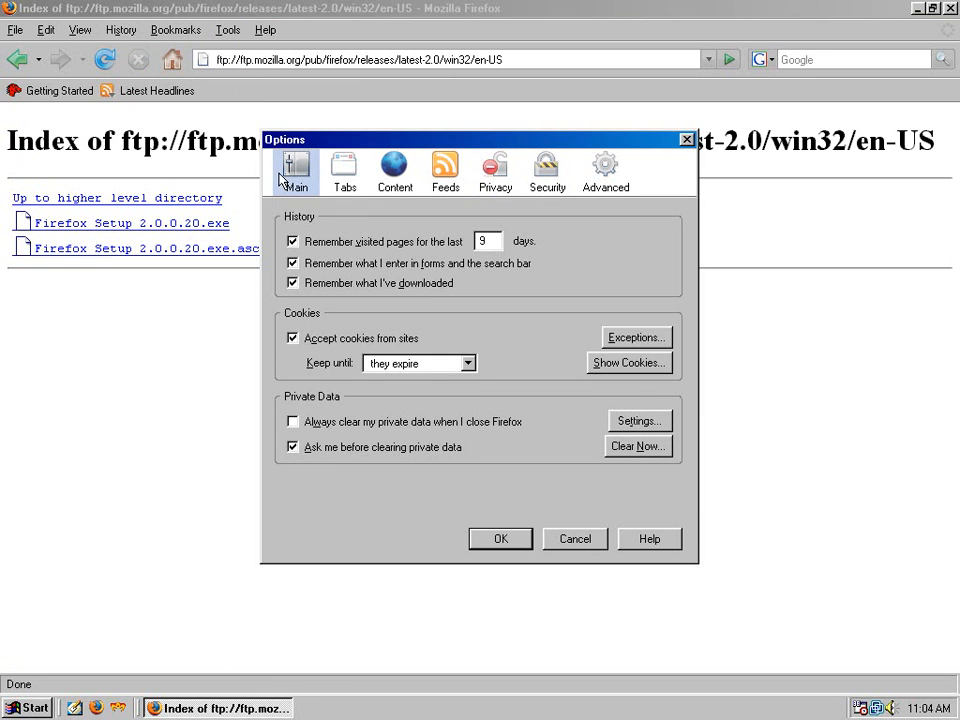
pyautogui.click(295, 170)
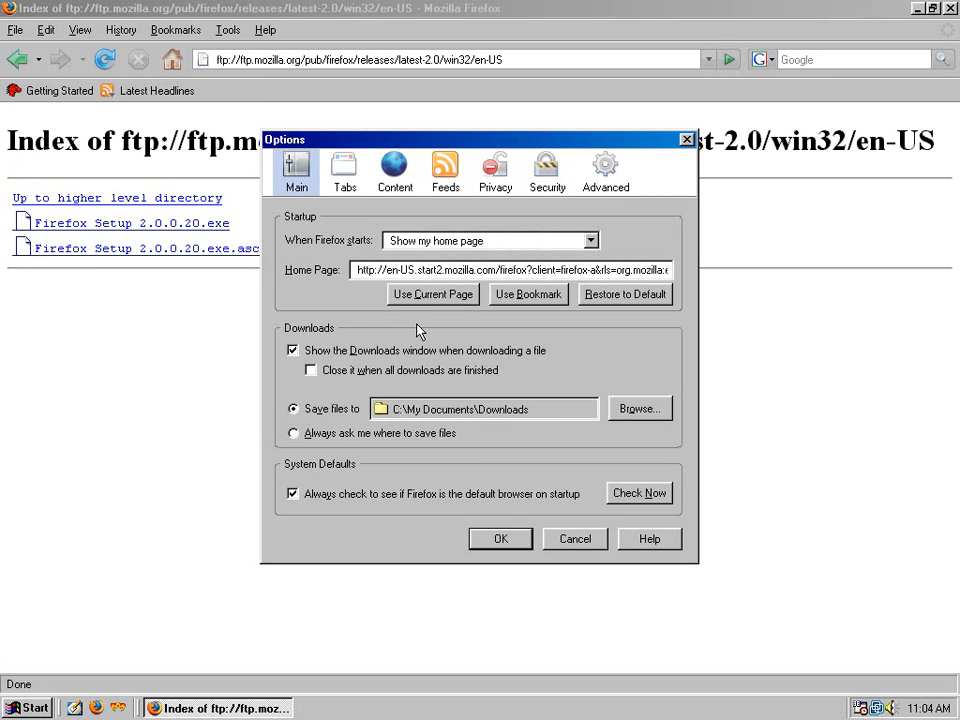
pyautogui.moveTo(362, 331)
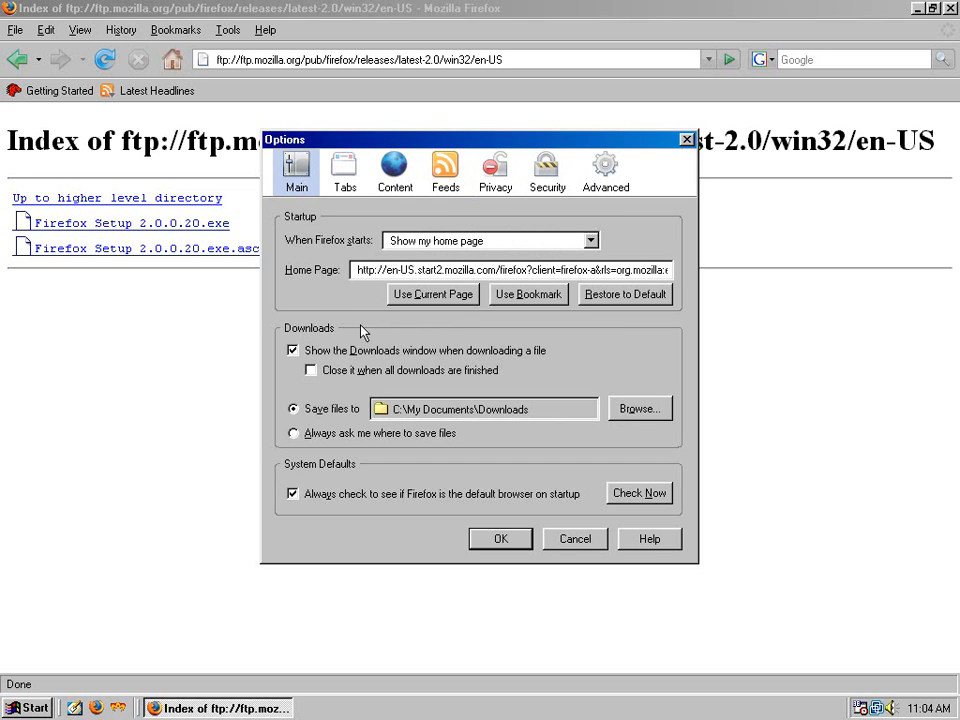
pyautogui.moveTo(325, 323)
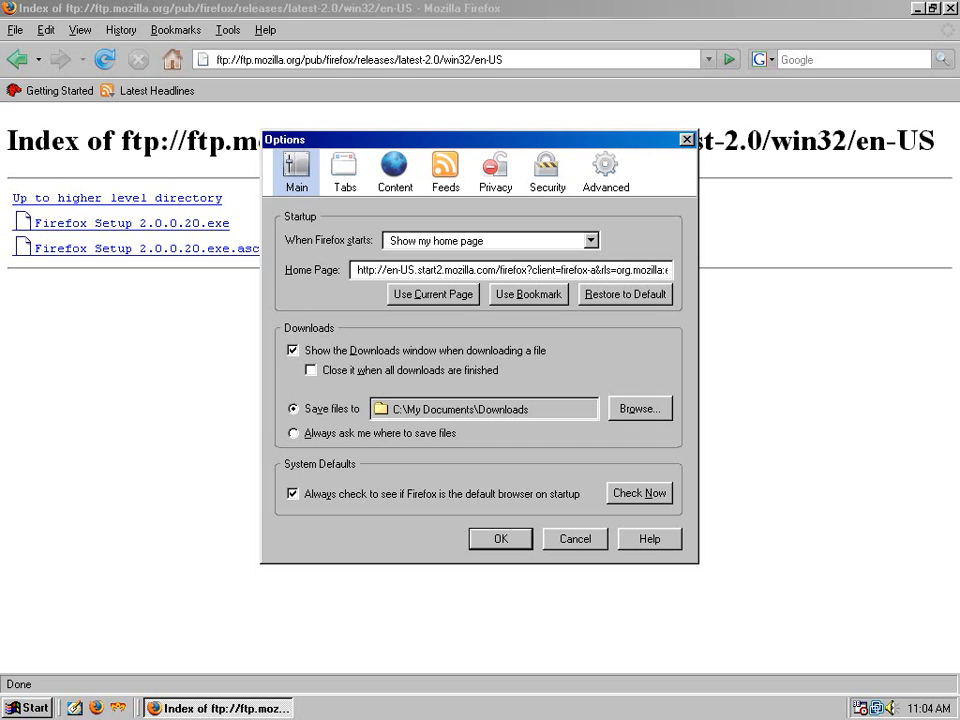
pyautogui.moveTo(293, 305)
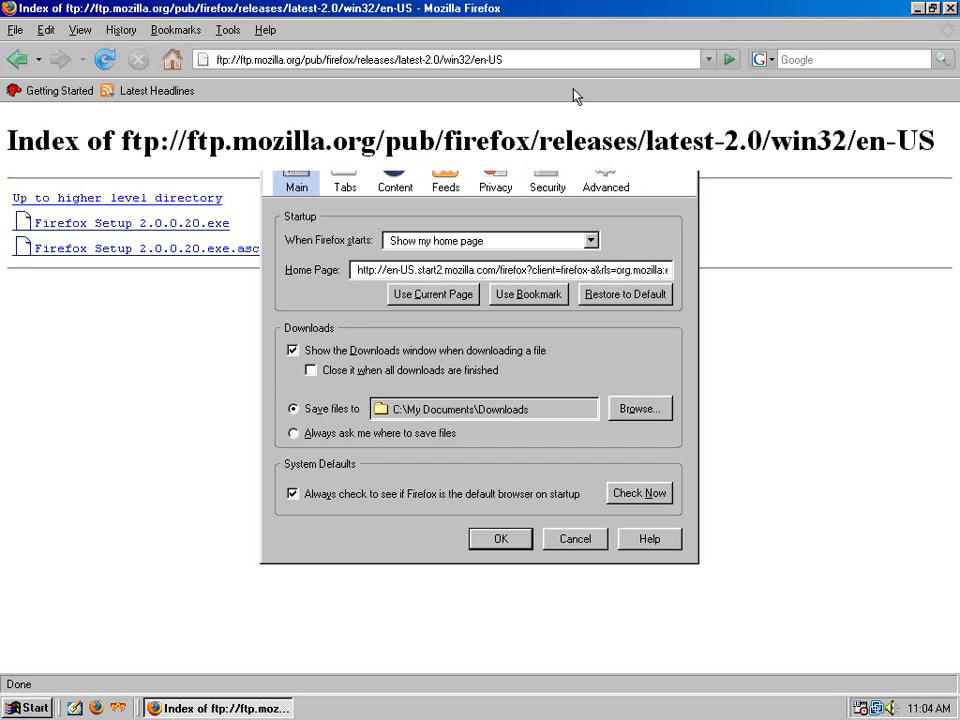
# Step: Load the pcmedianet YouTube channel, dismiss the browser warning, and play then pause the video
pyautogui.write('yout')
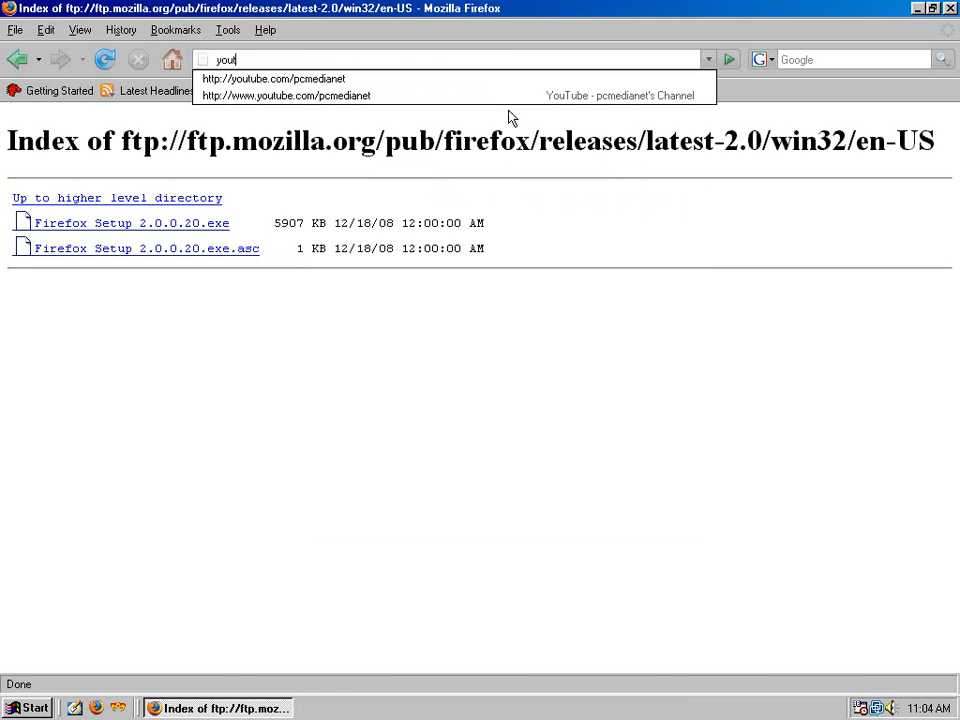
pyautogui.press('Return')
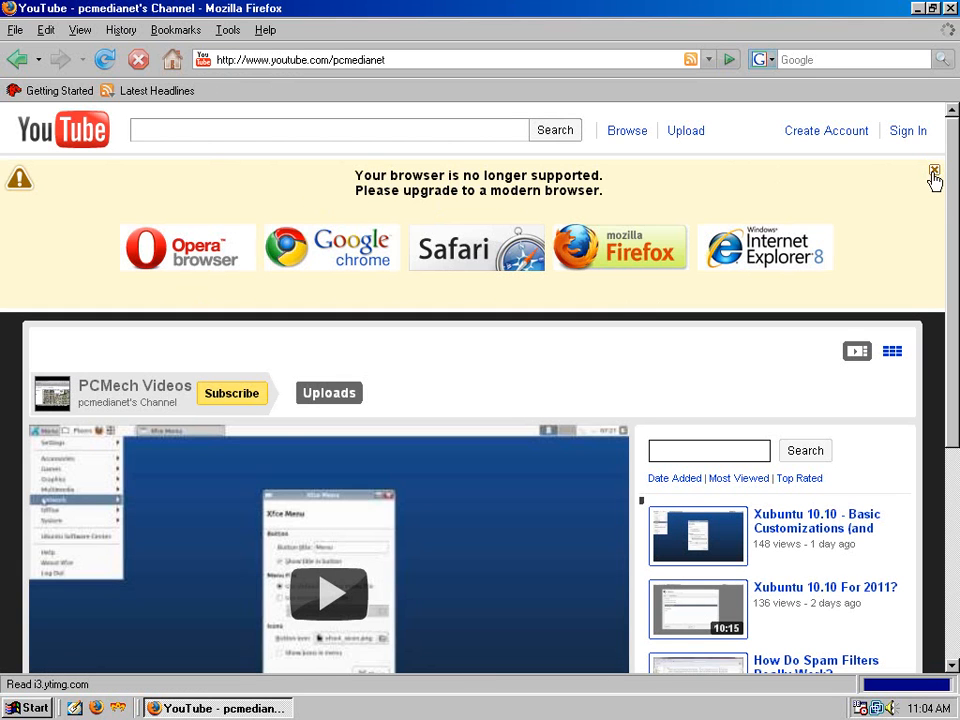
pyautogui.click(934, 171)
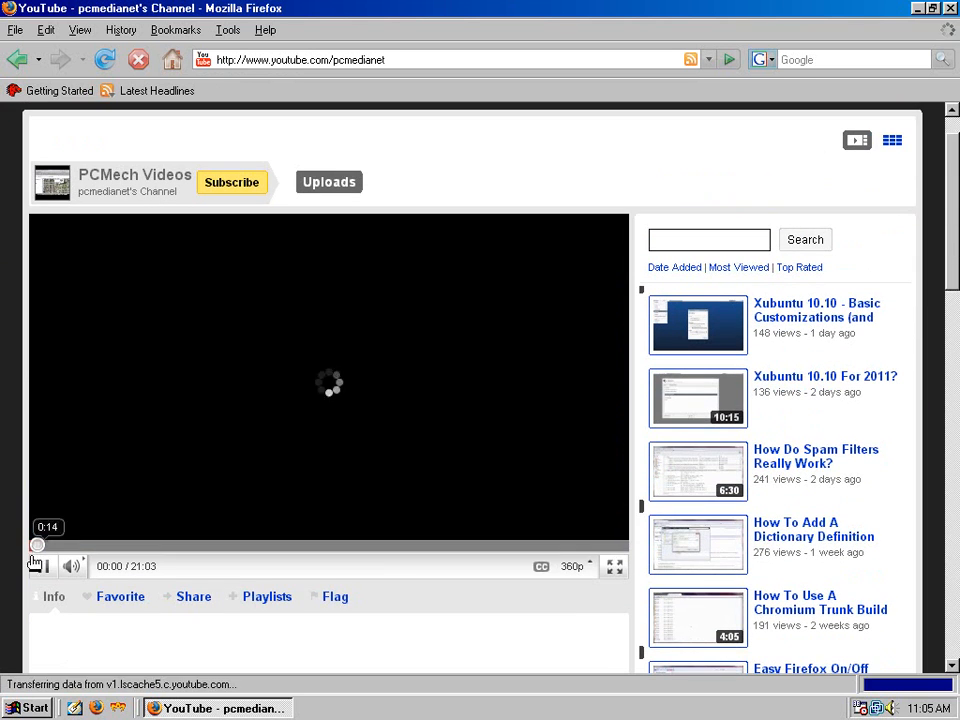
pyautogui.click(44, 566)
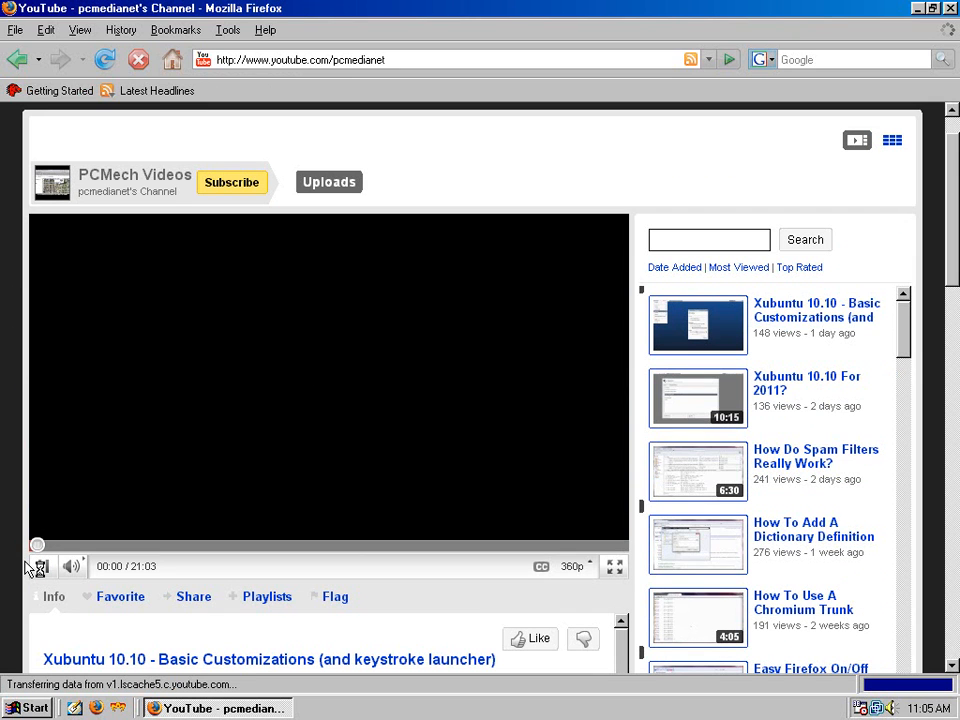
pyautogui.click(37, 566)
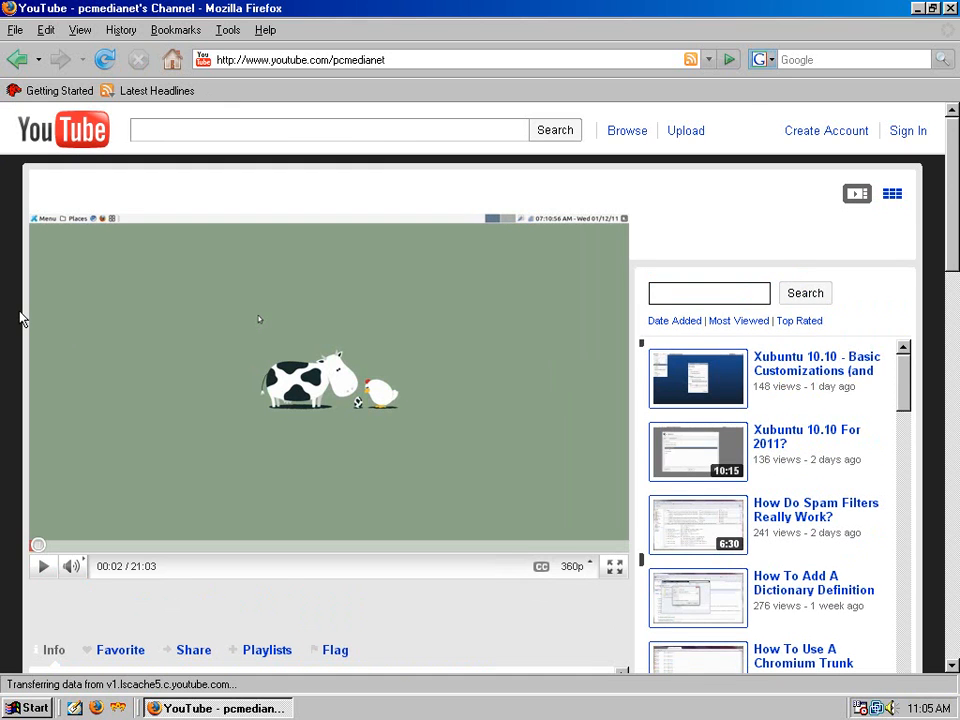
pyautogui.moveTo(300, 59)
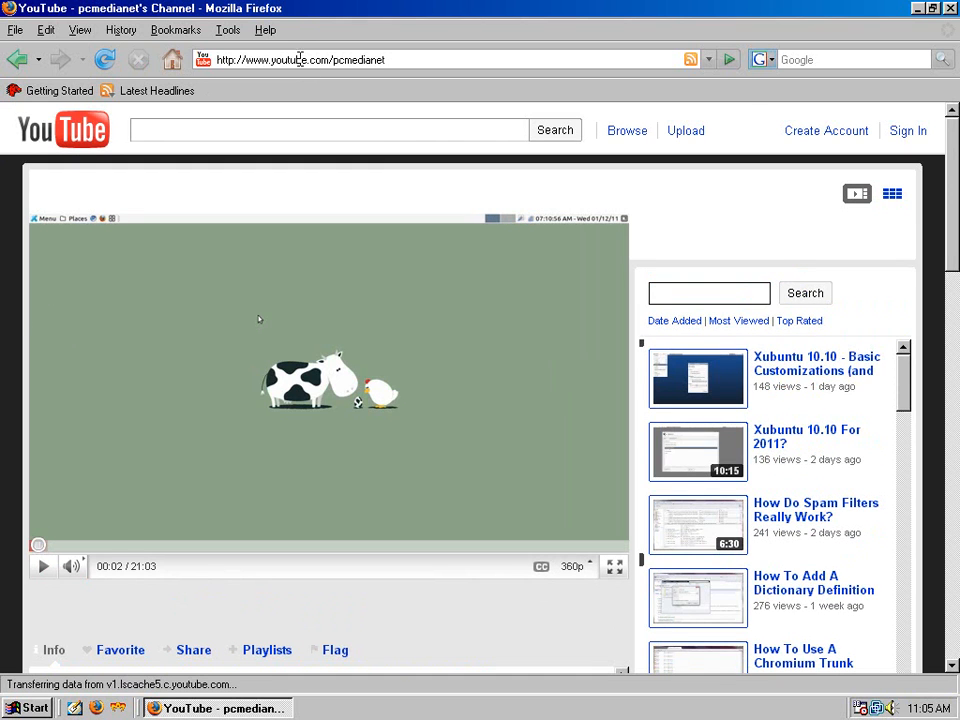
pyautogui.click(300, 60)
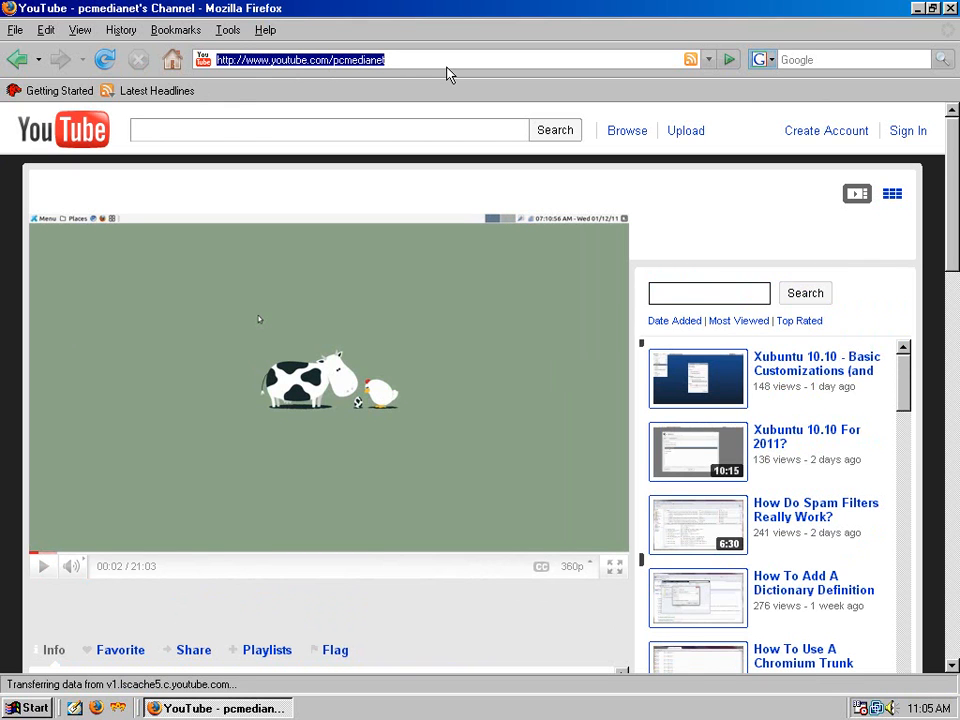
pyautogui.moveTo(438, 74)
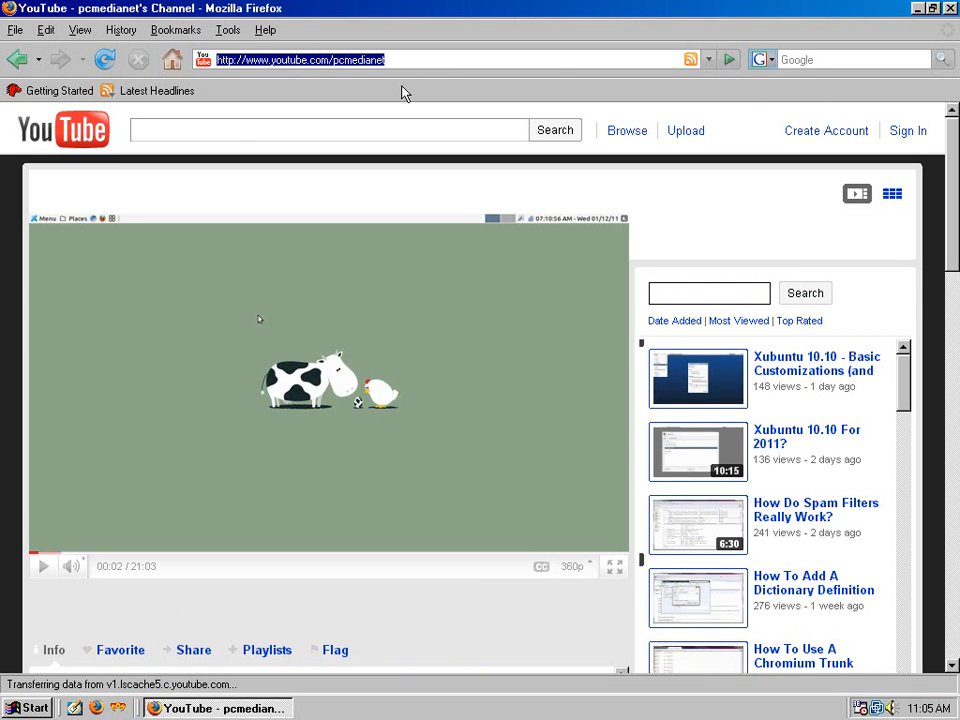
pyautogui.moveTo(350, 97)
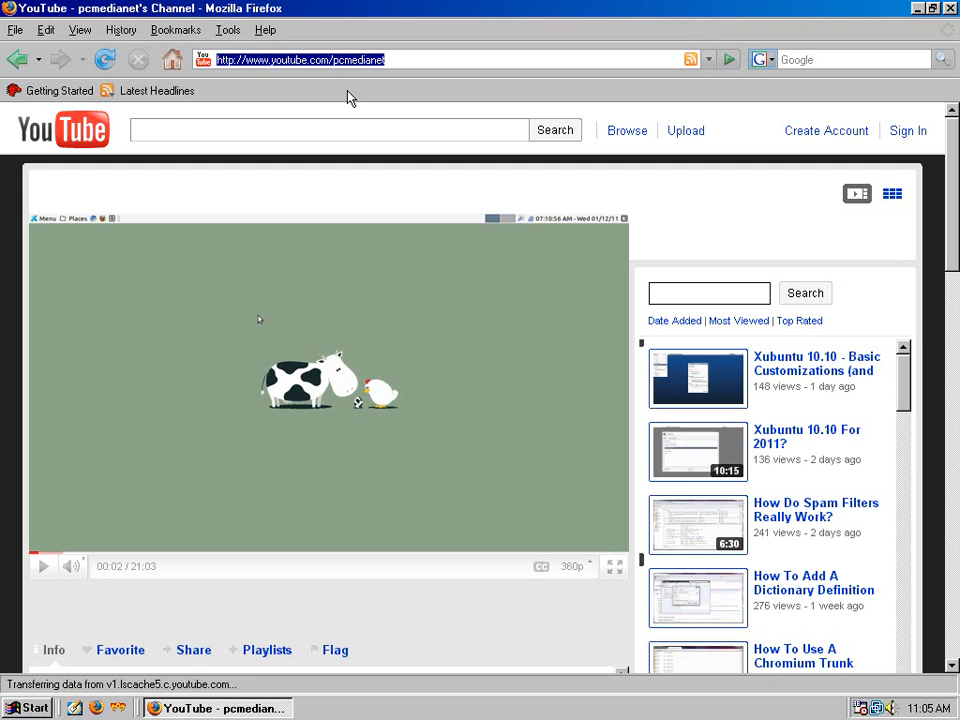
pyautogui.moveTo(332, 91)
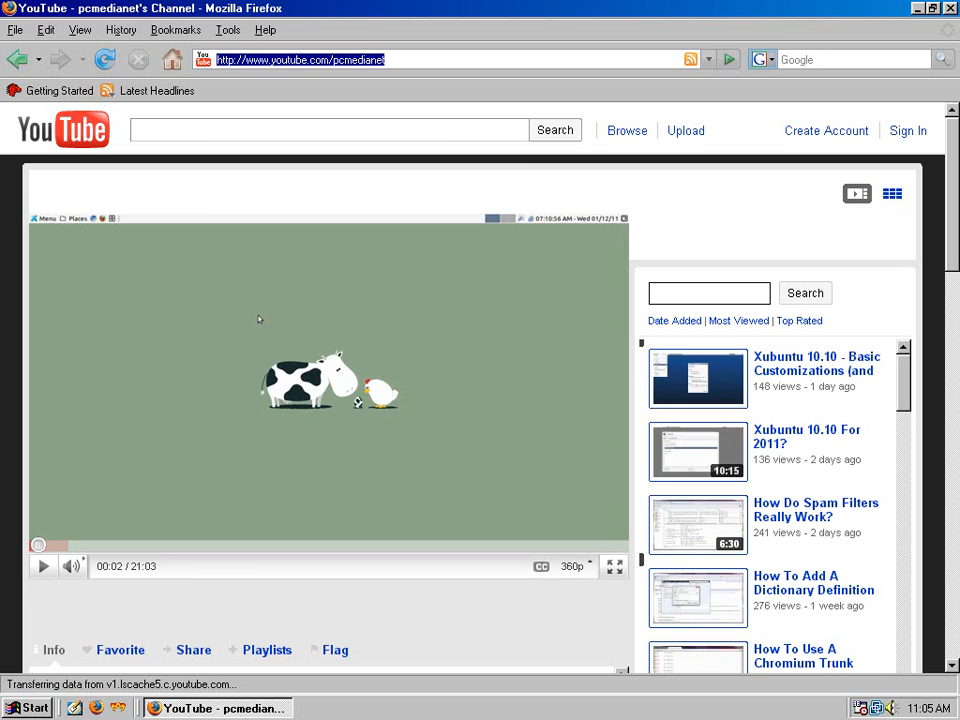
pyautogui.moveTo(470, 42)
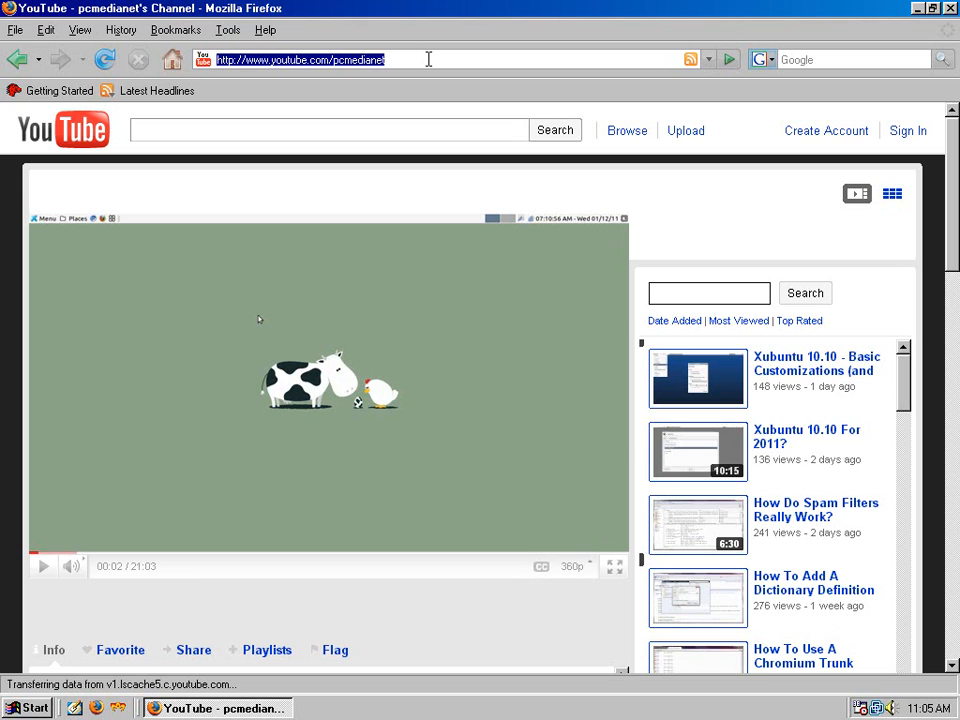
pyautogui.moveTo(417, 93)
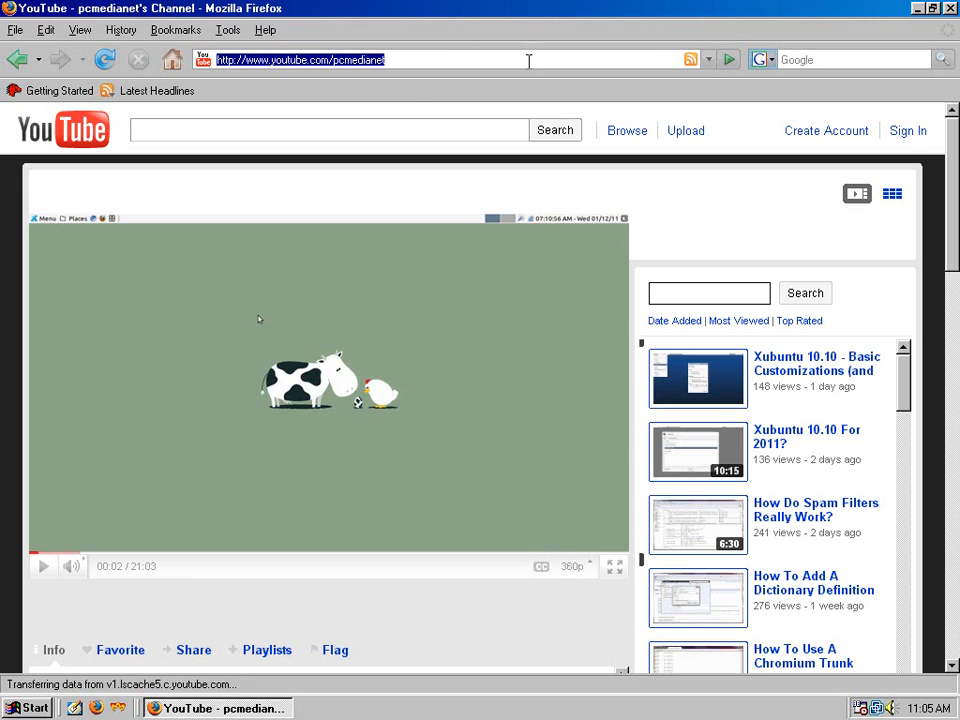
pyautogui.moveTo(350, 95)
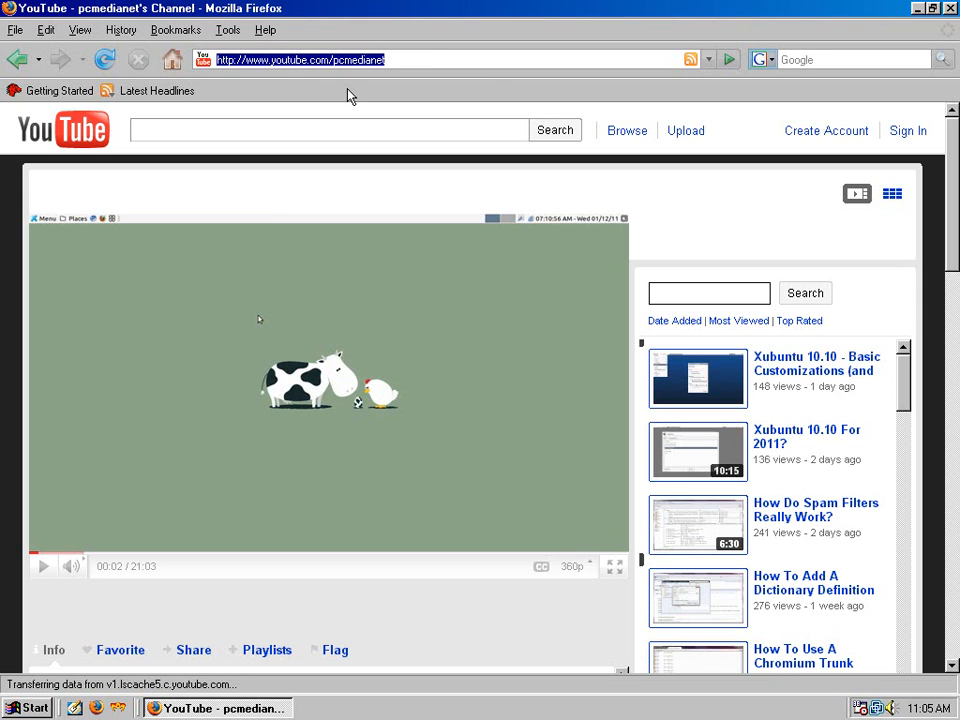
pyautogui.moveTo(308, 103)
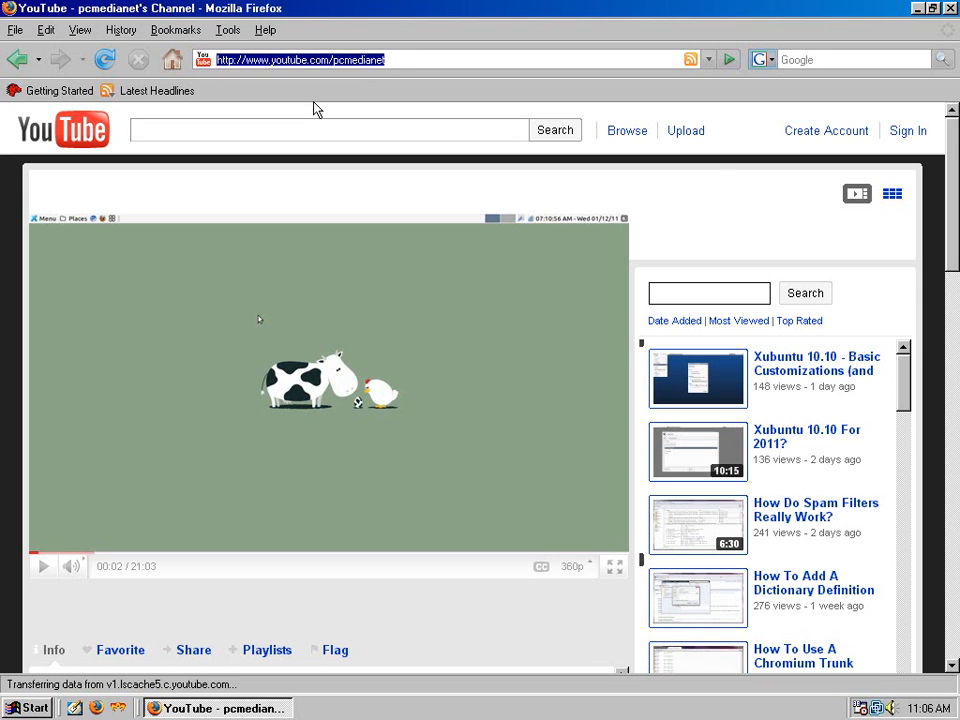
# Step: Go to the SeaMonkey site and open the SeaMonkey 2.0.11 release notes
pyautogui.write('seamonkey-projec')
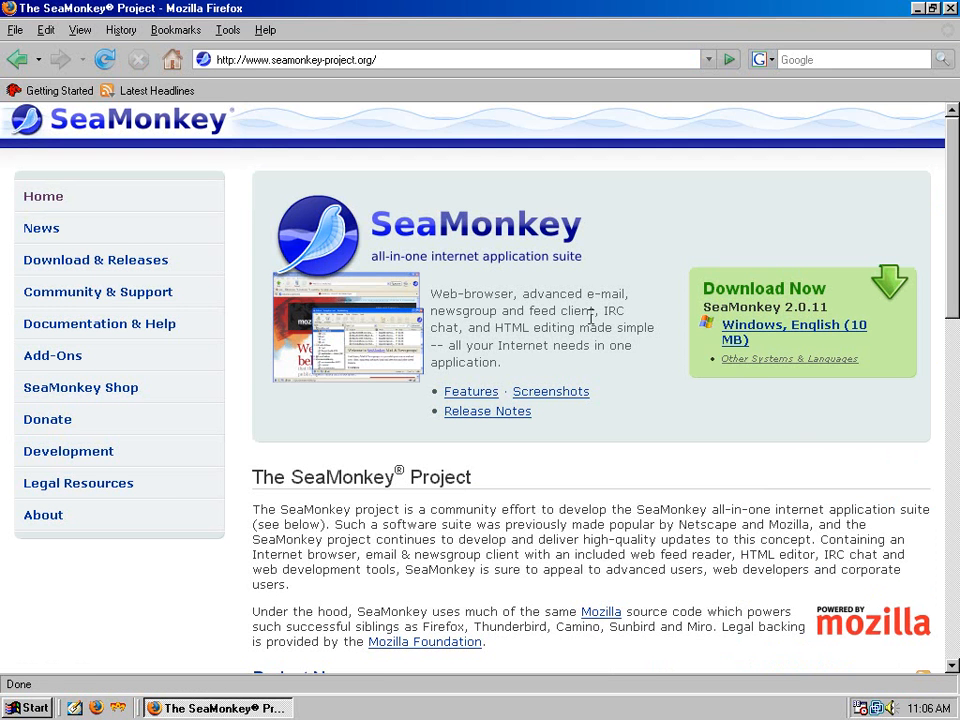
pyautogui.scroll(-3)
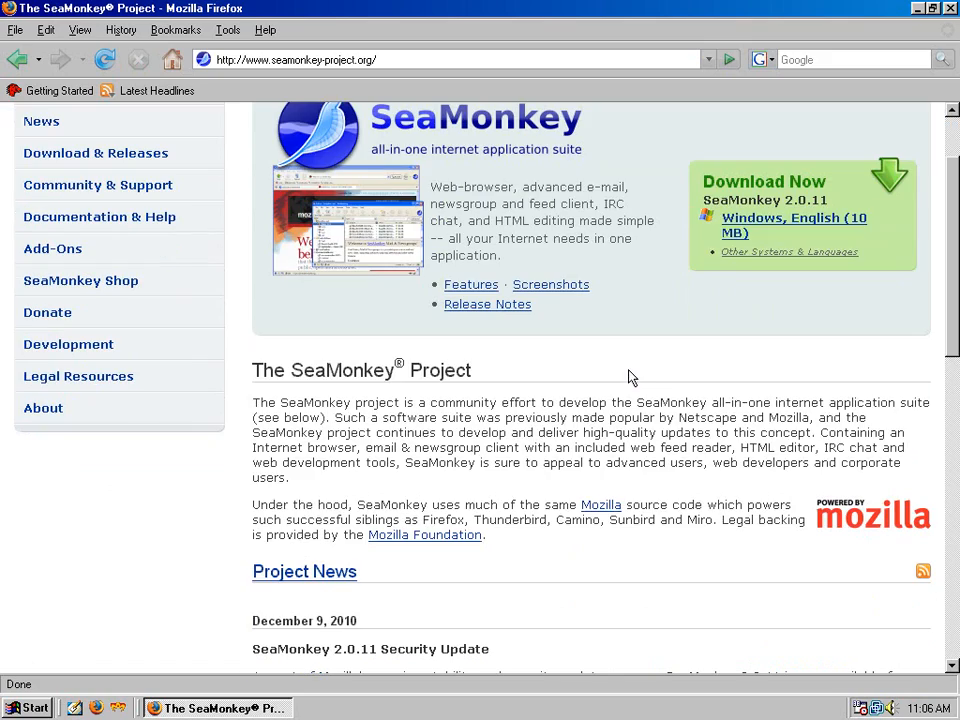
pyautogui.scroll(-3)
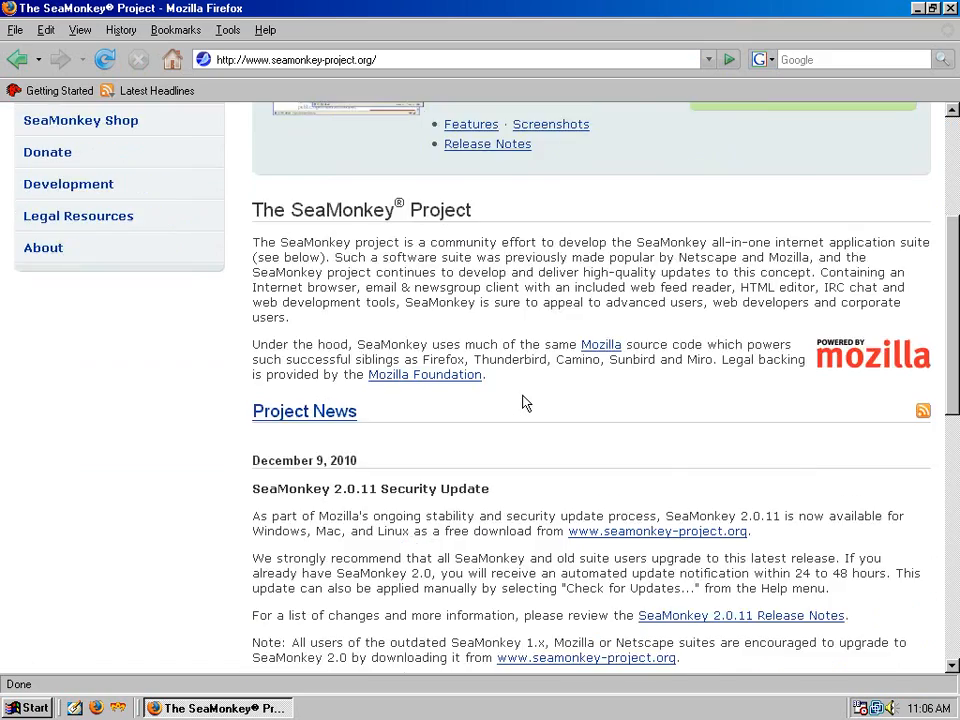
pyautogui.scroll(-3)
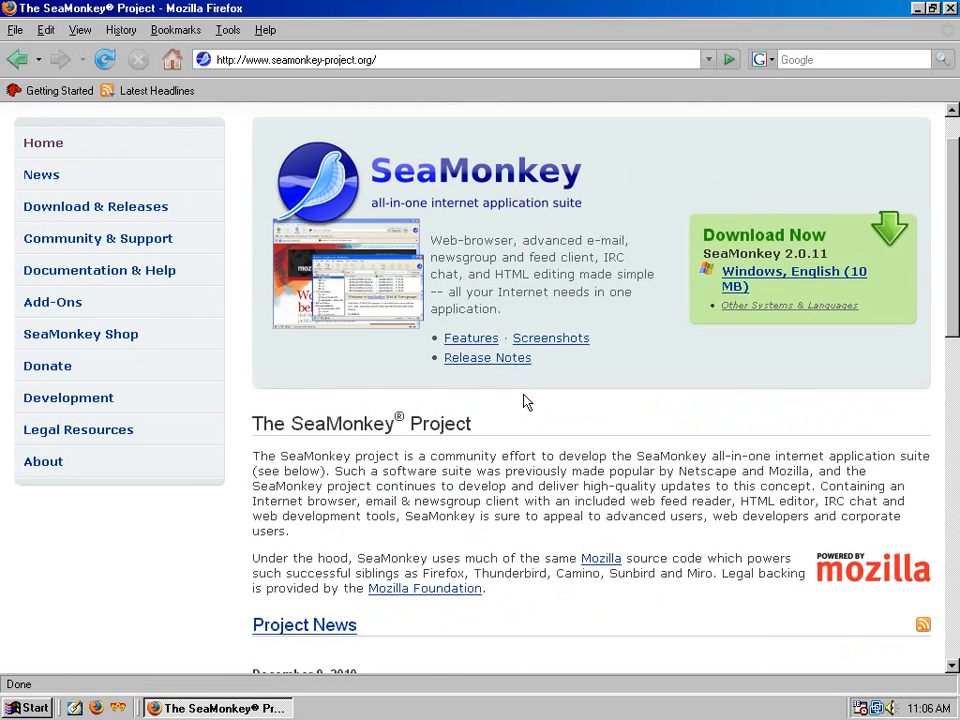
pyautogui.click(487, 357)
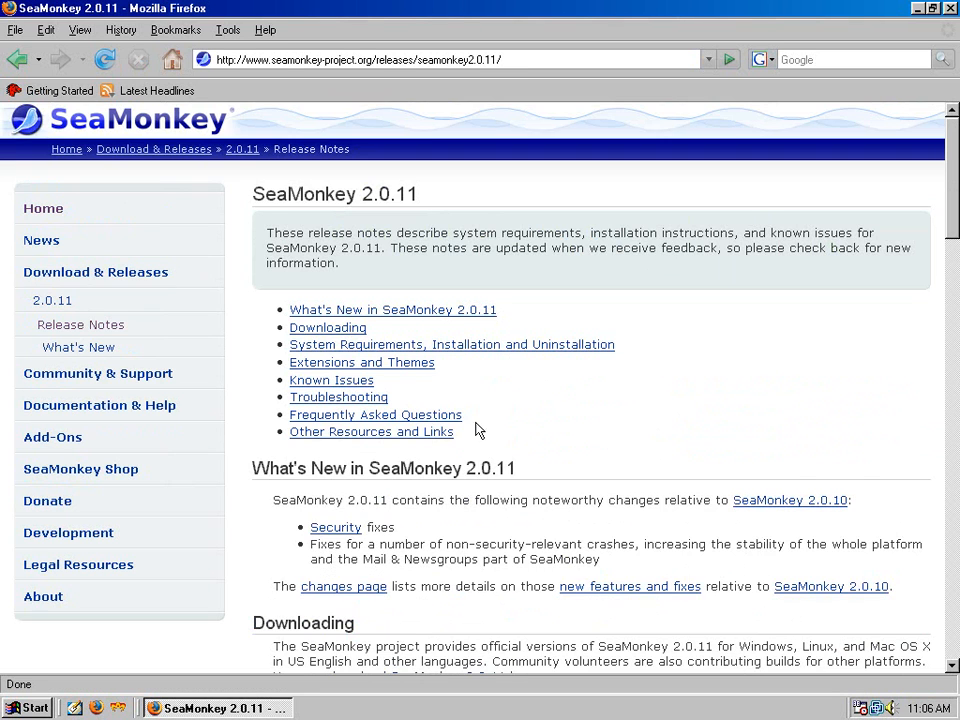
# Step: View the SeaMonkey system requirements page, then go back to the release notes
pyautogui.scroll(-3)
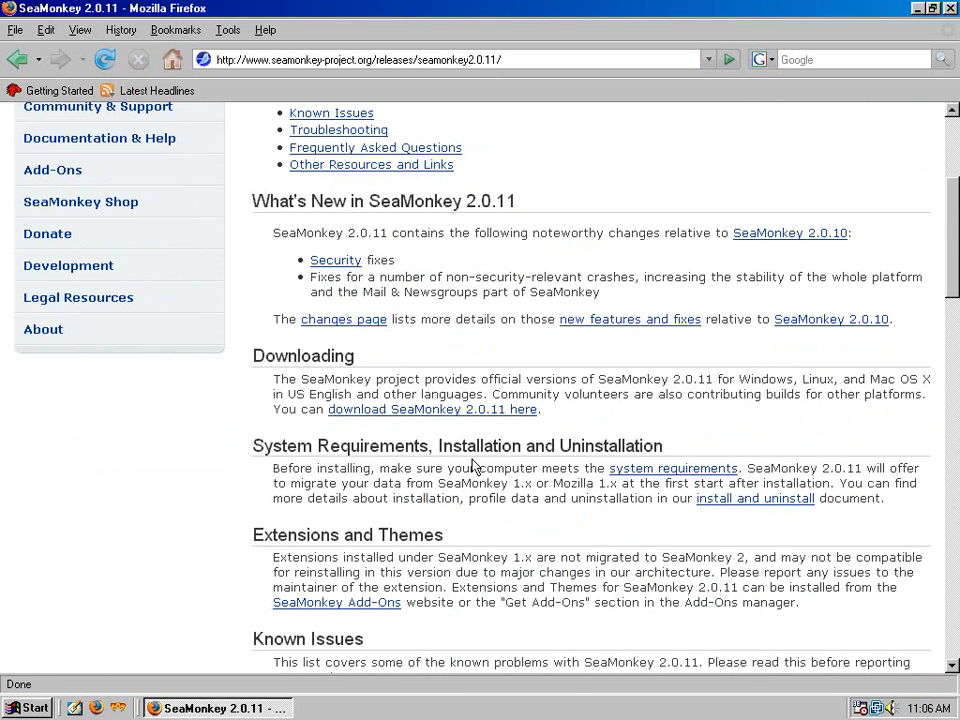
pyautogui.click(673, 468)
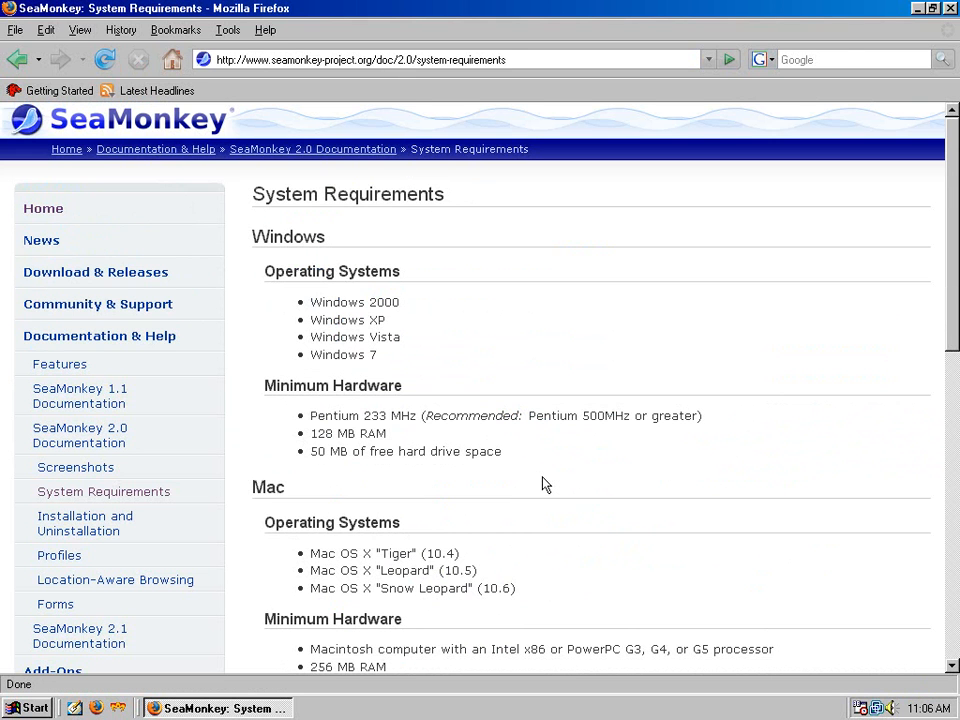
pyautogui.moveTo(443, 355)
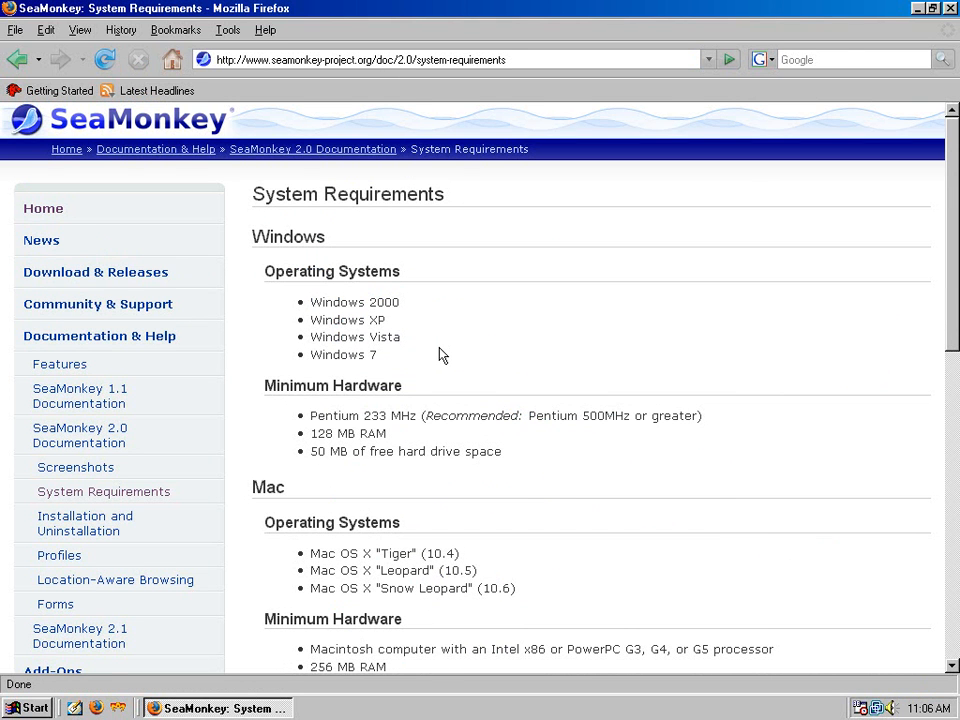
pyautogui.moveTo(418, 341)
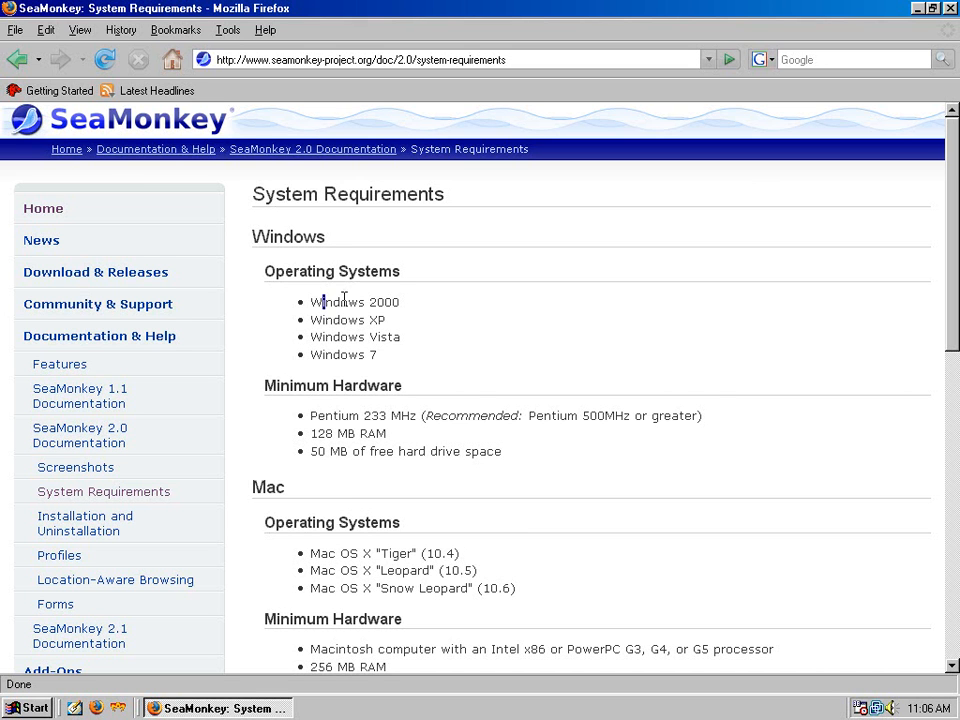
pyautogui.scroll(-3)
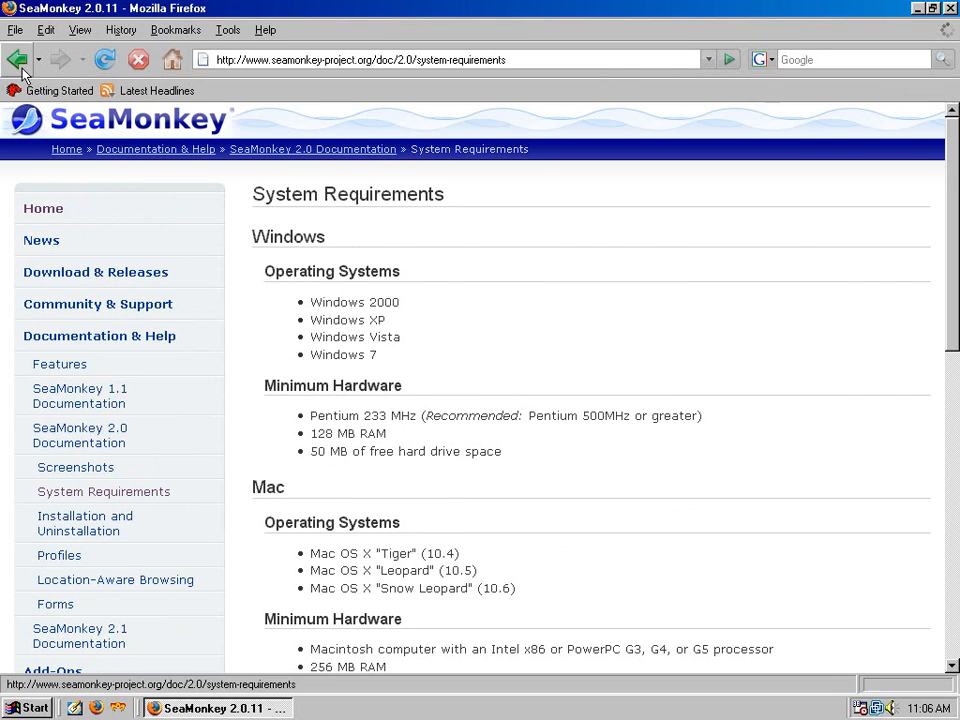
pyautogui.click(17, 59)
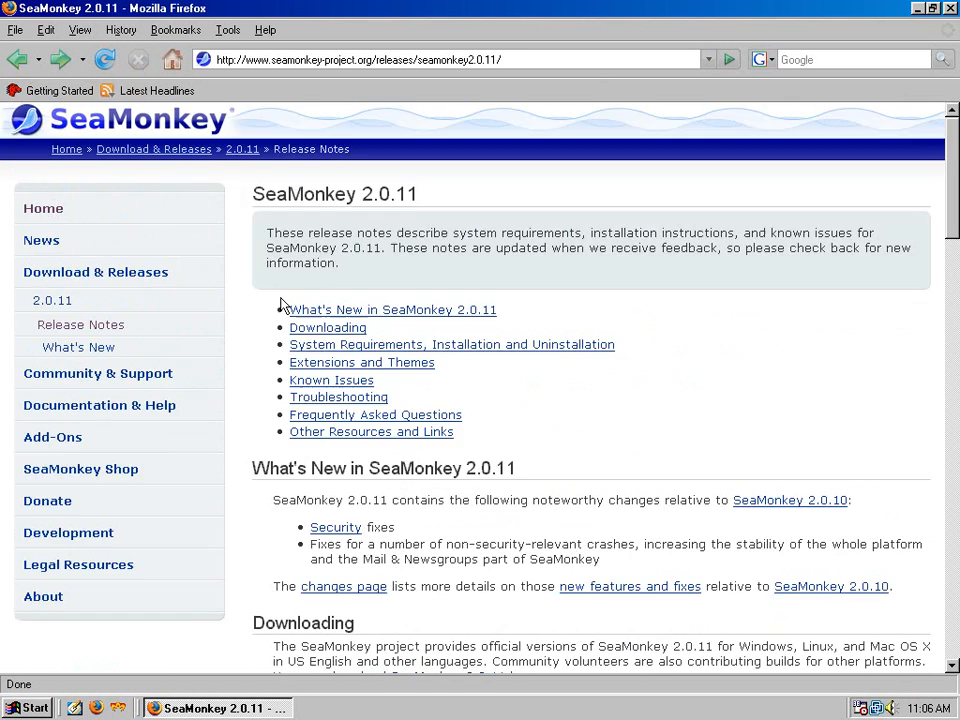
pyautogui.moveTo(251, 190)
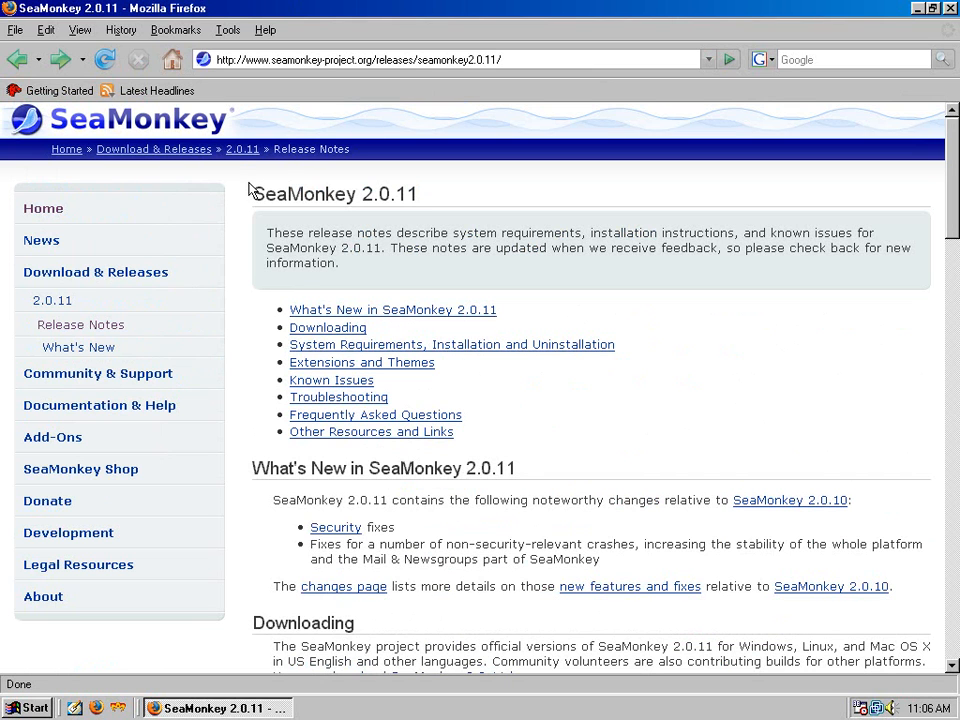
pyautogui.moveTo(905, 25)
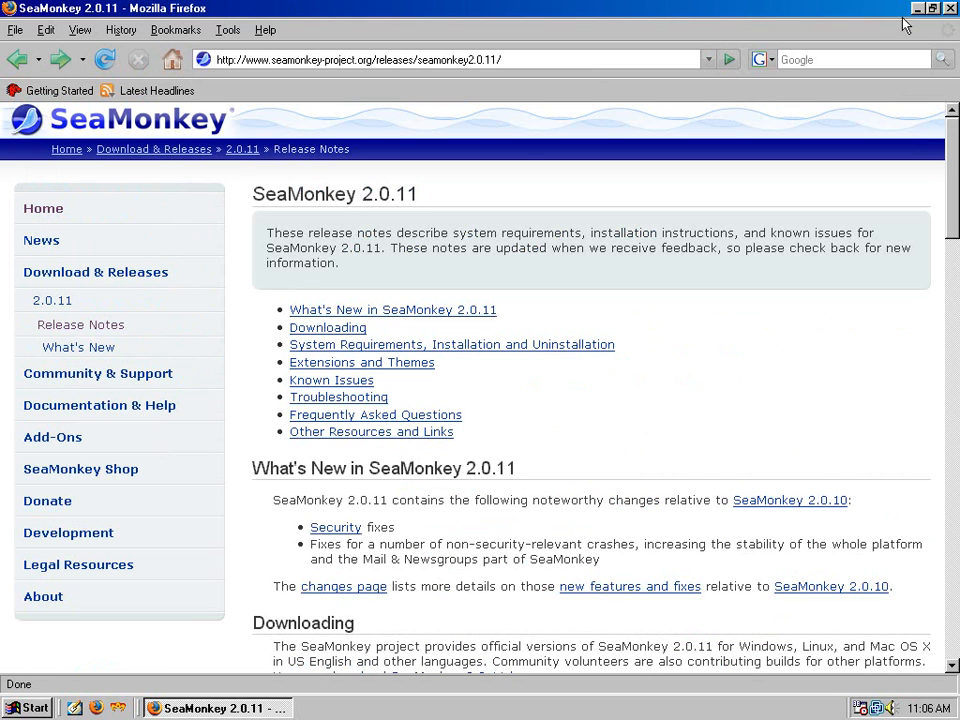
# Step: Close Firefox and select the Miranda IM, then Mozilla Firefox desktop shortcuts
pyautogui.click(949, 8)
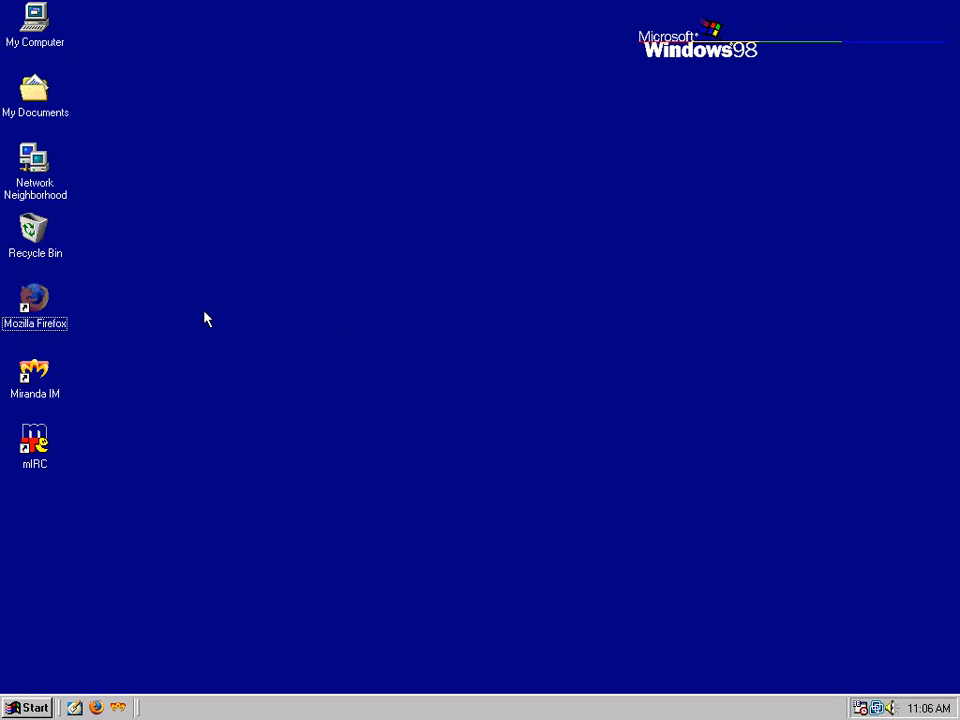
pyautogui.moveTo(40, 345)
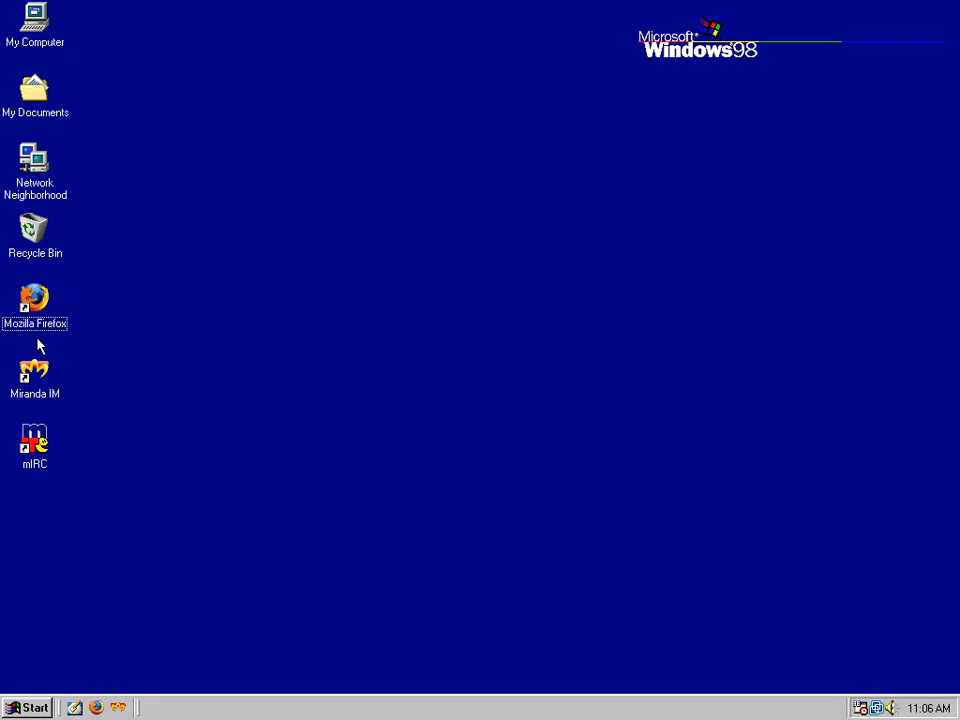
pyautogui.click(35, 375)
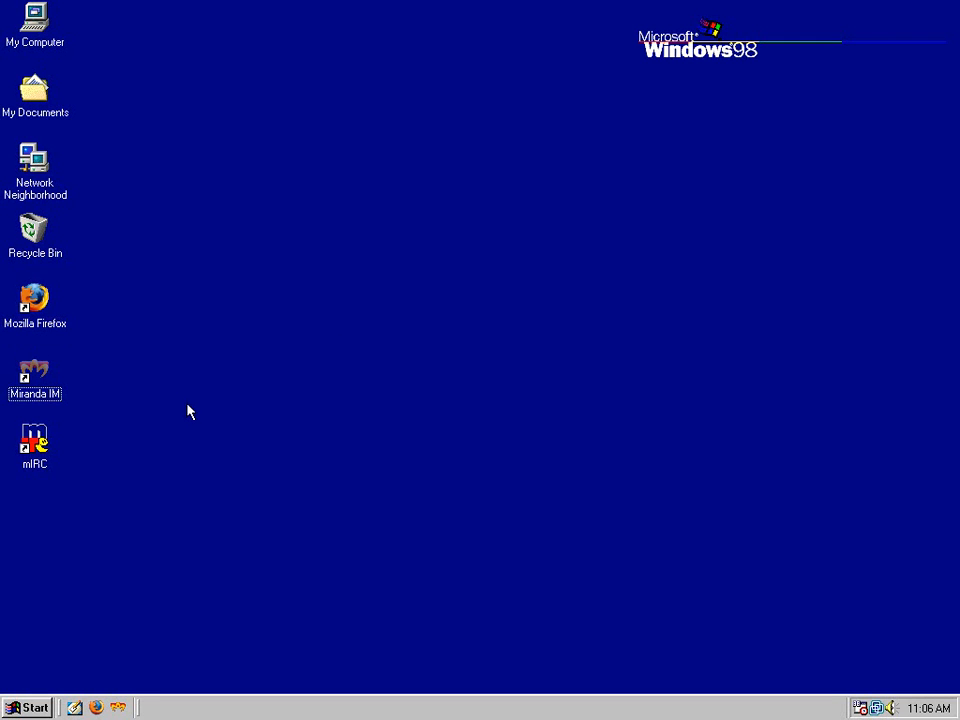
pyautogui.click(35, 297)
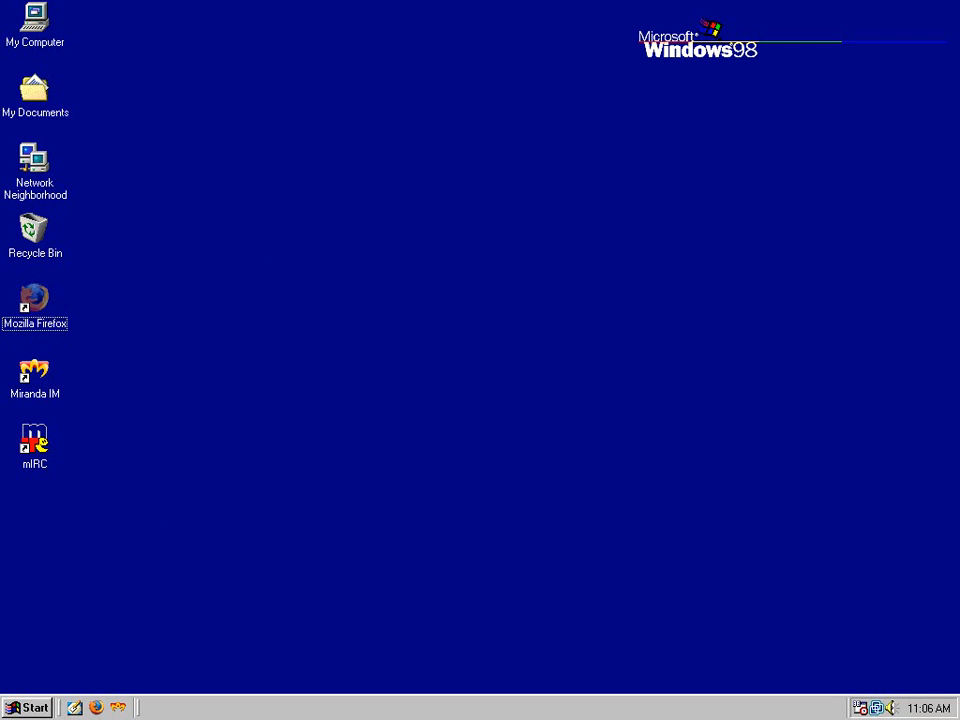
# Step: Relaunch Firefox, go to the Miranda IM site via 'mira', and open its Download page
pyautogui.doubleClick(34, 297)
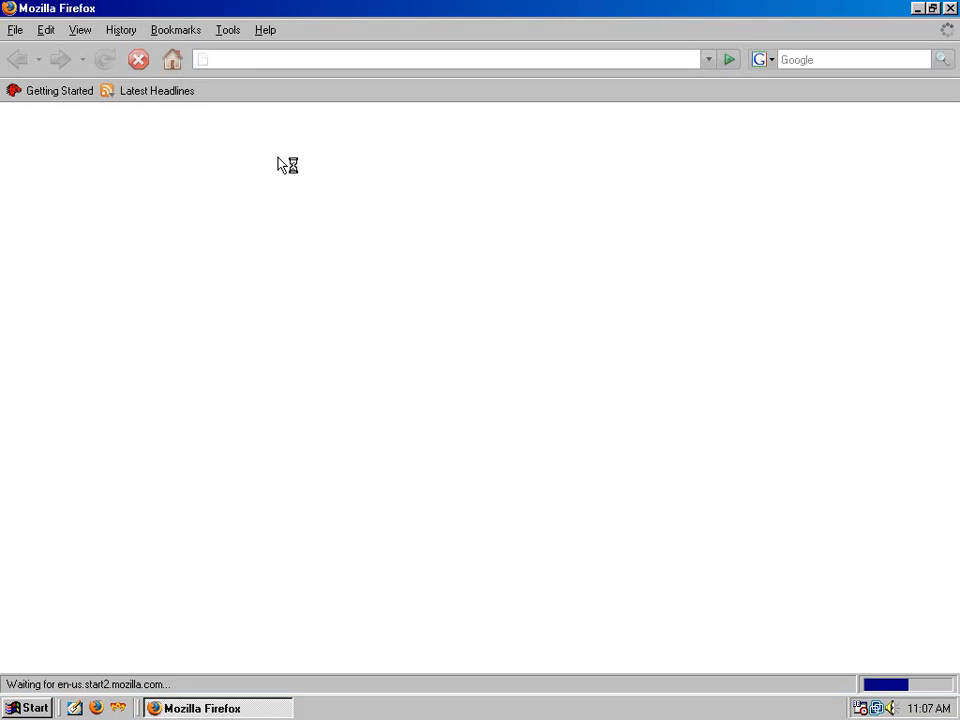
pyautogui.write('miranda-im.org/')
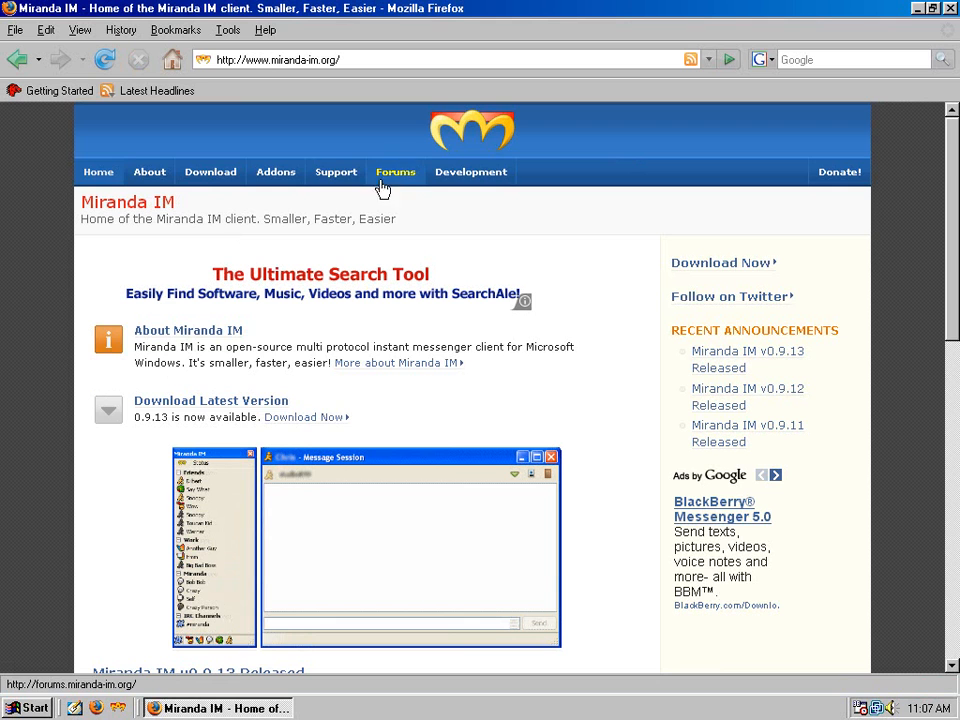
pyautogui.click(210, 171)
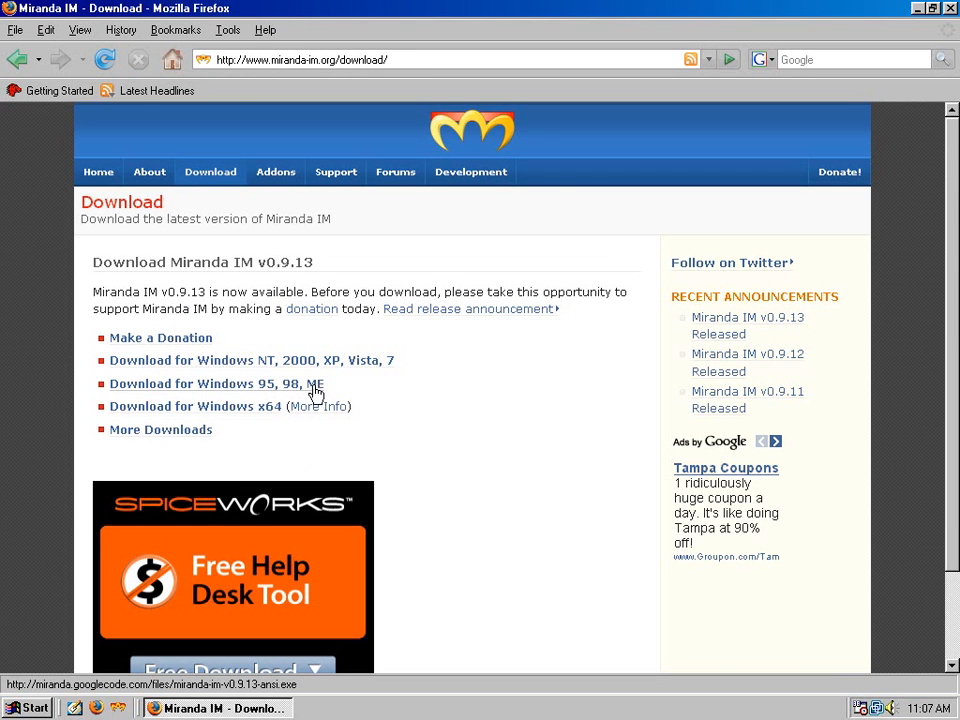
pyautogui.moveTo(228, 413)
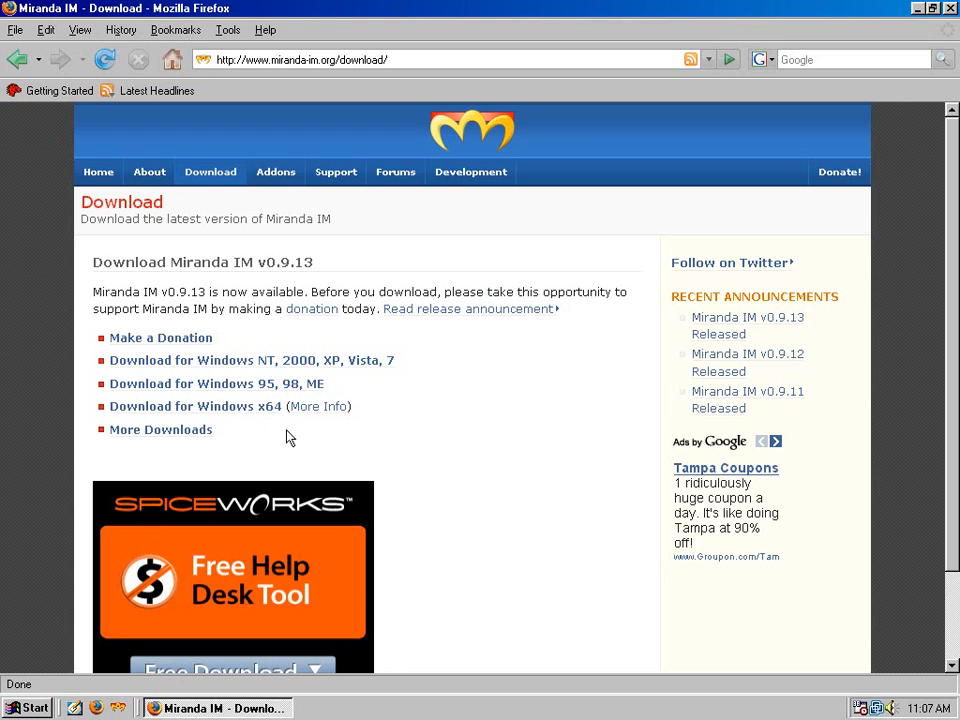
pyautogui.moveTo(268, 440)
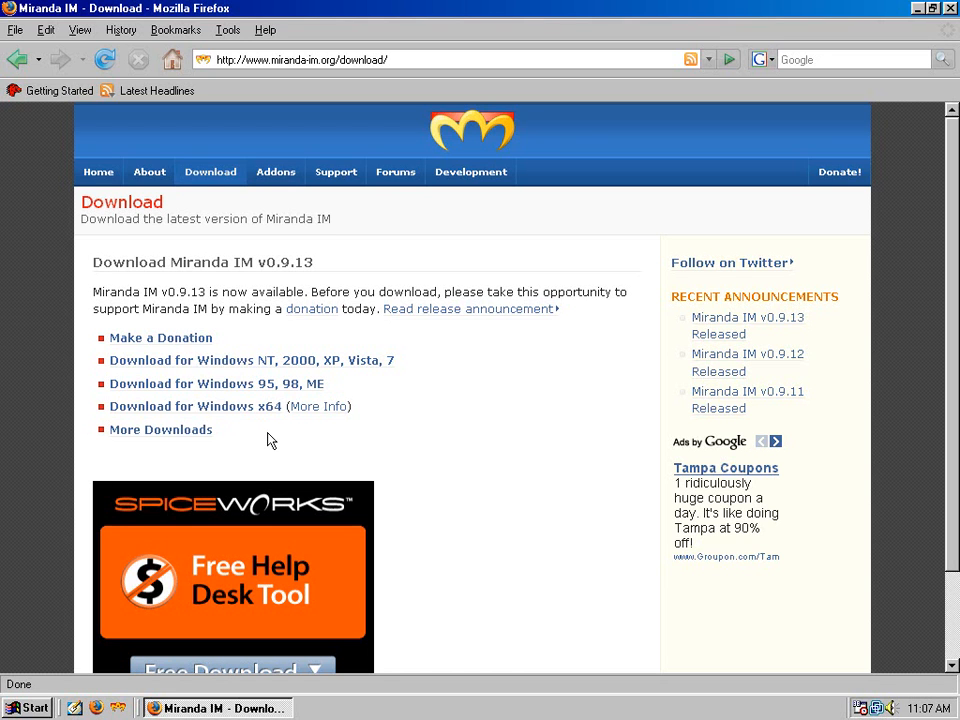
pyautogui.moveTo(73, 410)
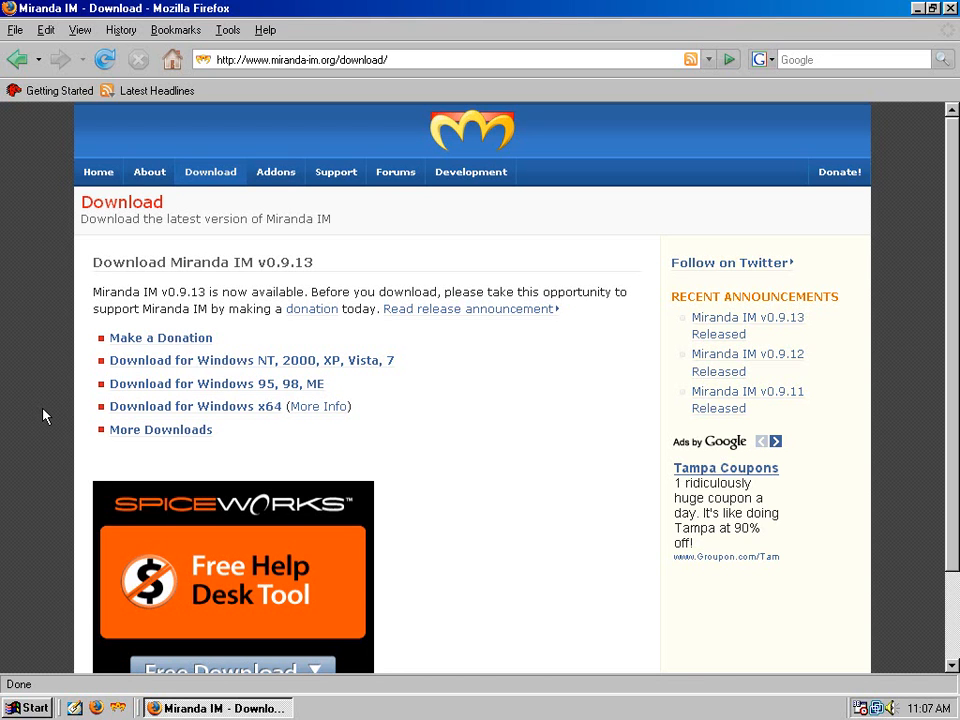
pyautogui.moveTo(137, 418)
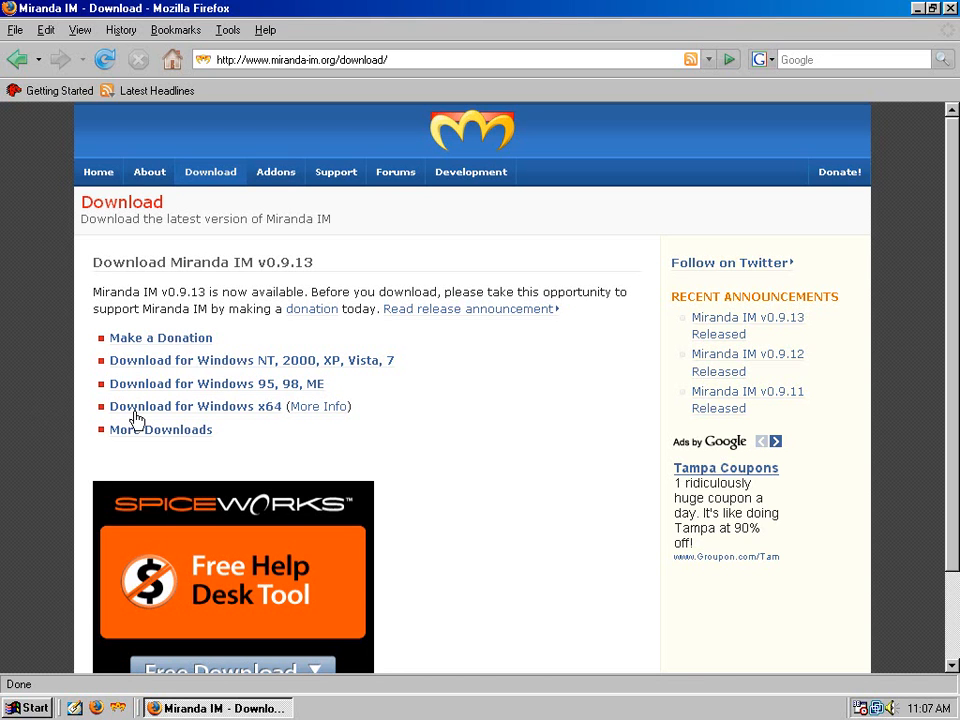
pyautogui.moveTo(252, 432)
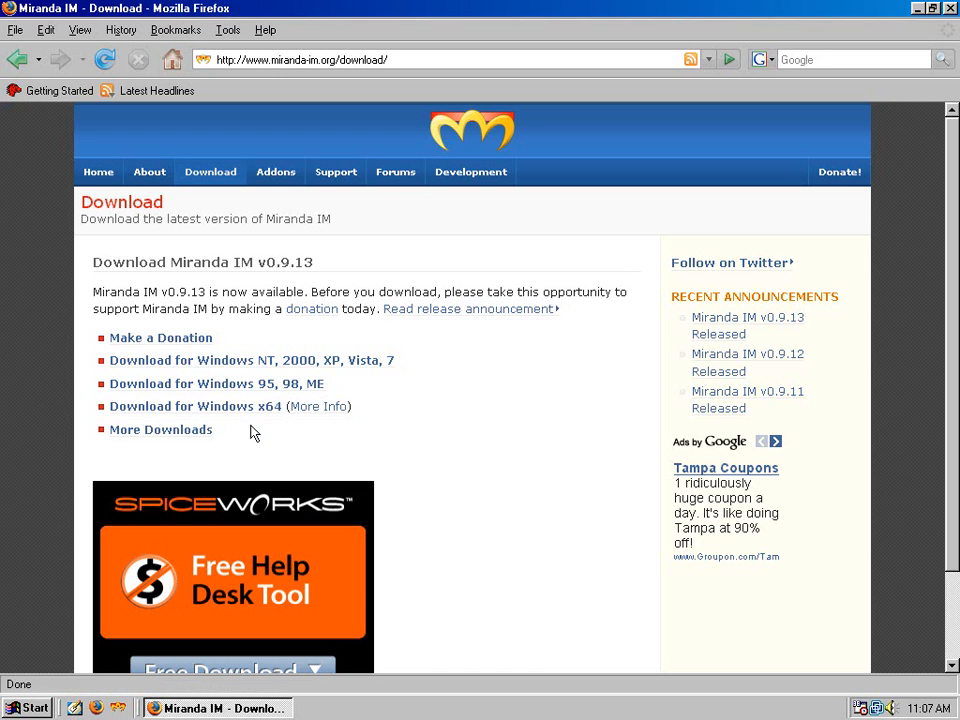
pyautogui.moveTo(64, 403)
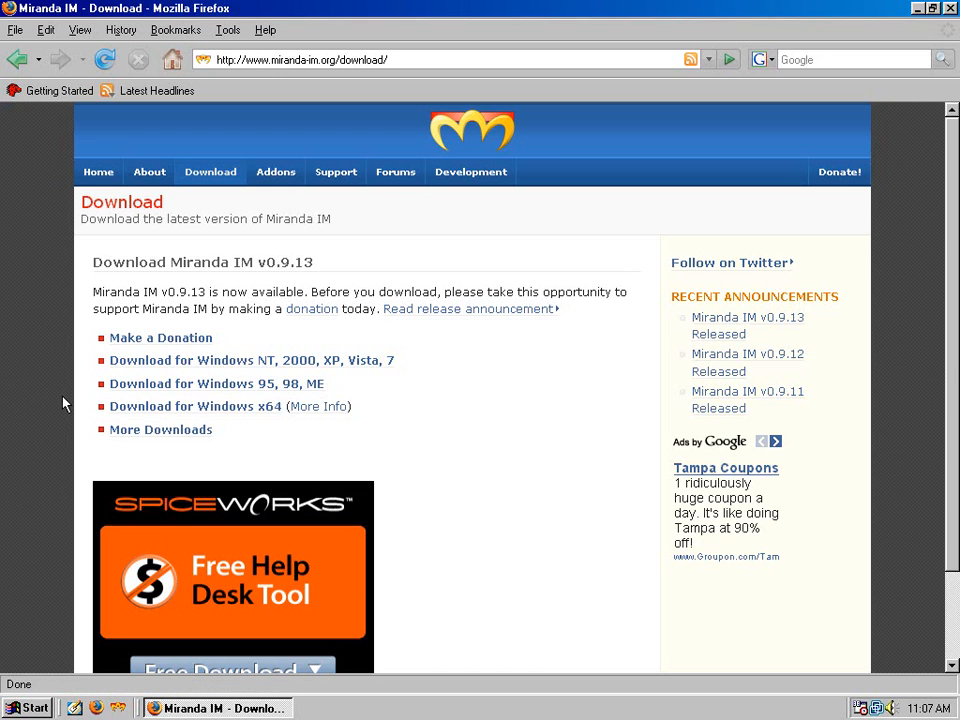
pyautogui.moveTo(72, 391)
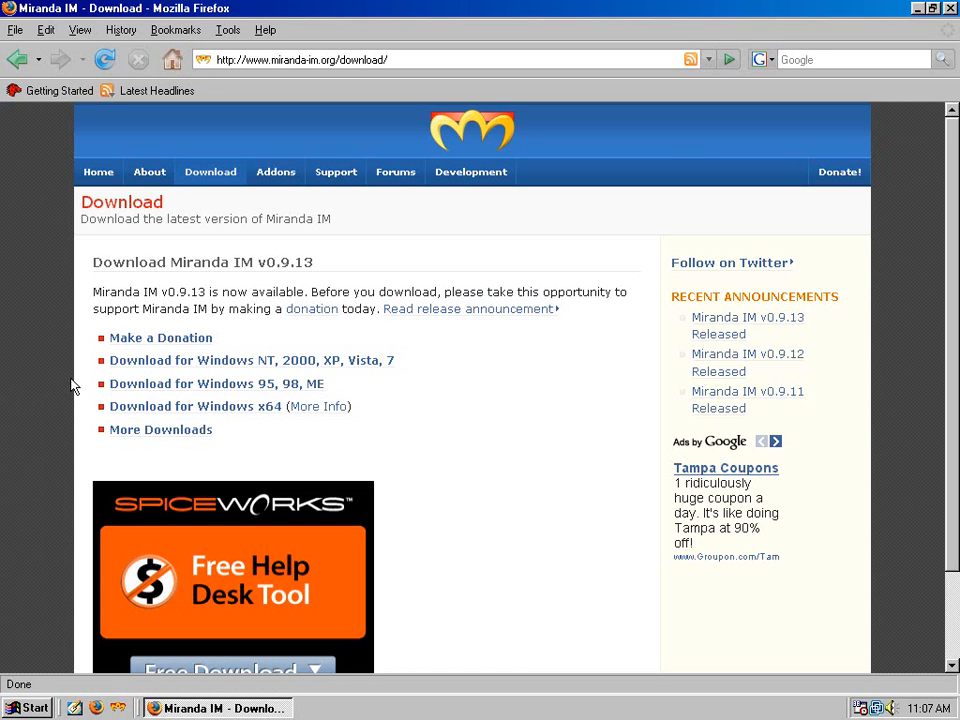
pyautogui.moveTo(884, 30)
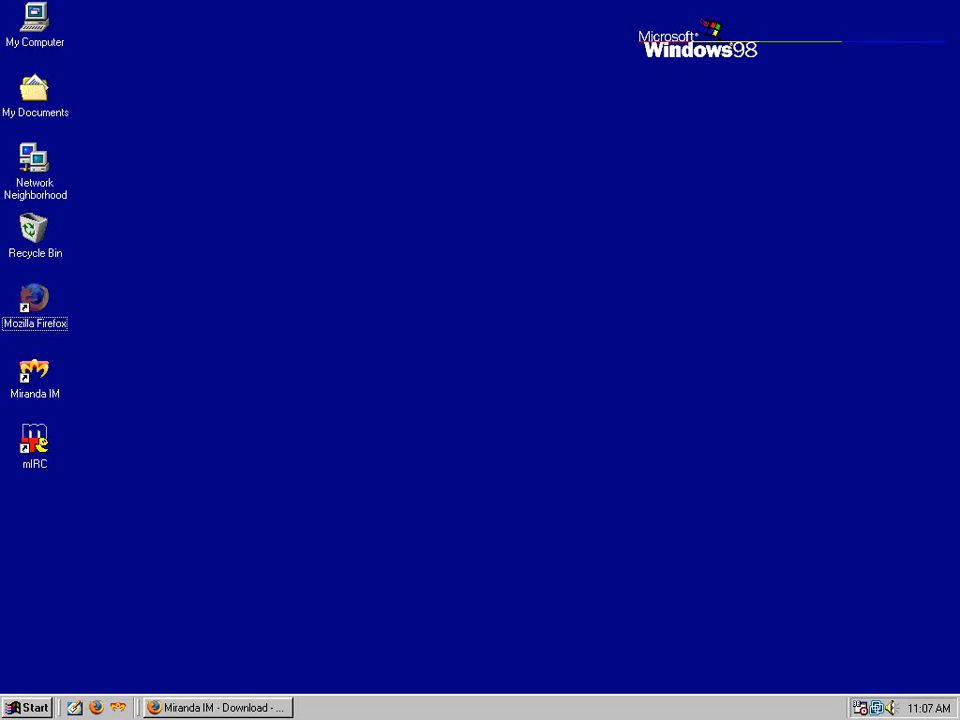
# Step: Launch mIRC from its desktop shortcut and close it, then close 7-Zip File Manager
pyautogui.click(35, 440)
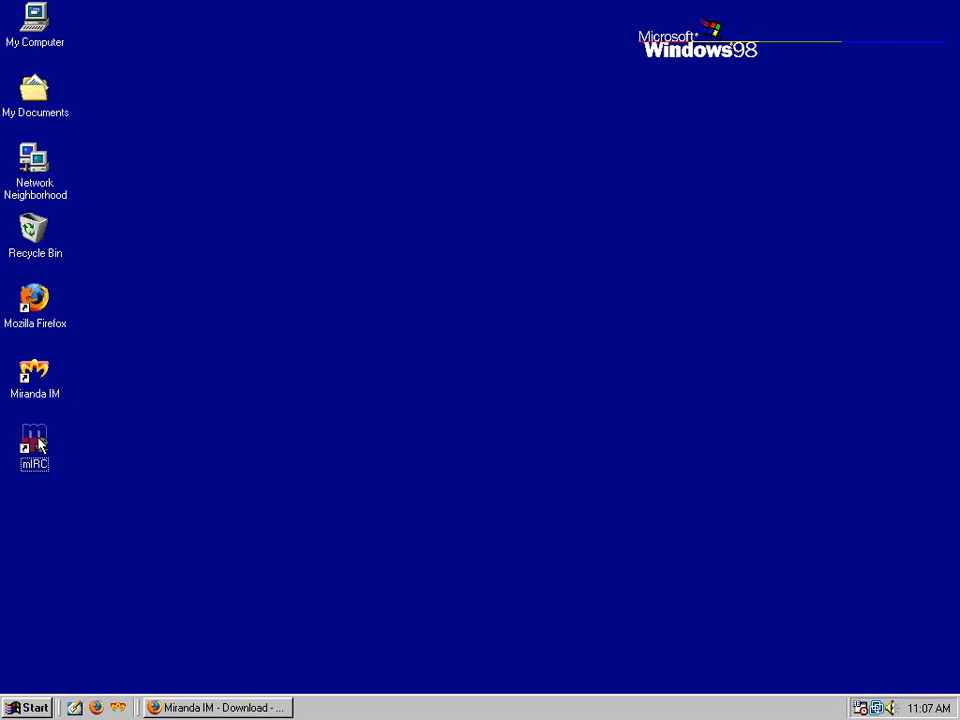
pyautogui.doubleClick(35, 440)
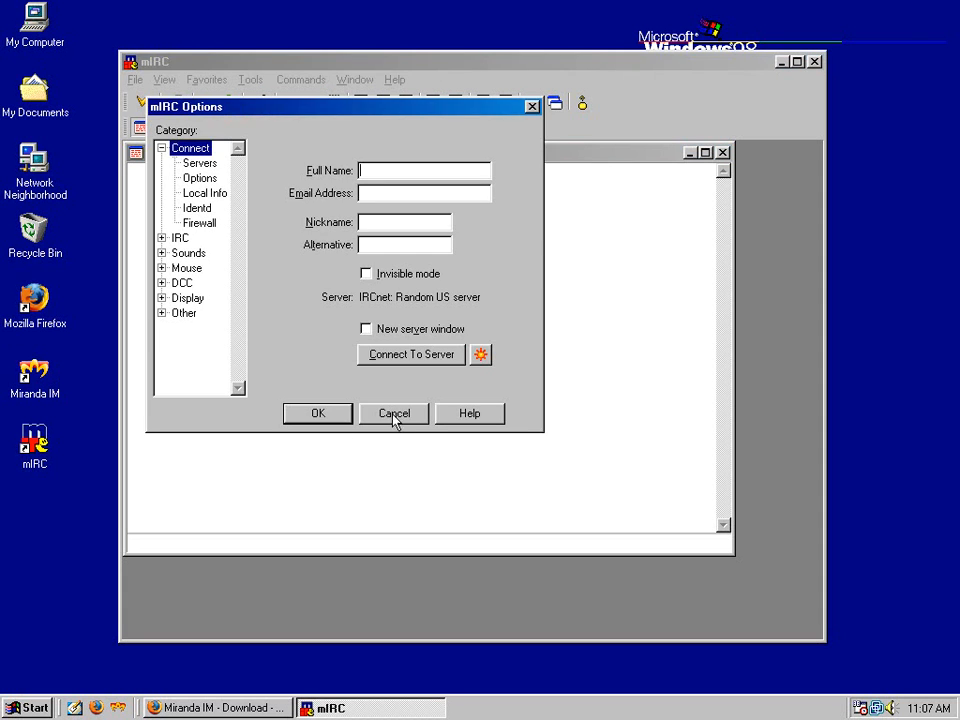
pyautogui.click(393, 413)
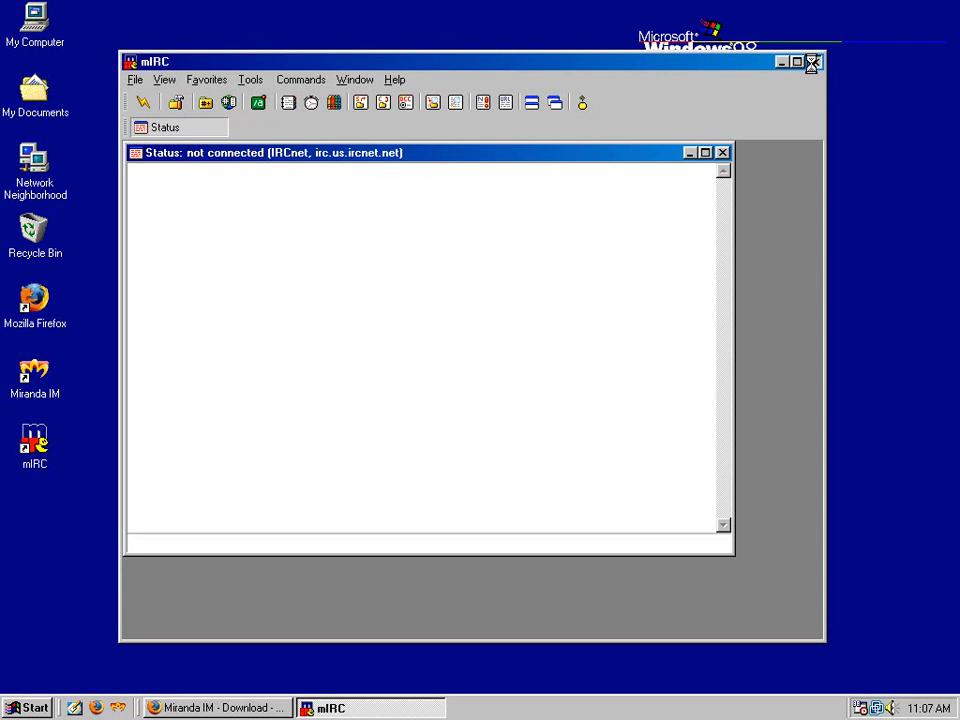
pyautogui.click(28, 707)
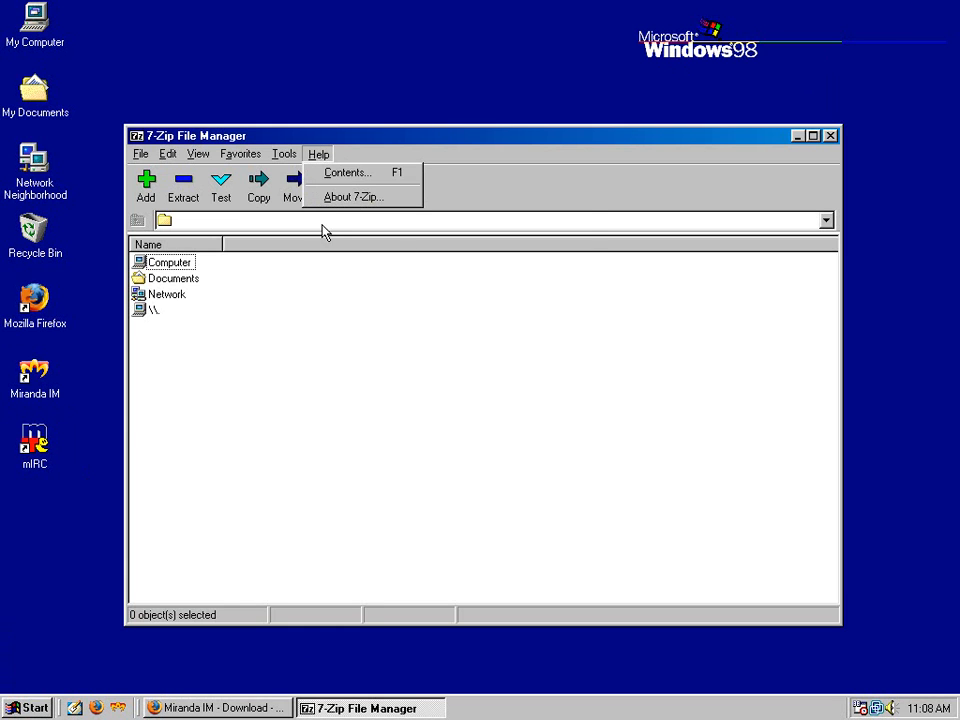
pyautogui.click(352, 196)
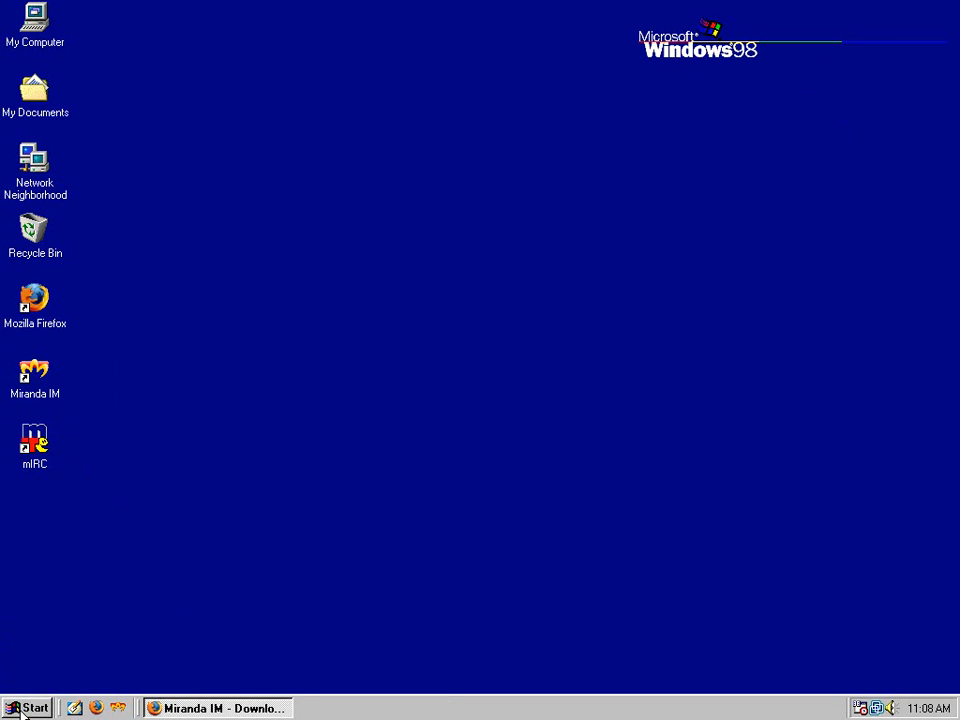
# Step: Launch Outlook Express from Programs and cancel its Internet Connection Wizard, confirming Yes
pyautogui.click(27, 707)
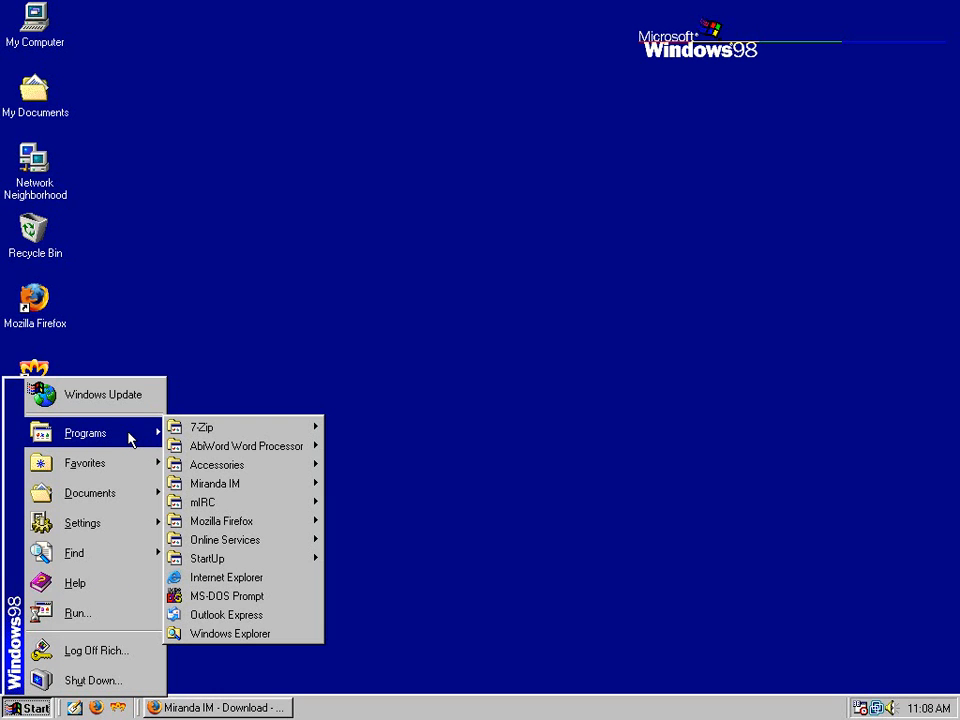
pyautogui.moveTo(225, 539)
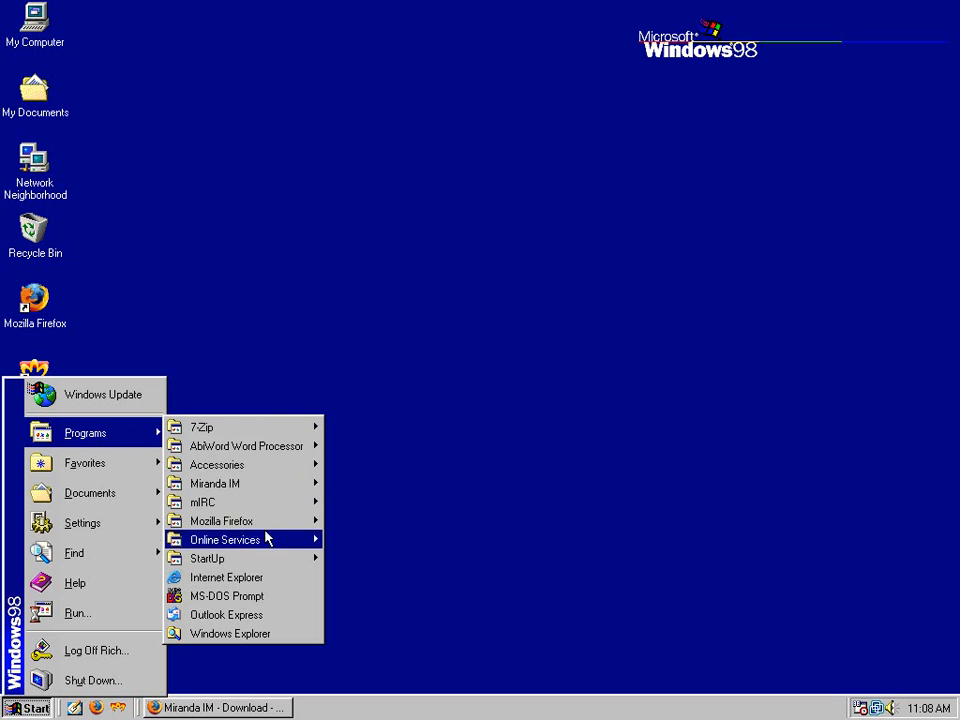
pyautogui.moveTo(202, 501)
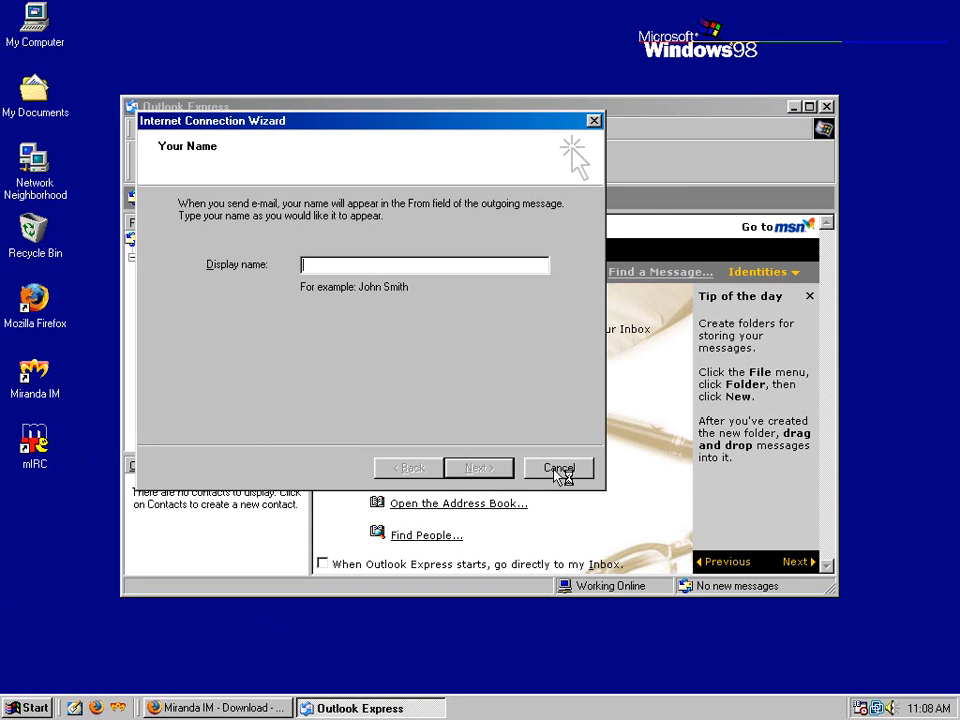
pyautogui.click(558, 468)
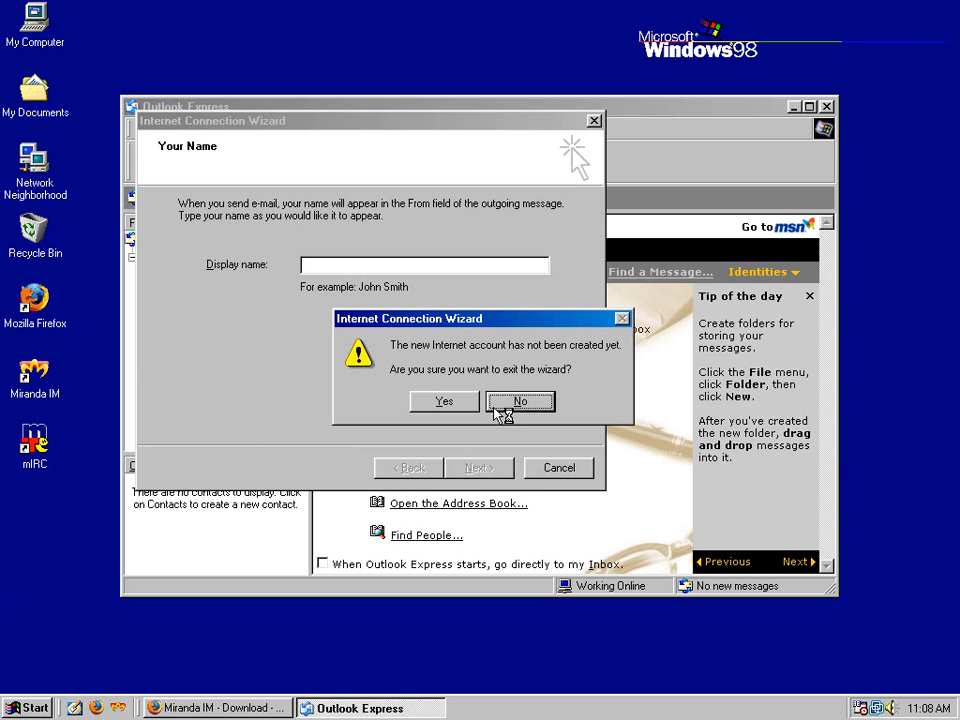
pyautogui.click(443, 401)
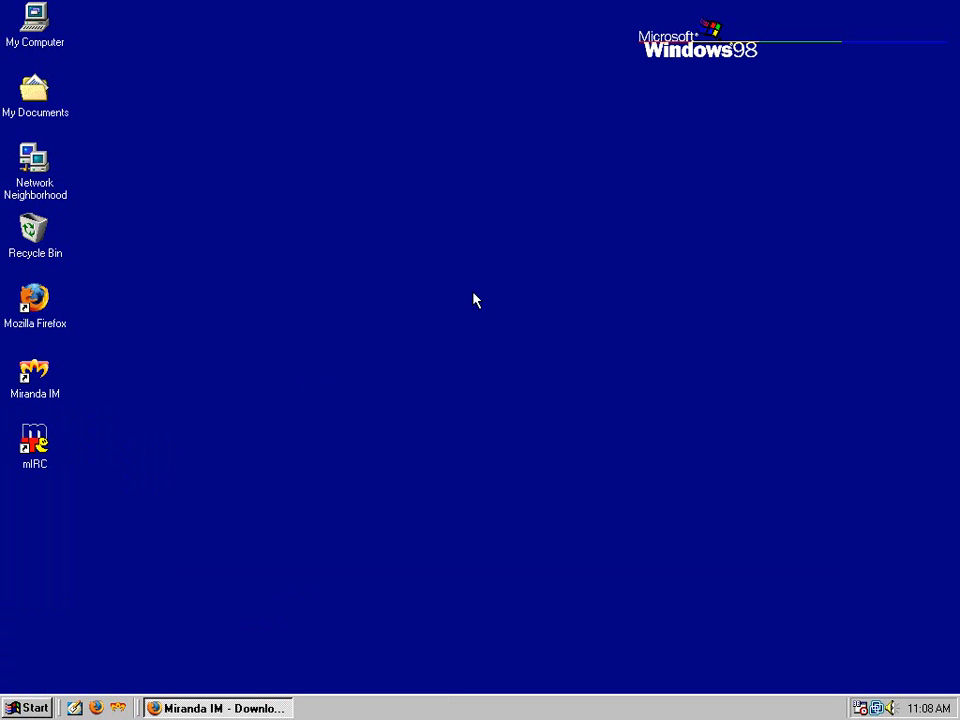
# Step: Browse the Programs list again, then open My Computer in an Explorer window
pyautogui.click(27, 707)
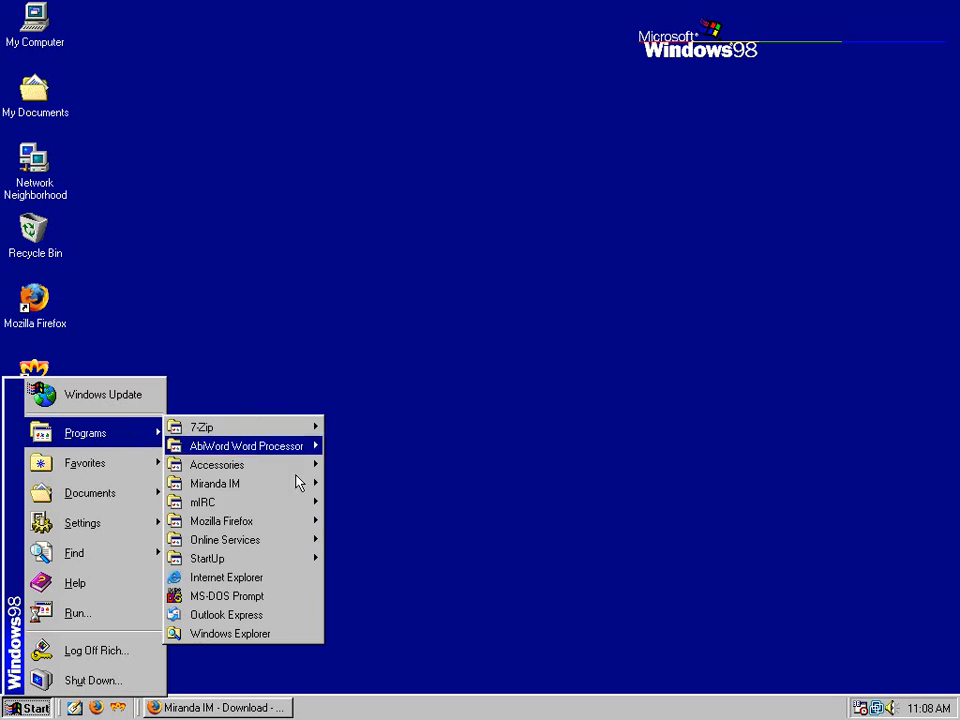
pyautogui.moveTo(202, 502)
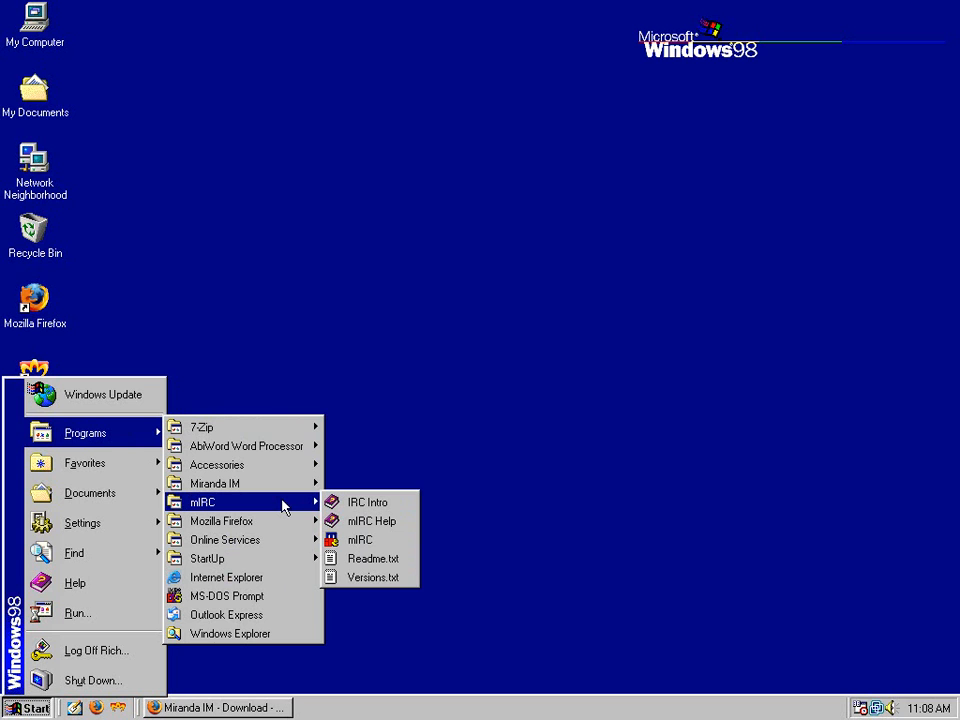
pyautogui.click(268, 350)
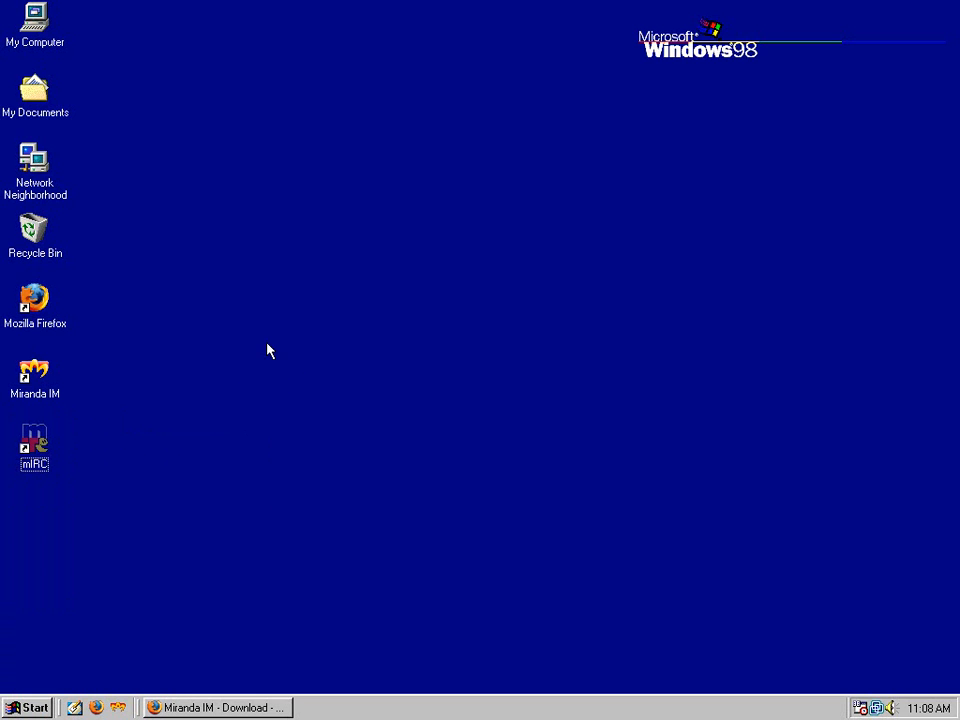
pyautogui.moveTo(175, 511)
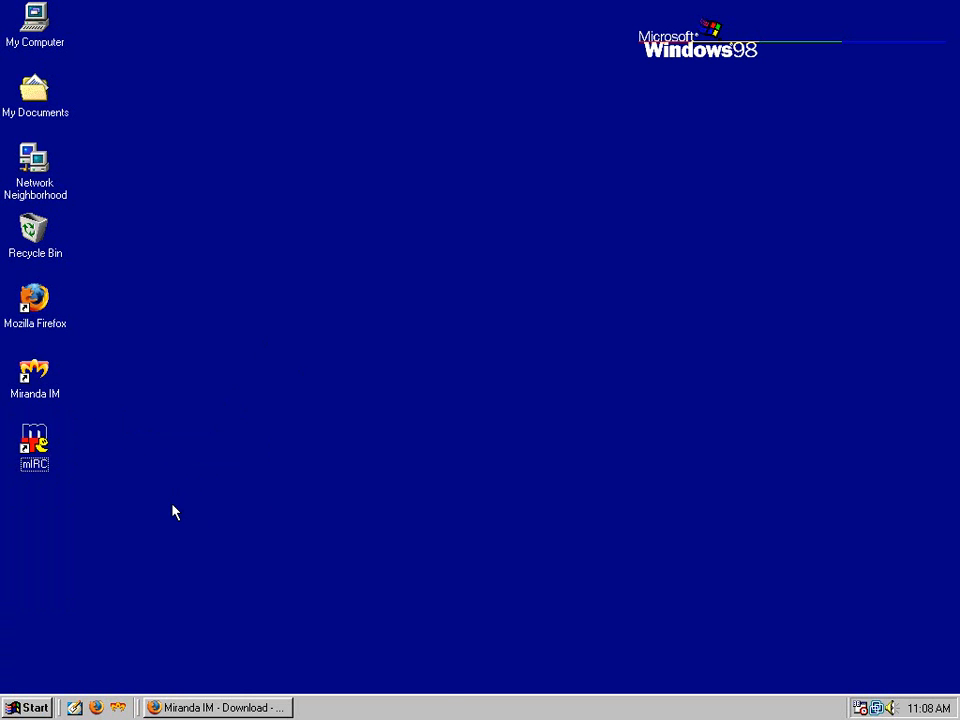
pyautogui.doubleClick(34, 25)
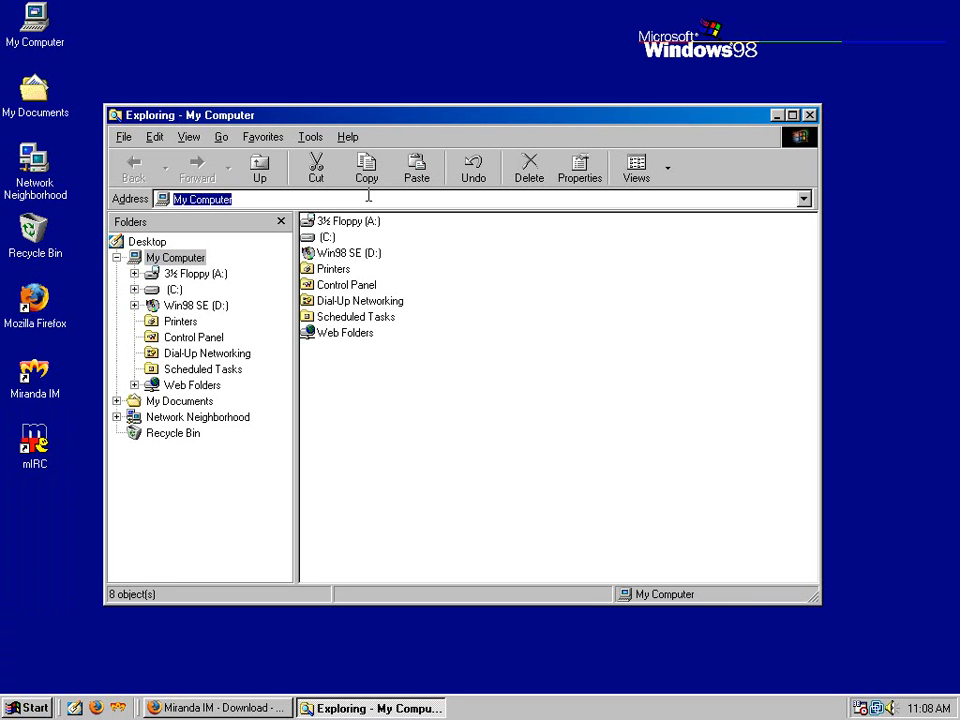
# Step: Enter c:\windows\media in the Explorer Address bar to list the system sounds
pyautogui.write('c:\\windows\\media')
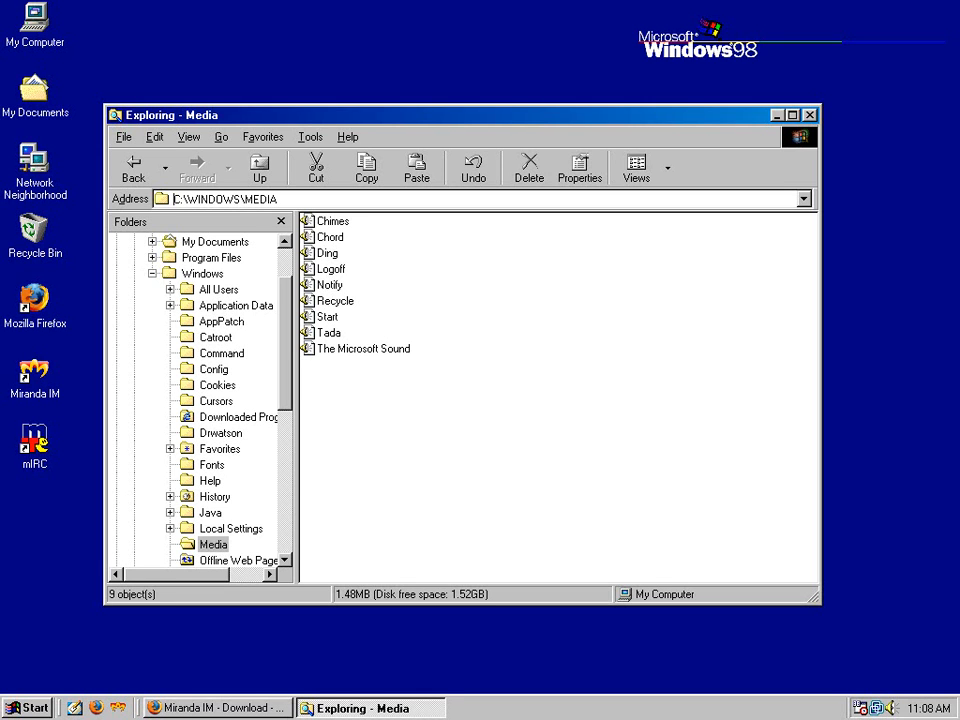
pyautogui.moveTo(398, 403)
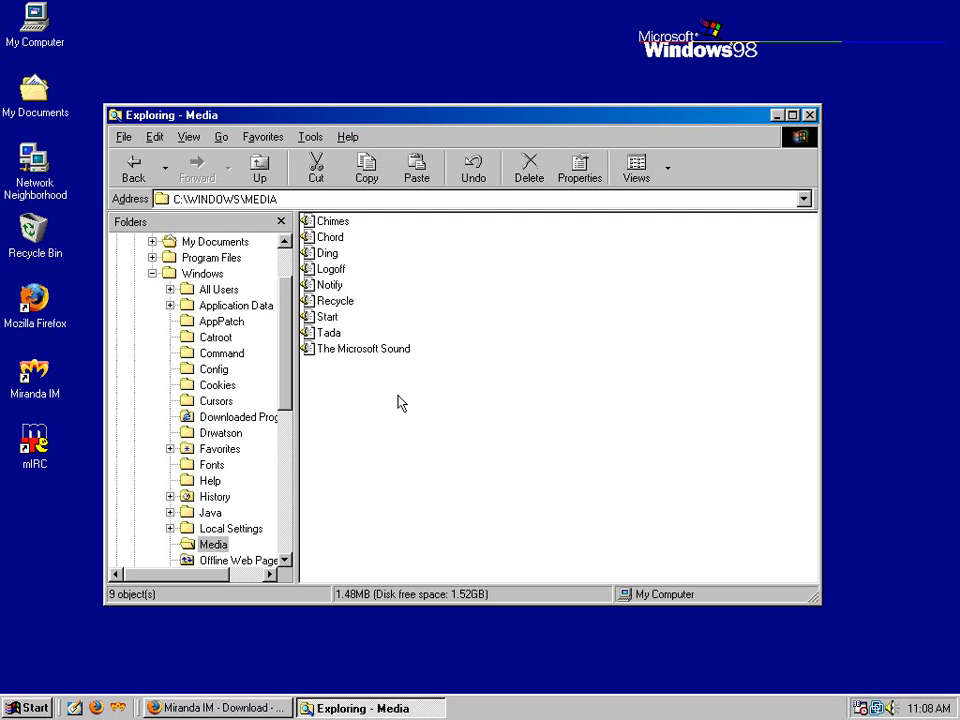
pyautogui.click(362, 348)
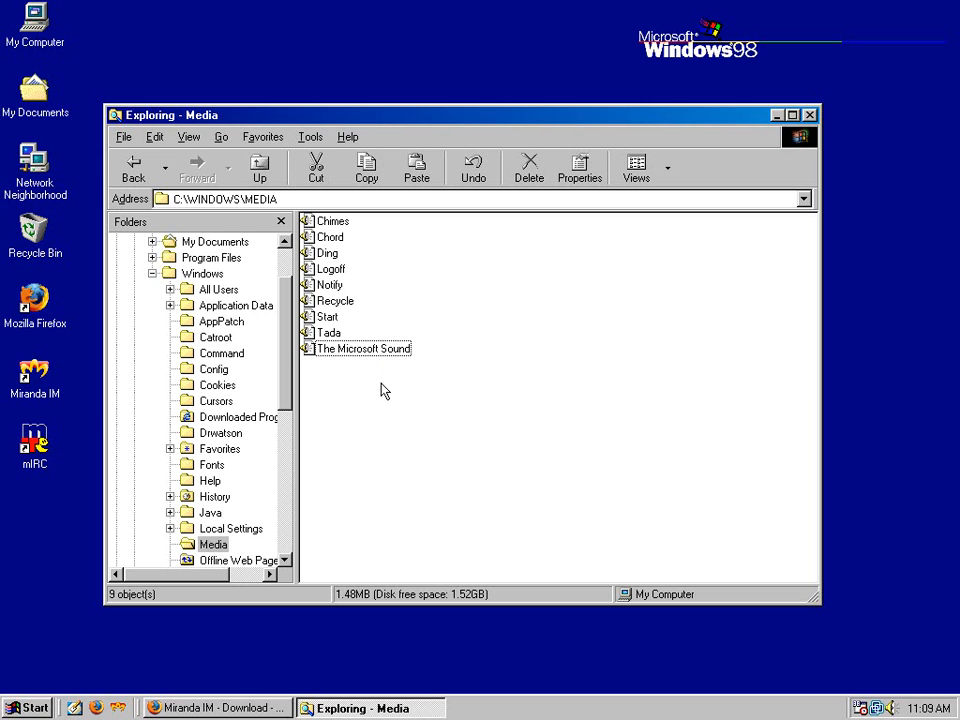
pyautogui.click(363, 348)
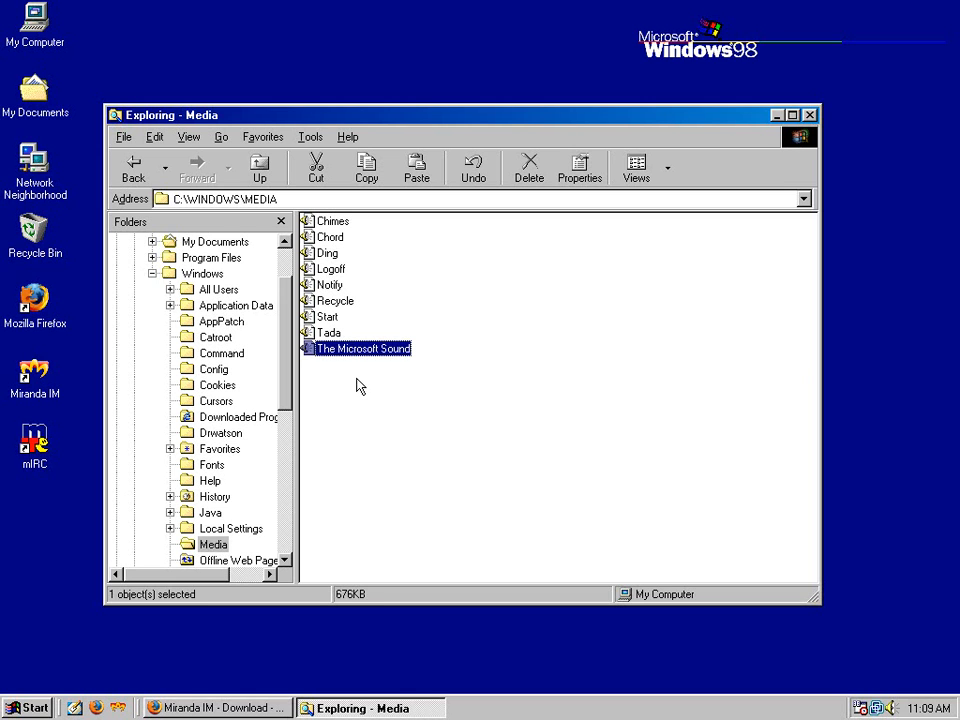
pyautogui.moveTo(338, 393)
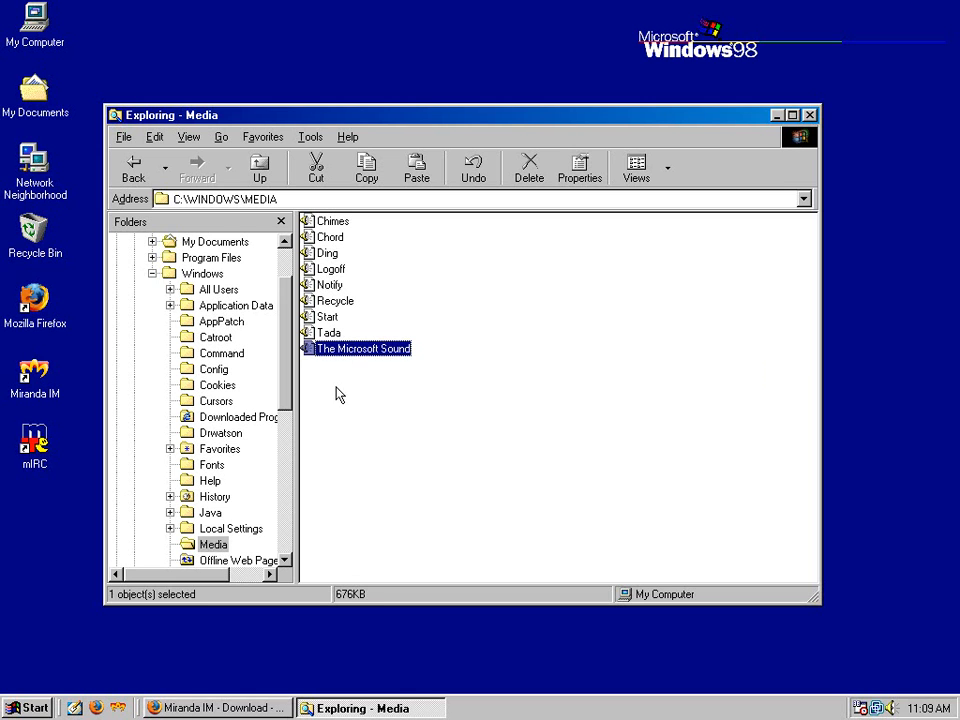
pyautogui.click(328, 252)
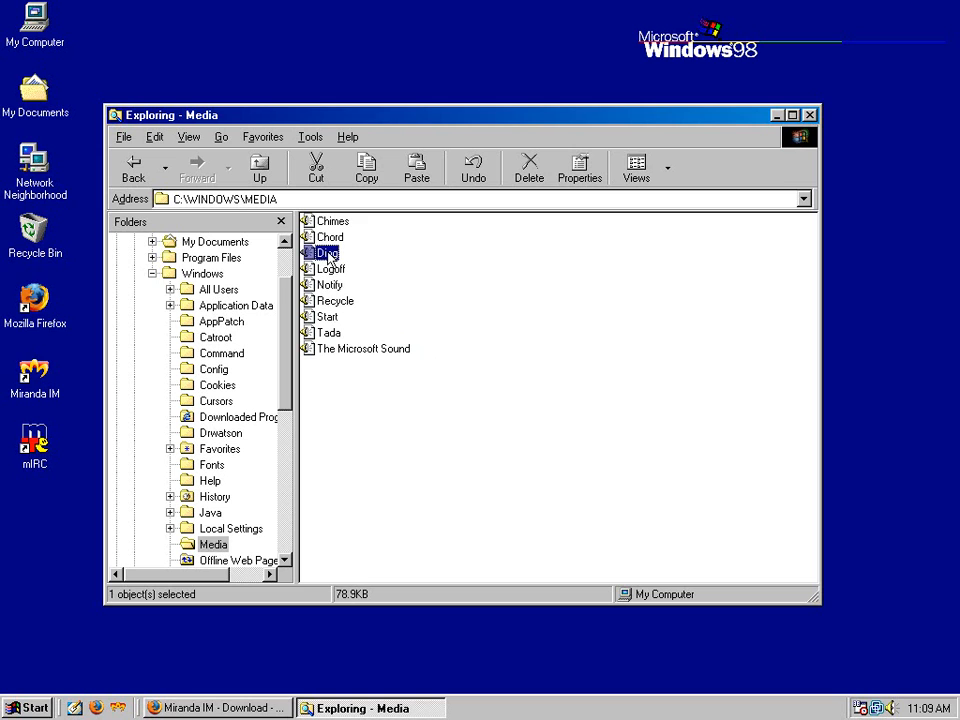
pyautogui.moveTo(388, 432)
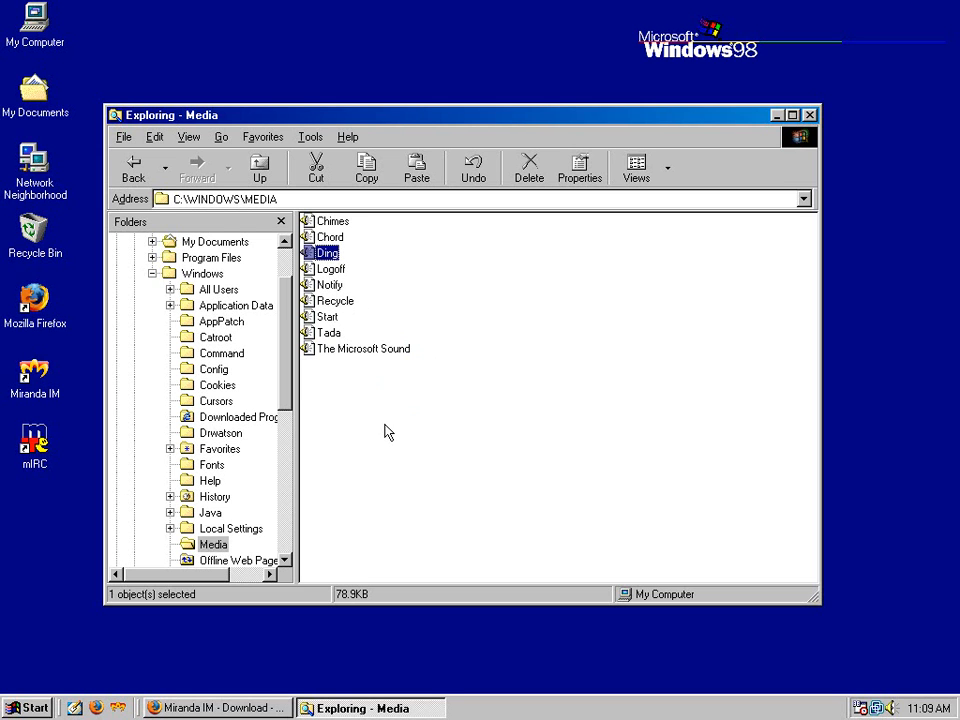
pyautogui.click(332, 221)
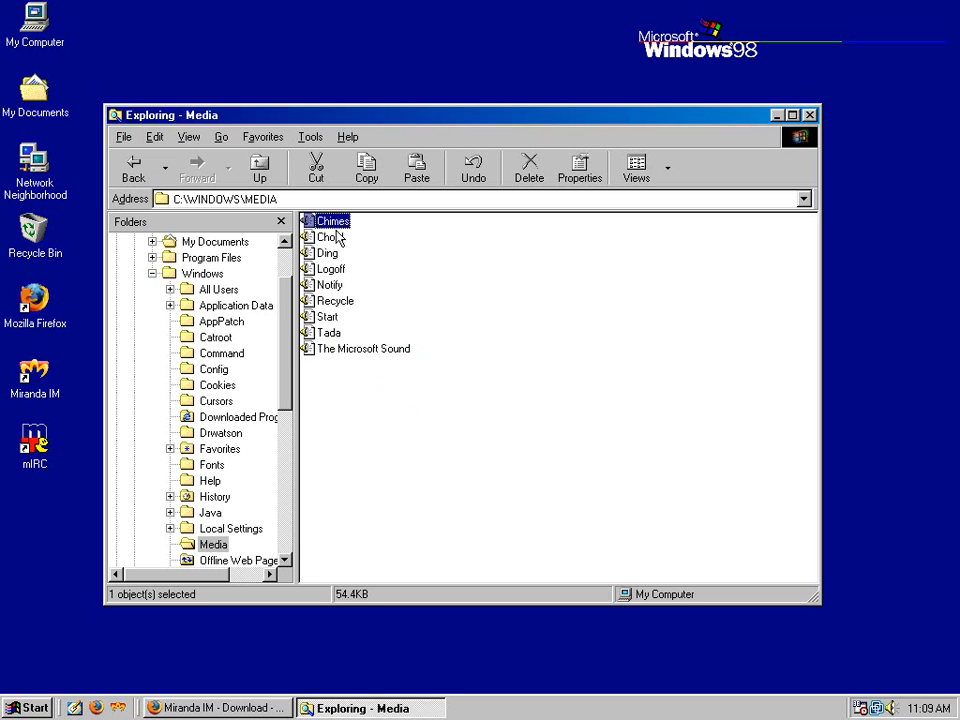
pyautogui.moveTo(389, 392)
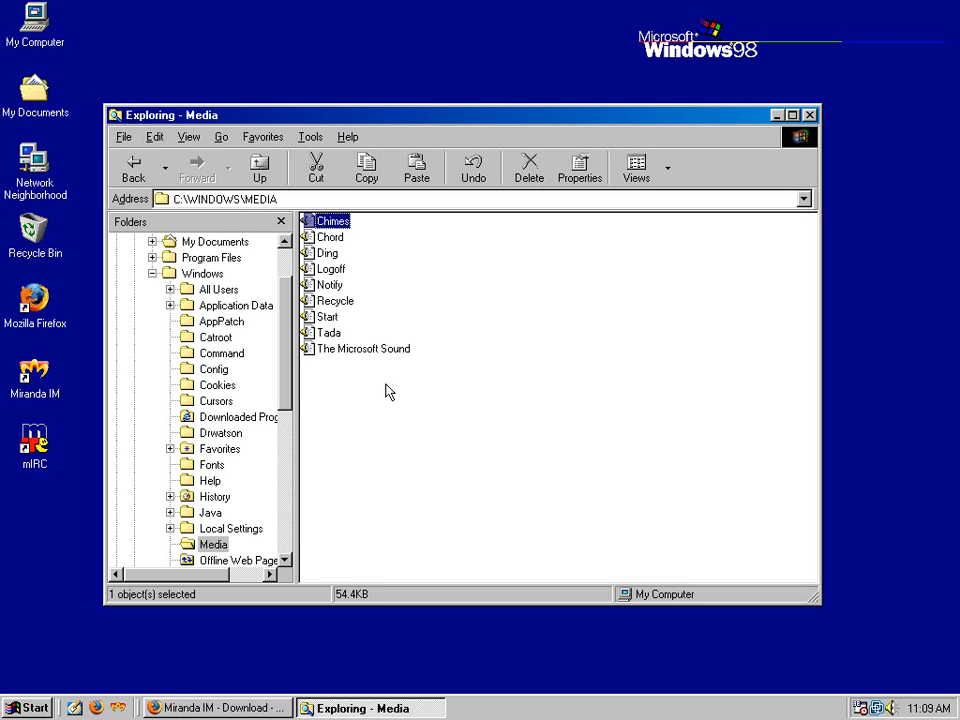
pyautogui.moveTo(391, 398)
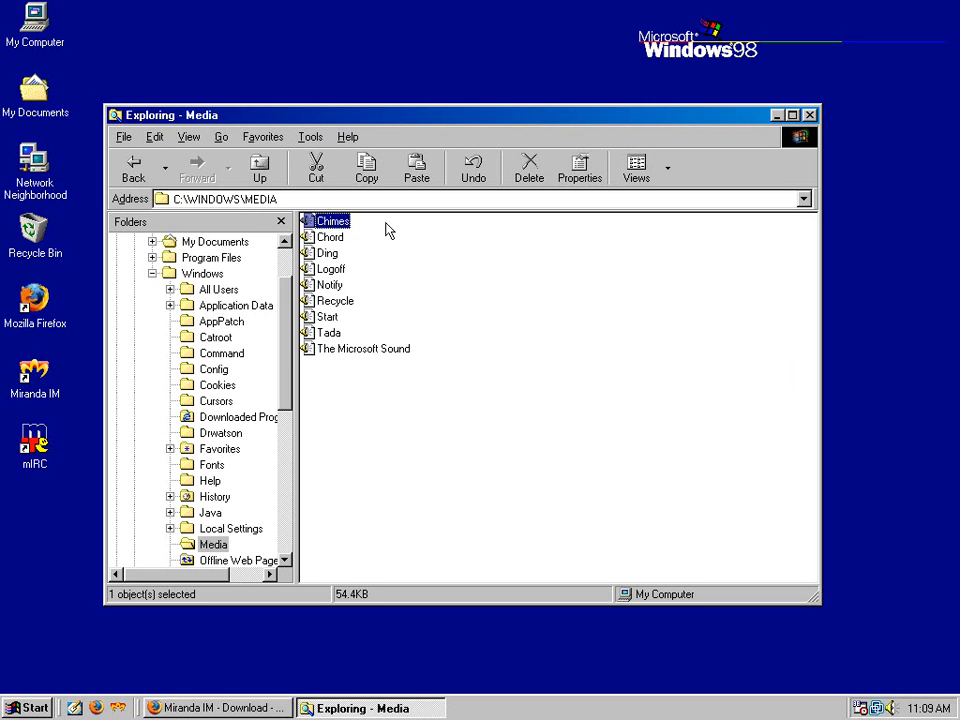
pyautogui.moveTo(382, 388)
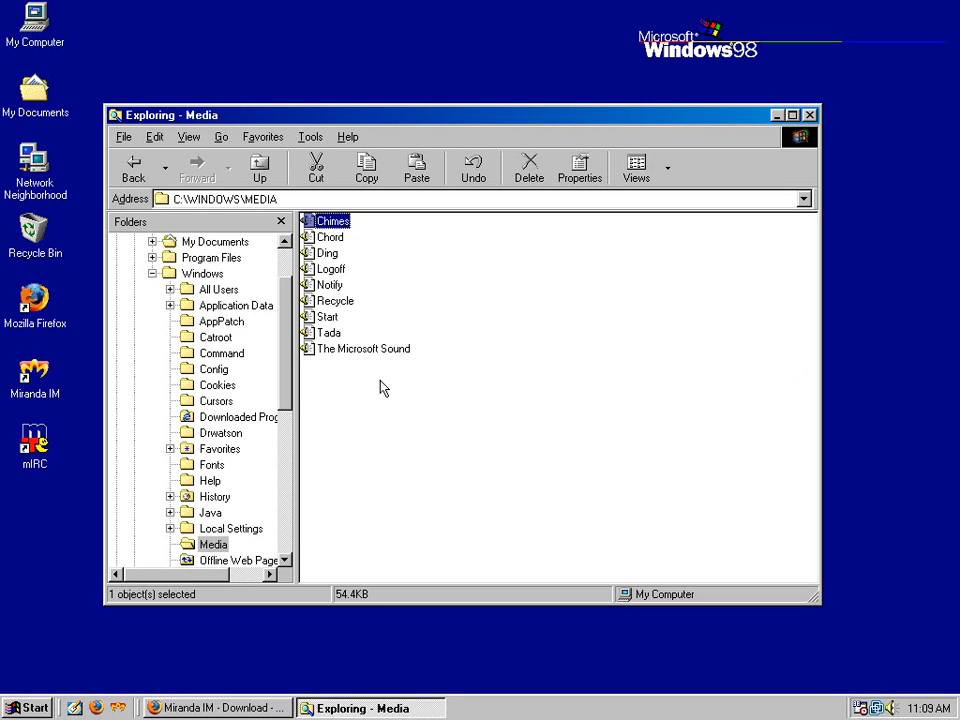
pyautogui.moveTo(401, 380)
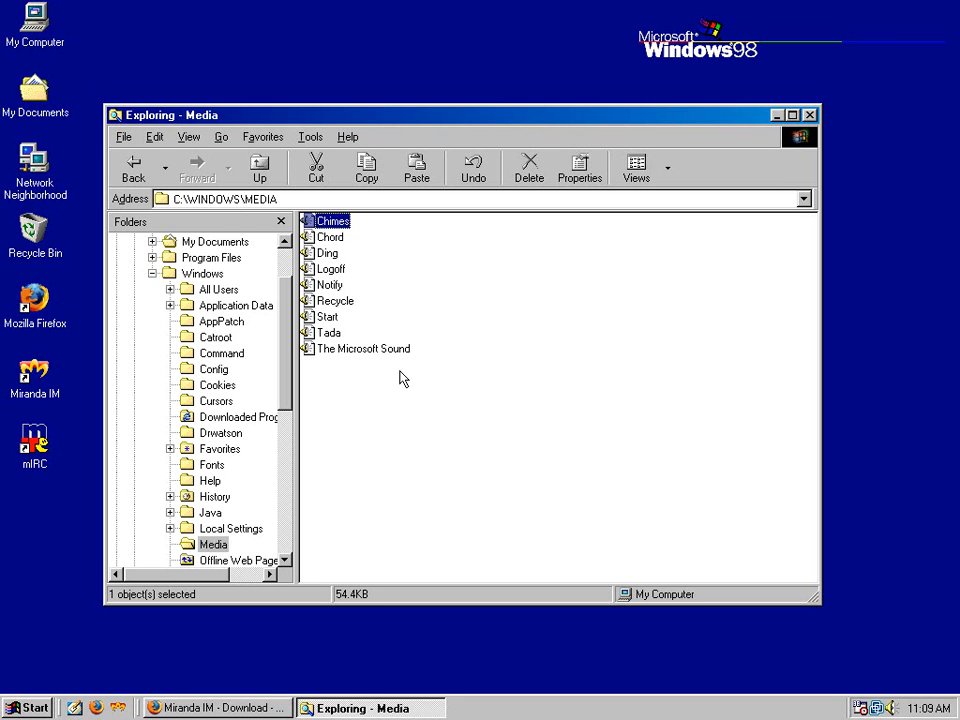
pyautogui.moveTo(413, 365)
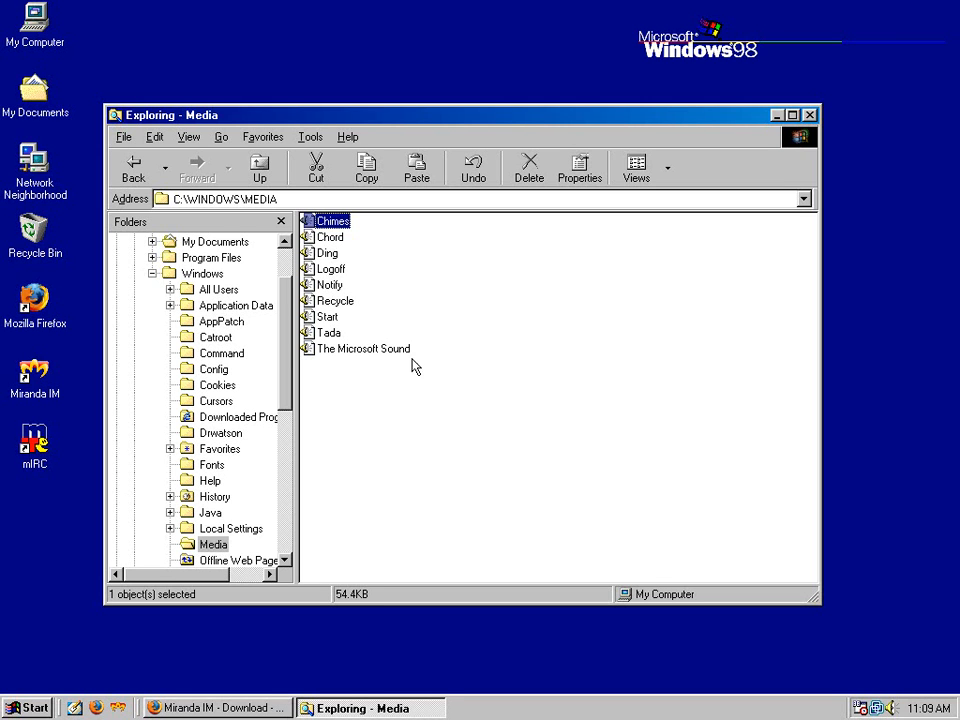
pyautogui.moveTo(547, 306)
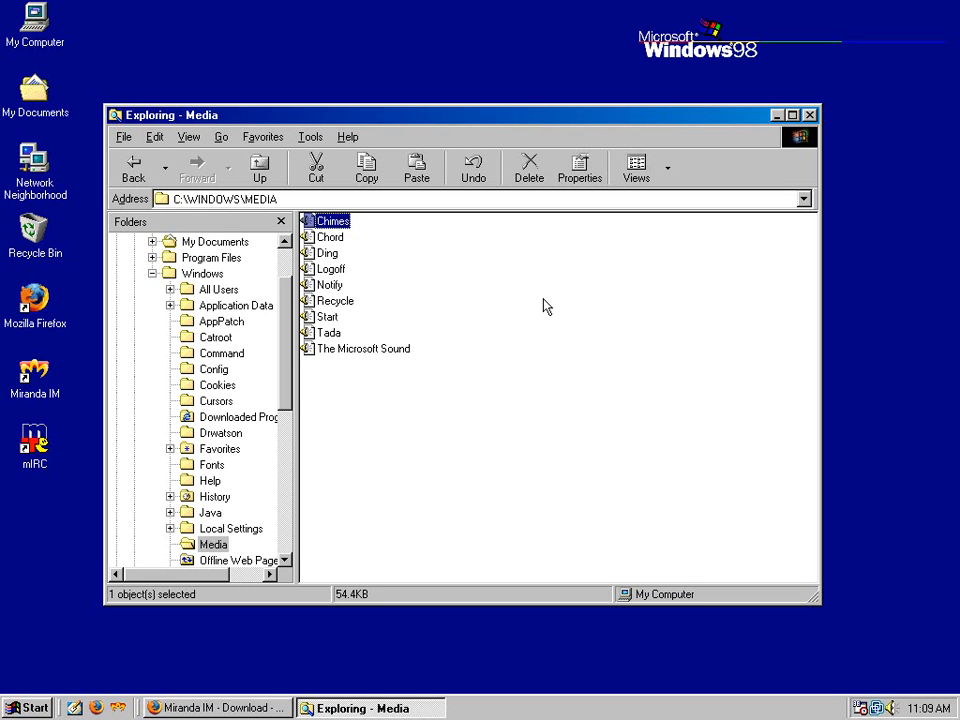
pyautogui.moveTo(505, 329)
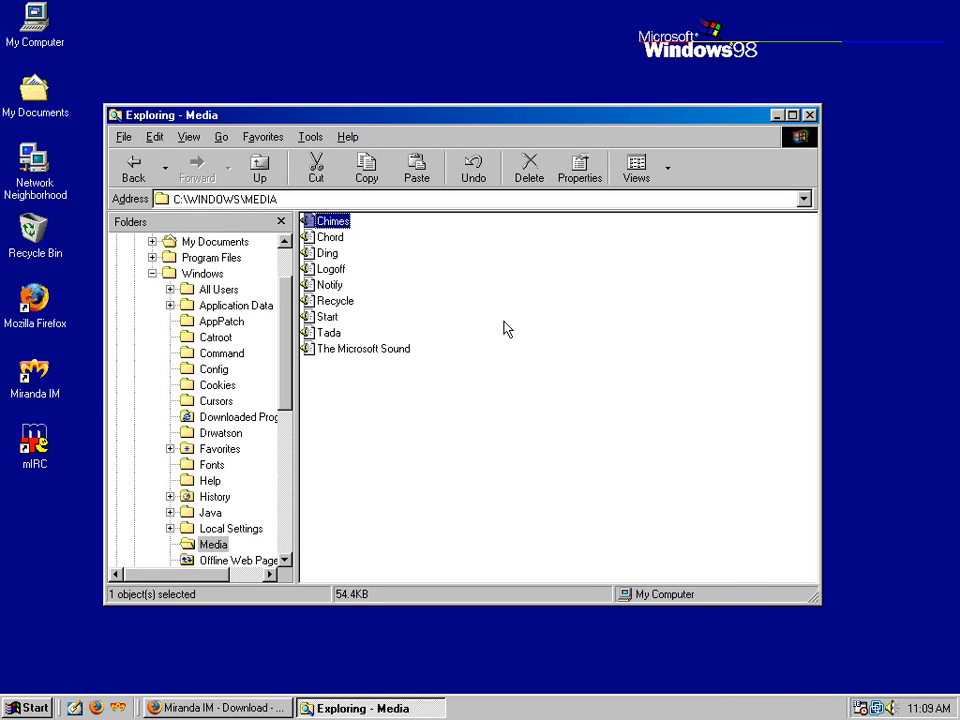